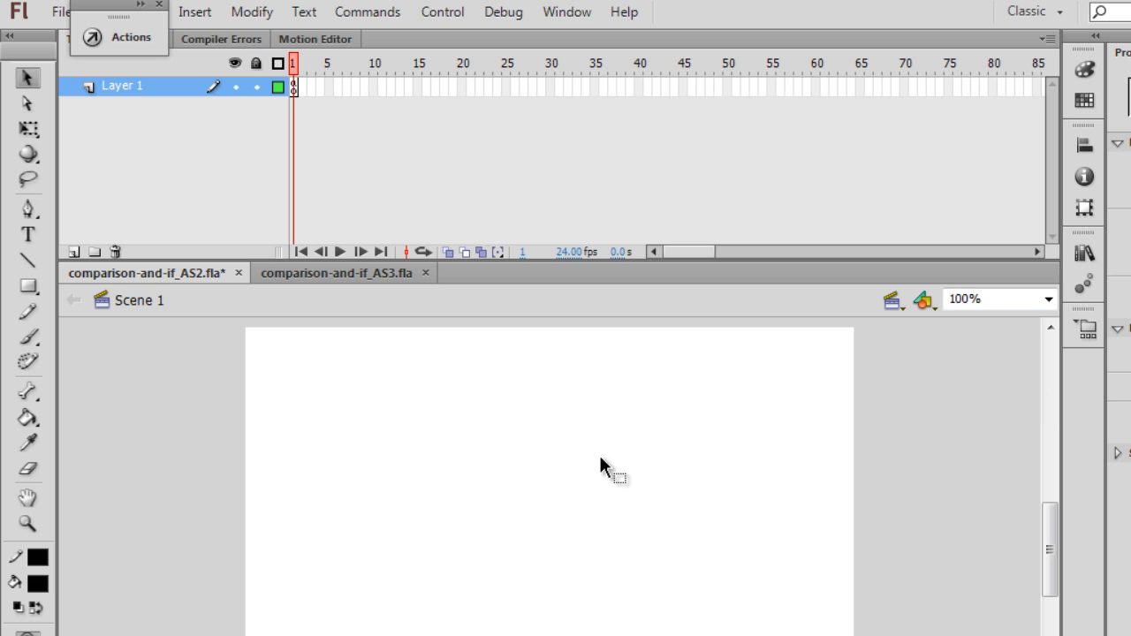
mouse_move(240, 197)
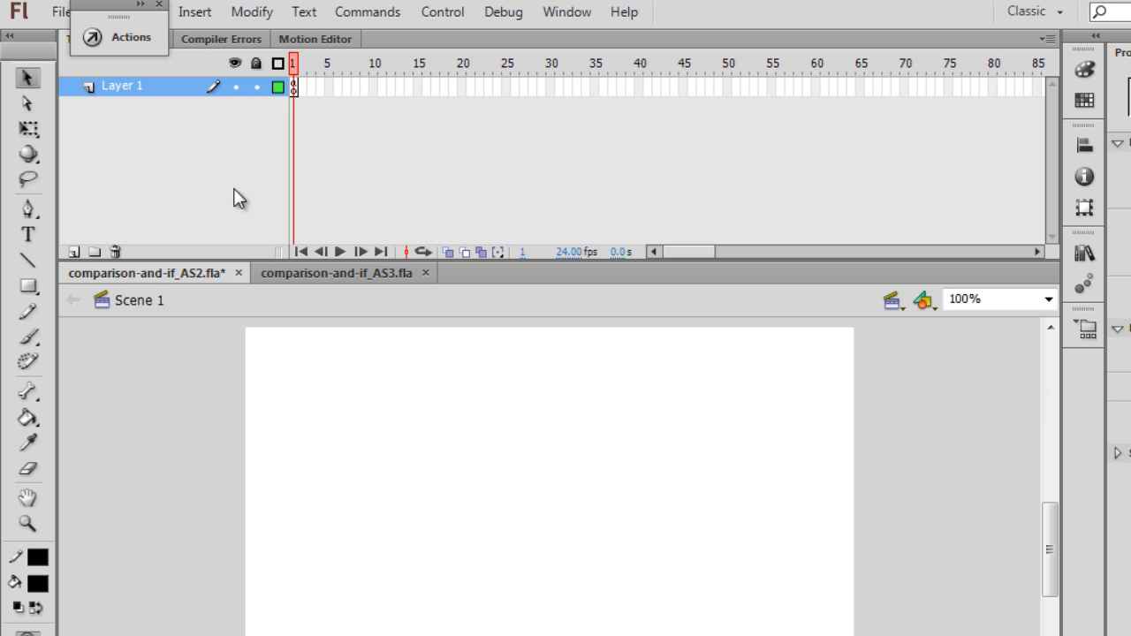
mouse_move(138, 128)
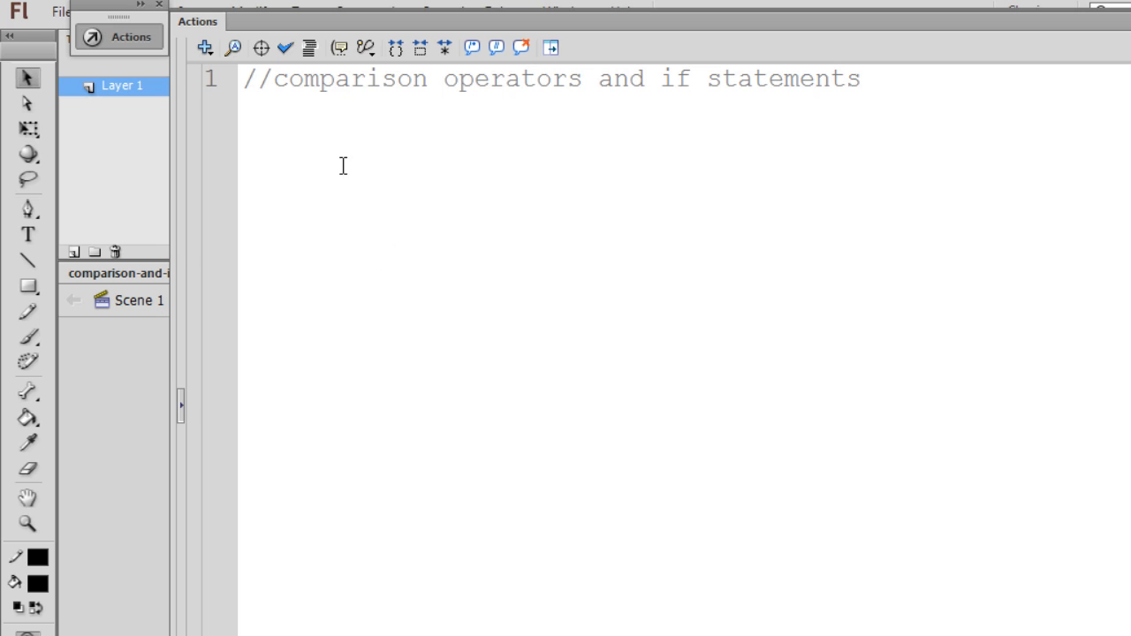
drag(247, 78, 601, 78)
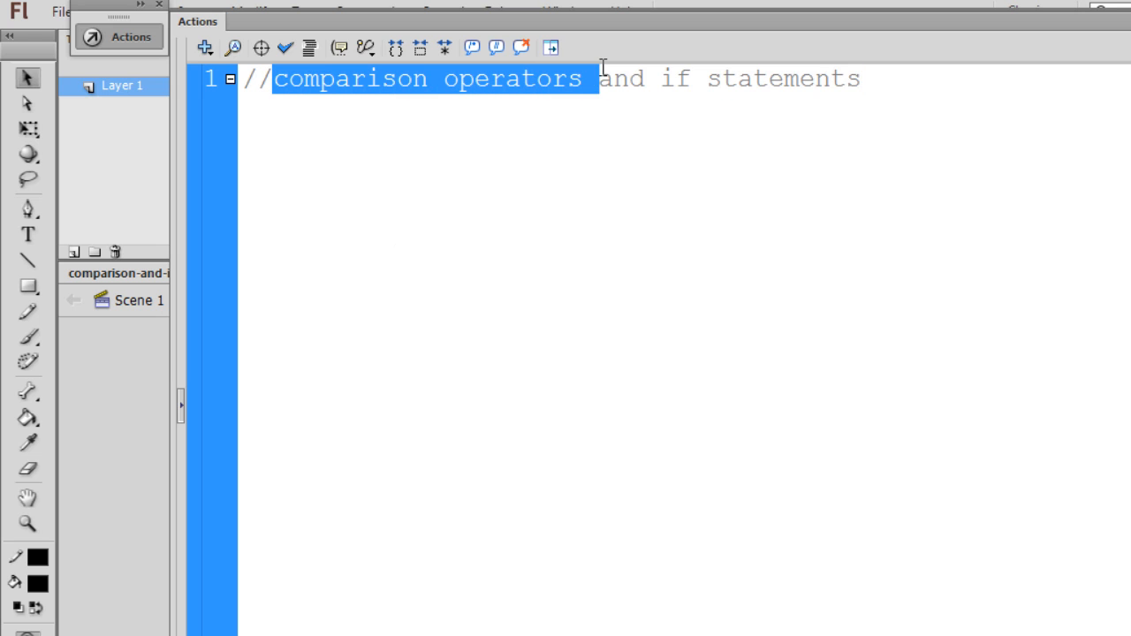
mouse_move(655, 87)
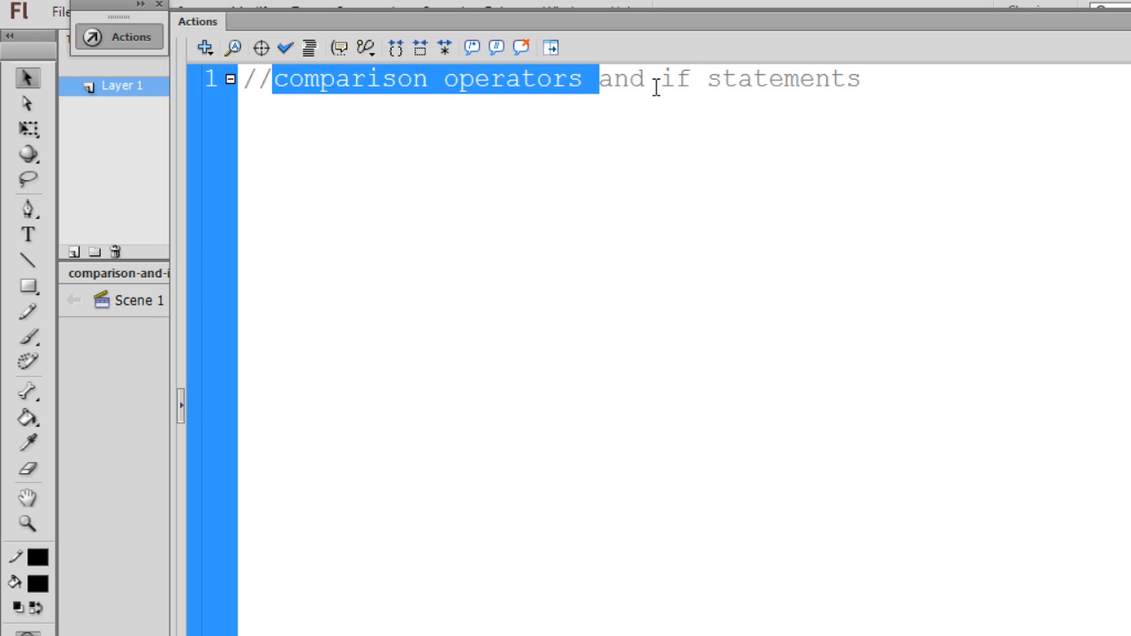
double_click(675, 78)
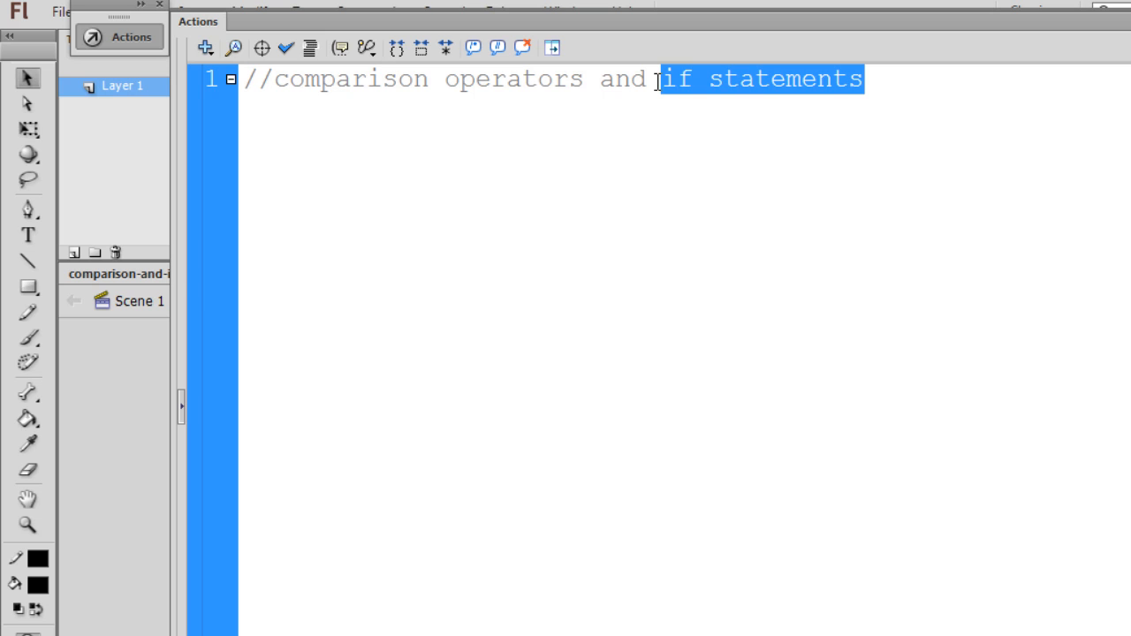
mouse_move(304, 97)
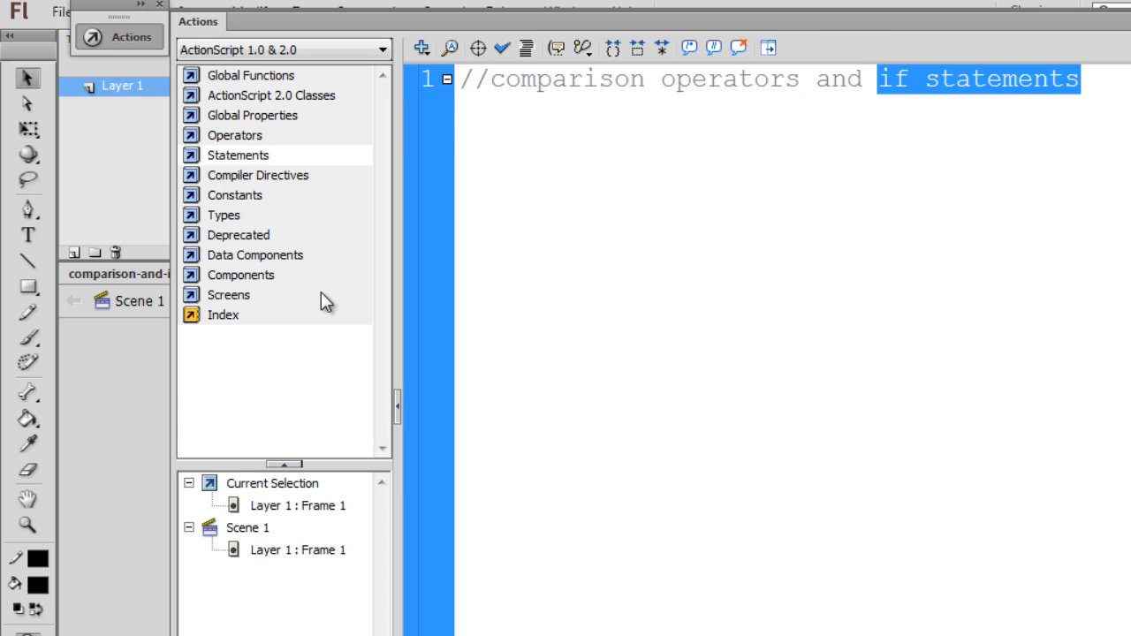
mouse_move(202, 320)
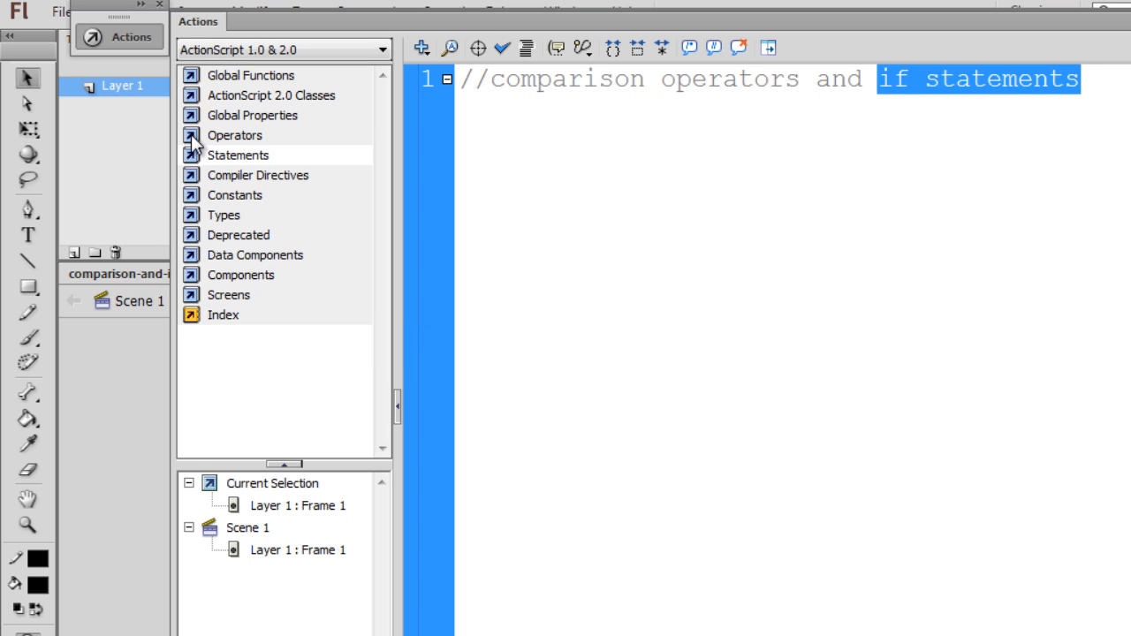
- Expand Operators > Comparison Operators in the Actions toolbox to list !=, <, <=, ==, >, >=
click(191, 134)
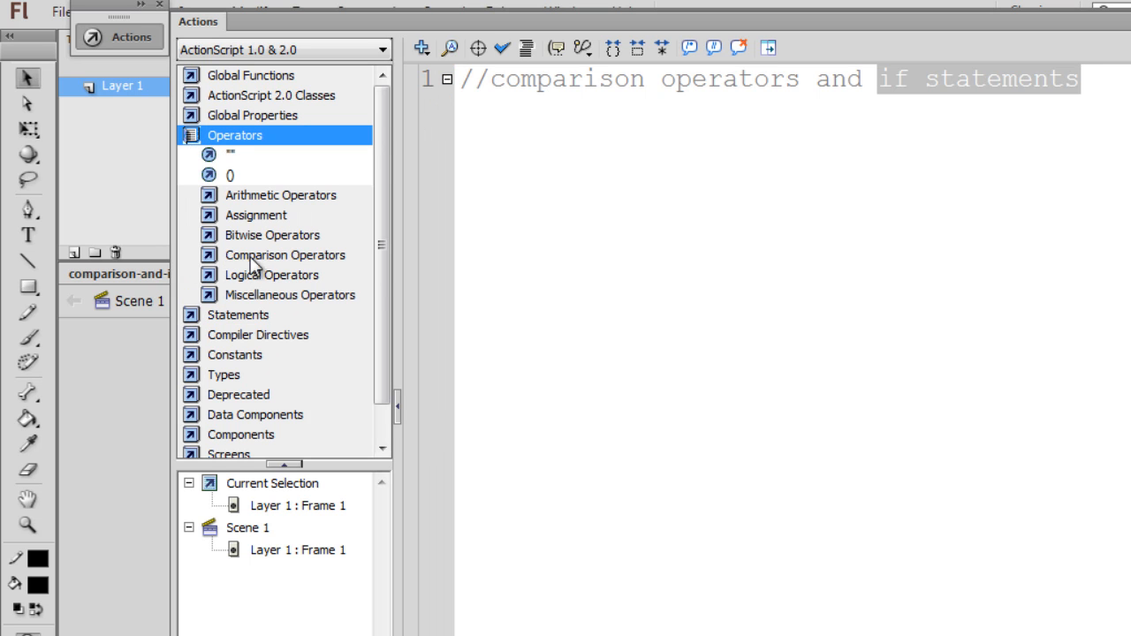
click(285, 255)
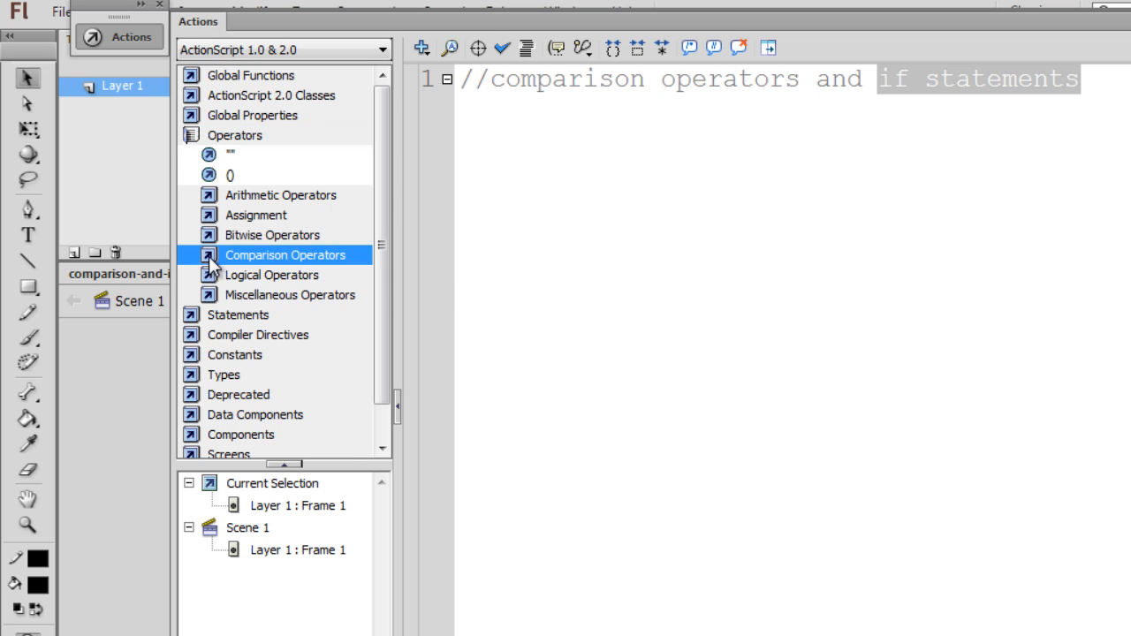
click(208, 255)
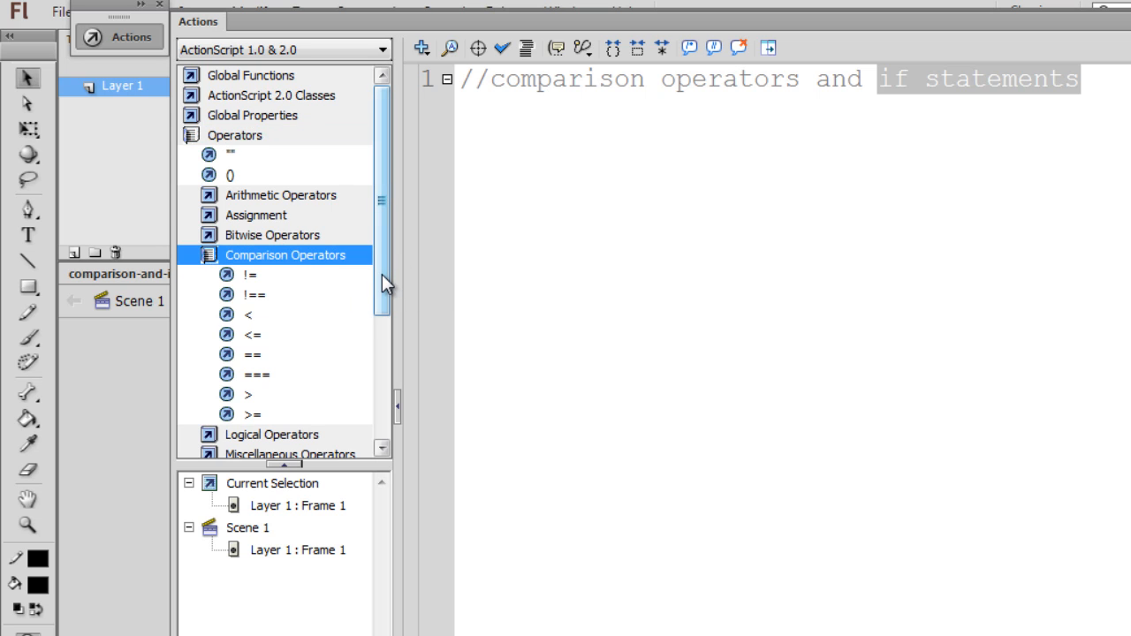
scroll(down, 3)
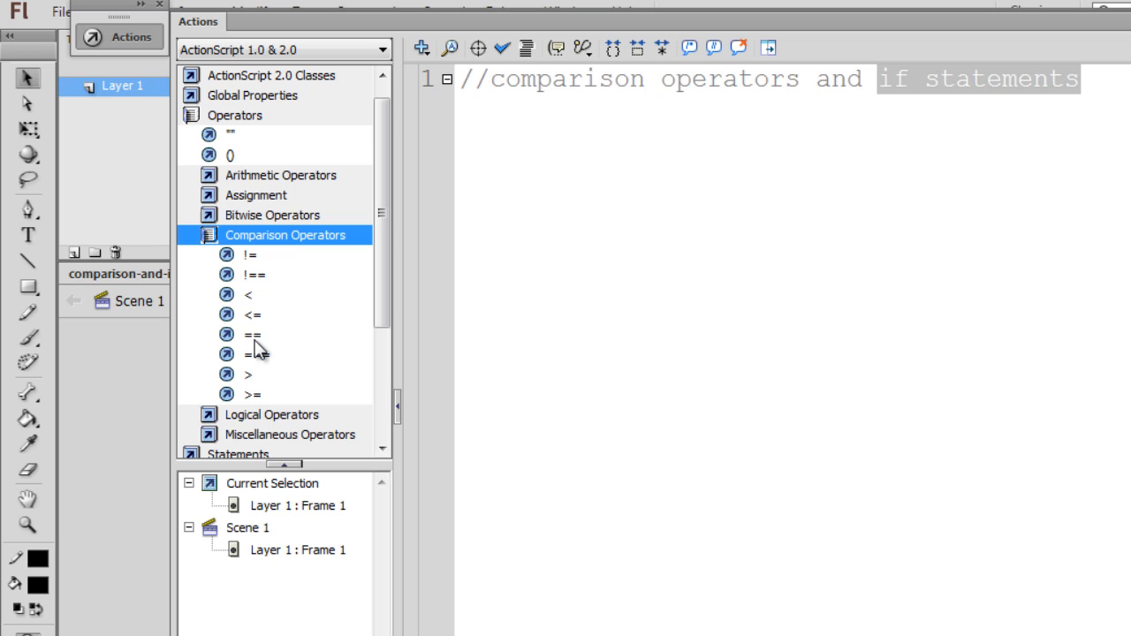
mouse_move(251, 352)
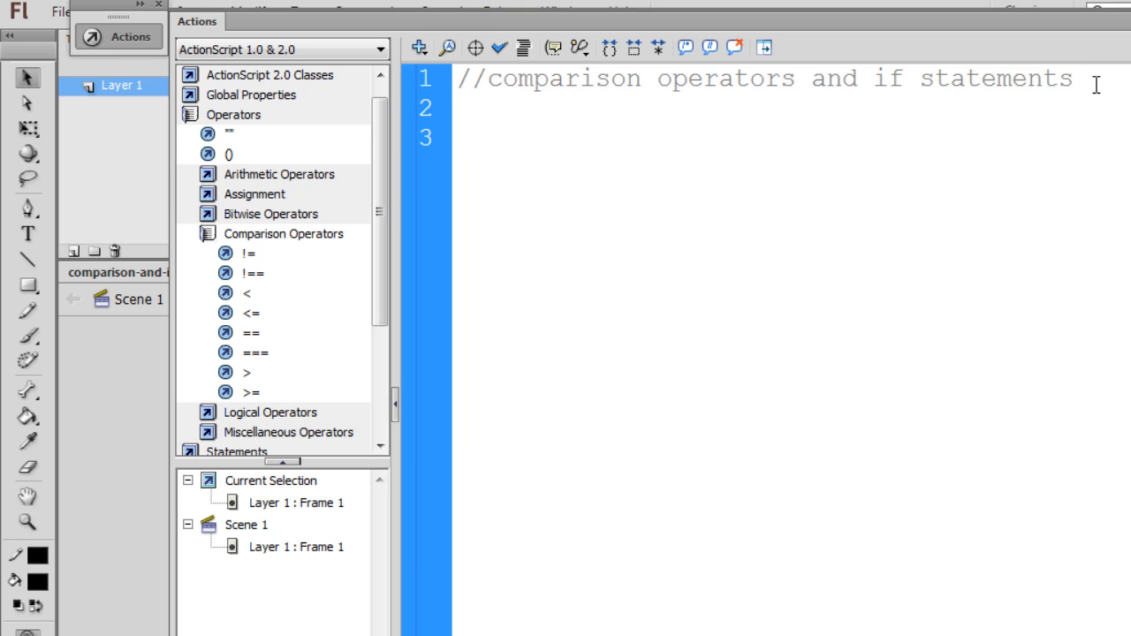
- Add the comment '// == tests equality' on line 3 below the title comment
text(//)
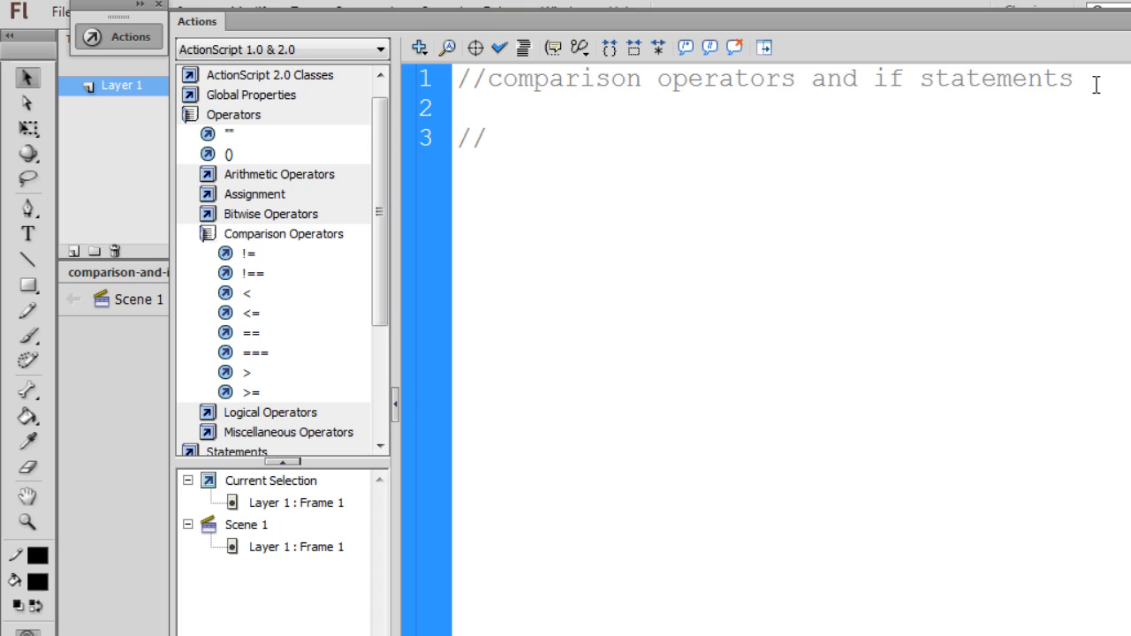
text(=)
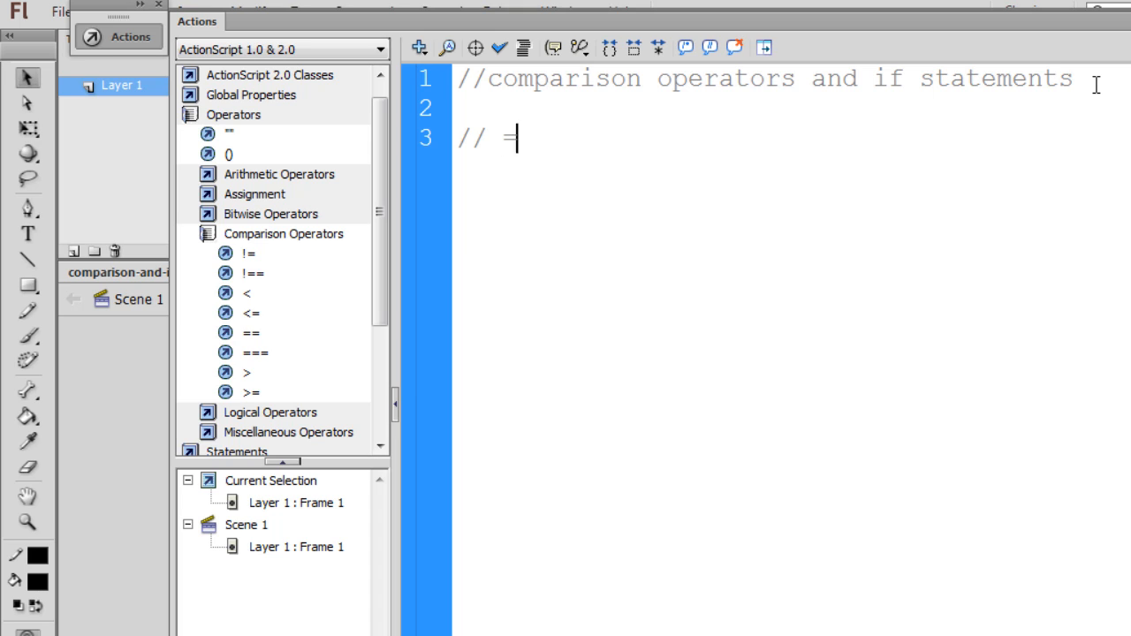
text(= tests)
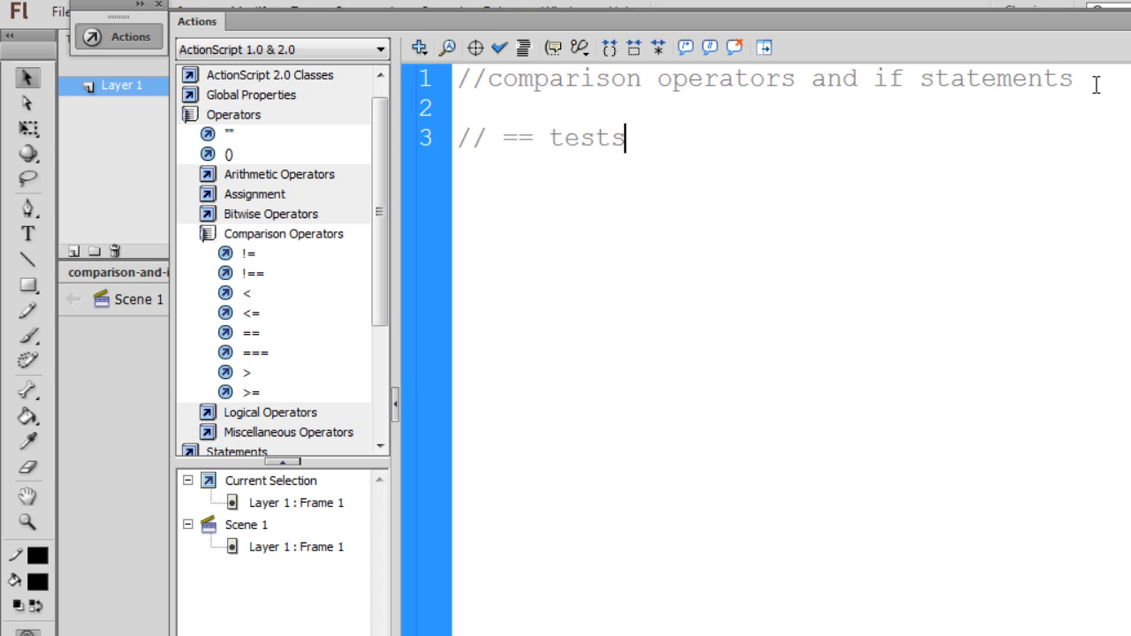
text(equalit)
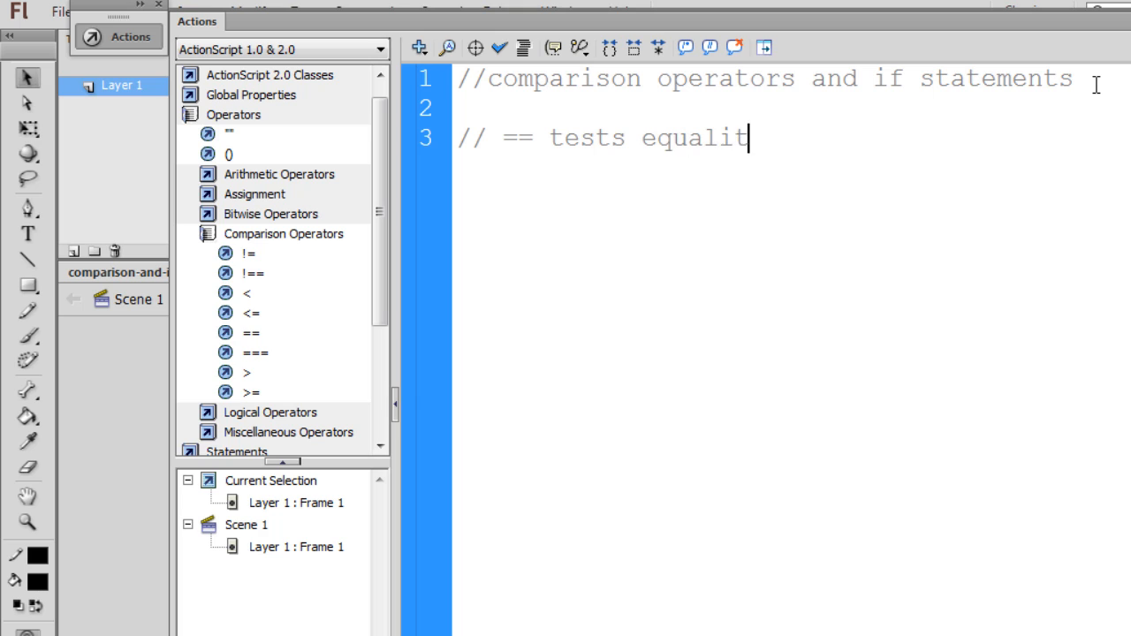
text(y)
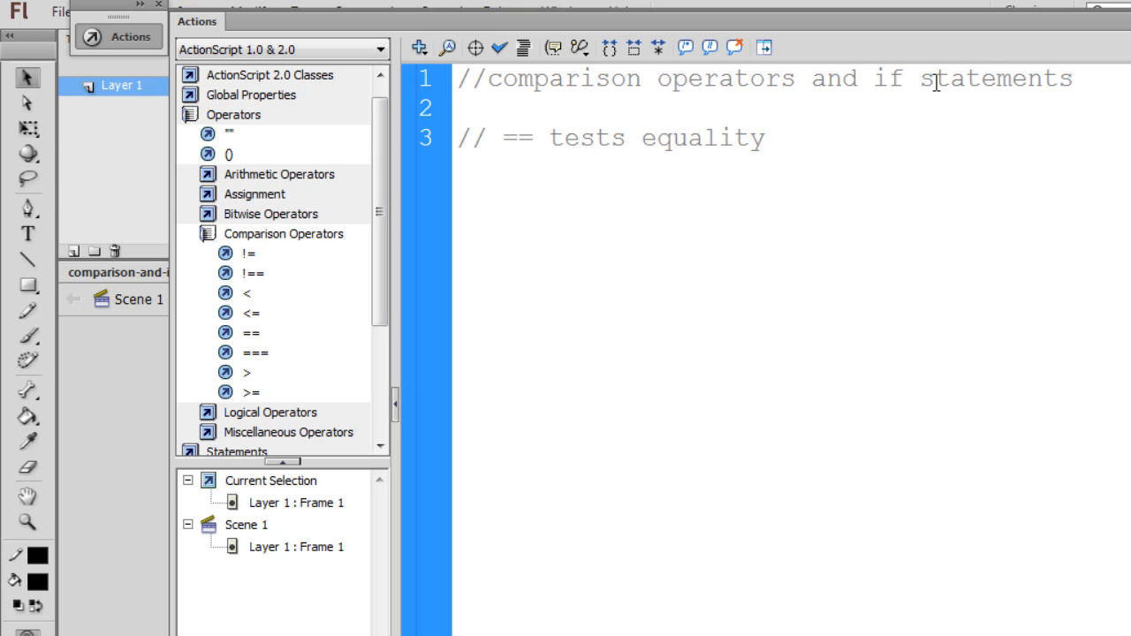
click(762, 138)
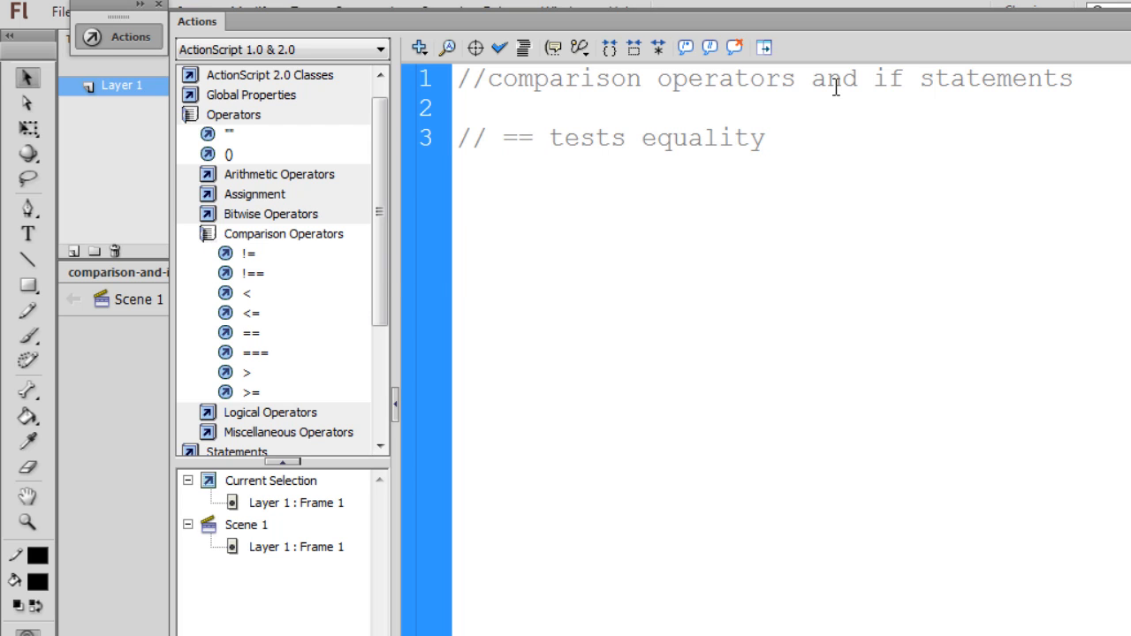
mouse_move(209, 240)
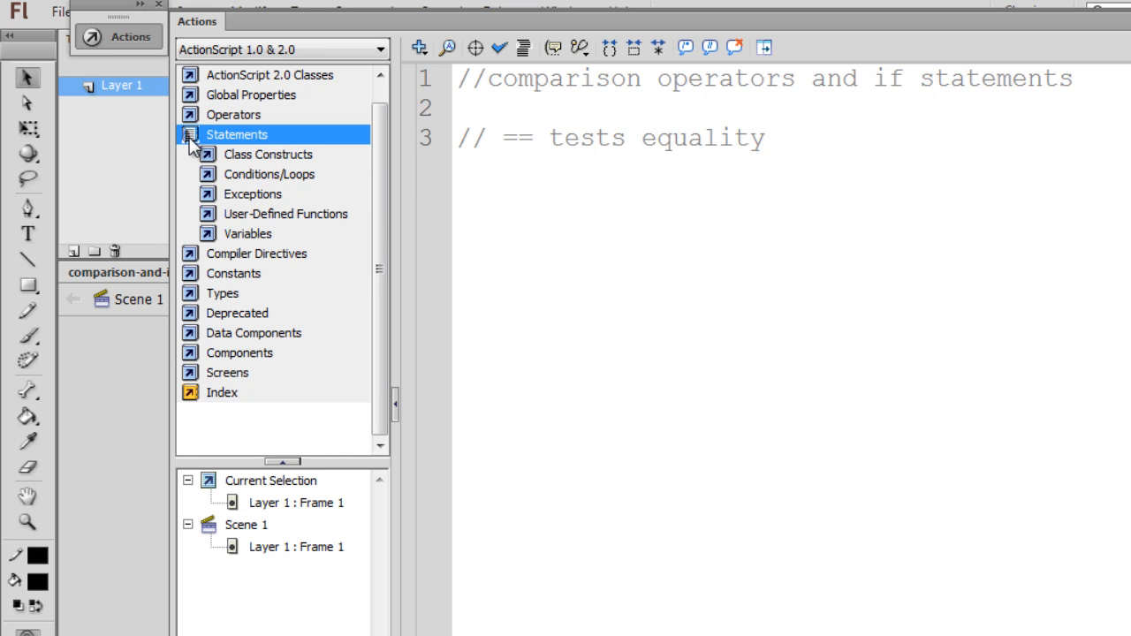
mouse_move(274, 187)
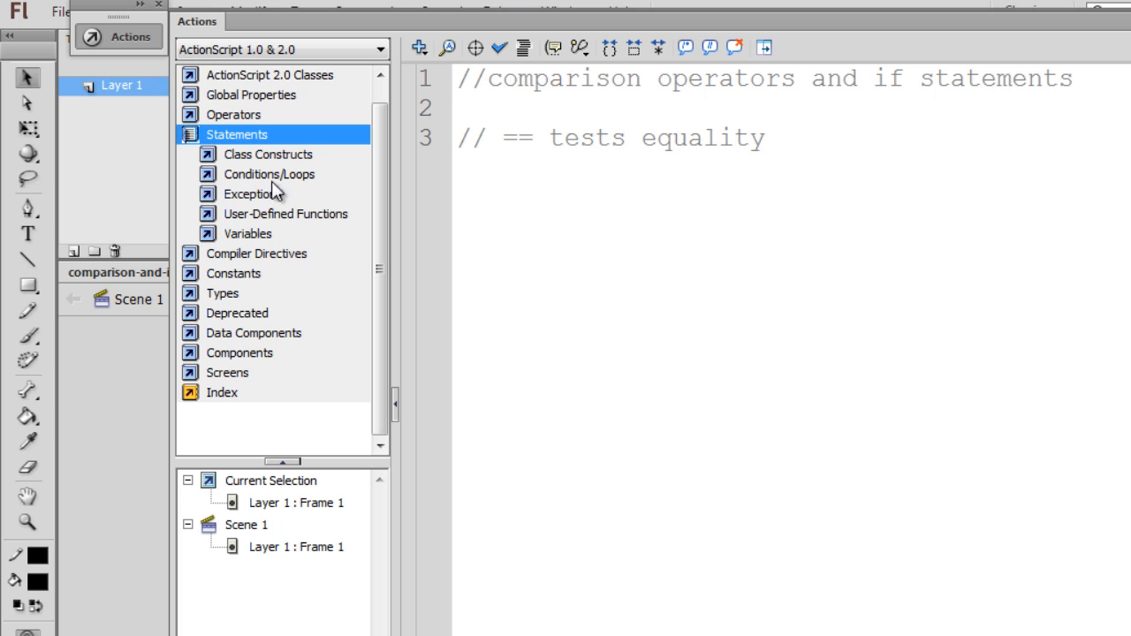
- View the 'if' entry under Conditions/Loops, then remove the blank line between the two comments
click(268, 175)
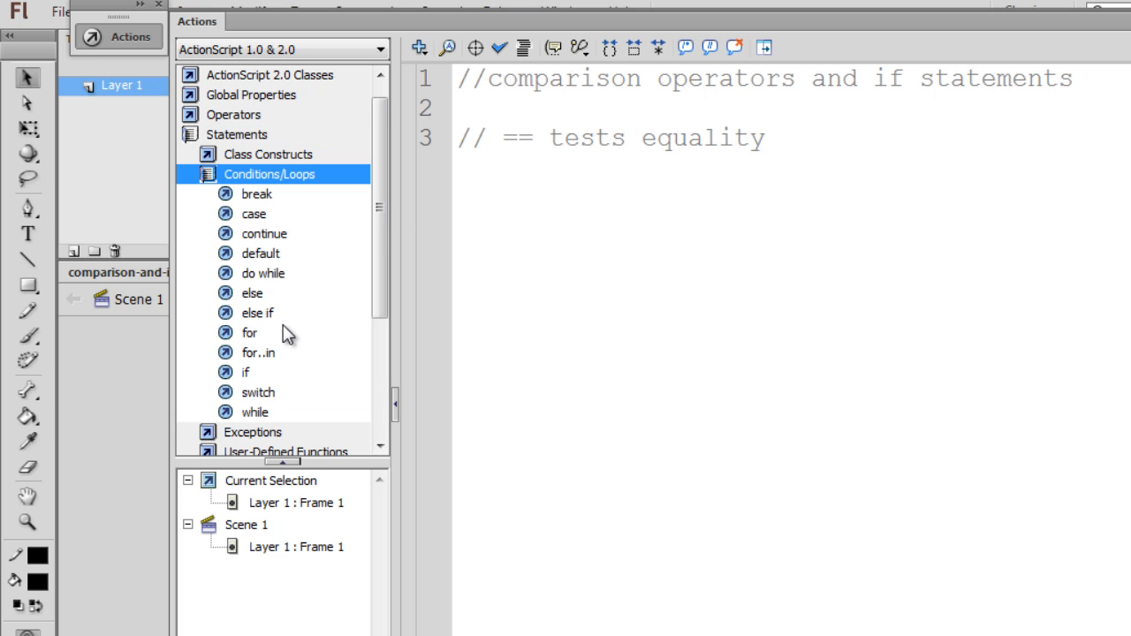
mouse_move(247, 371)
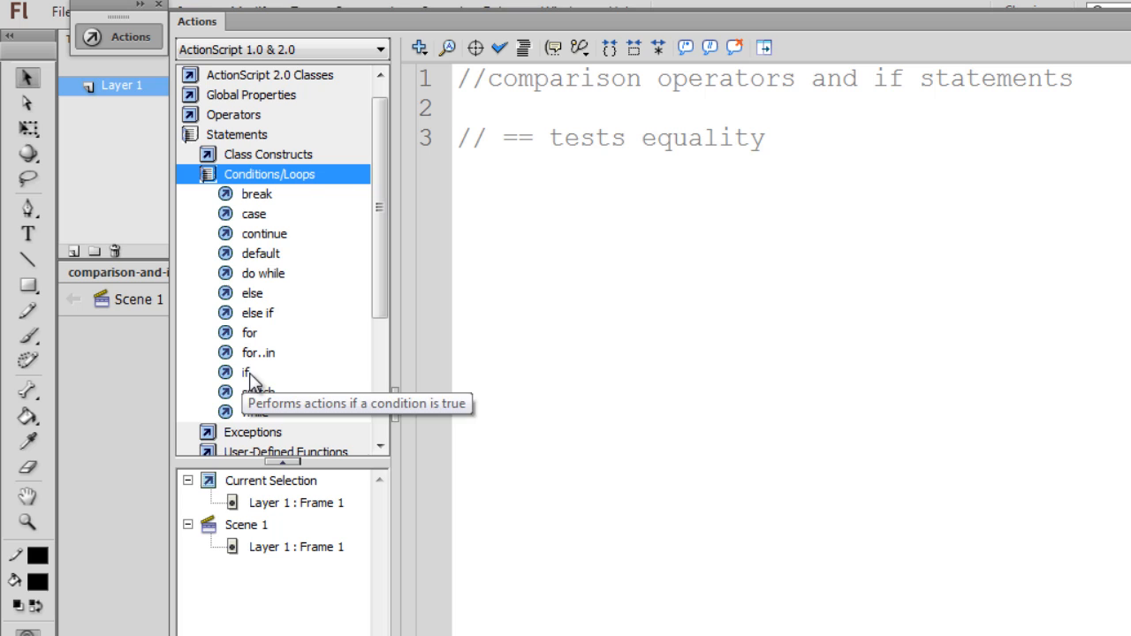
mouse_move(230, 142)
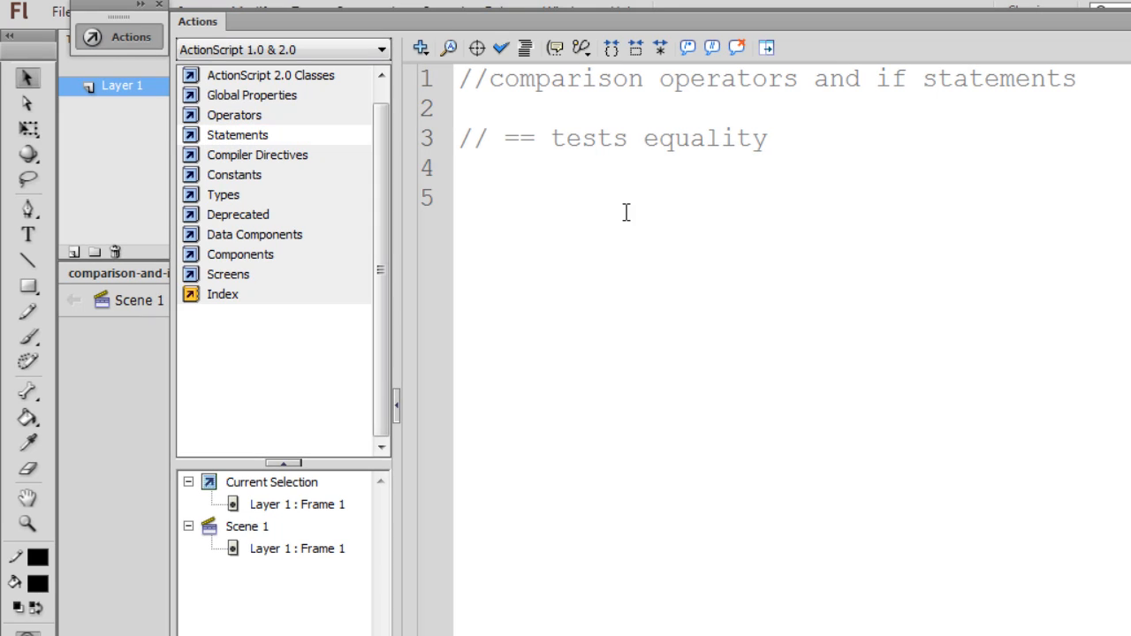
click(494, 108)
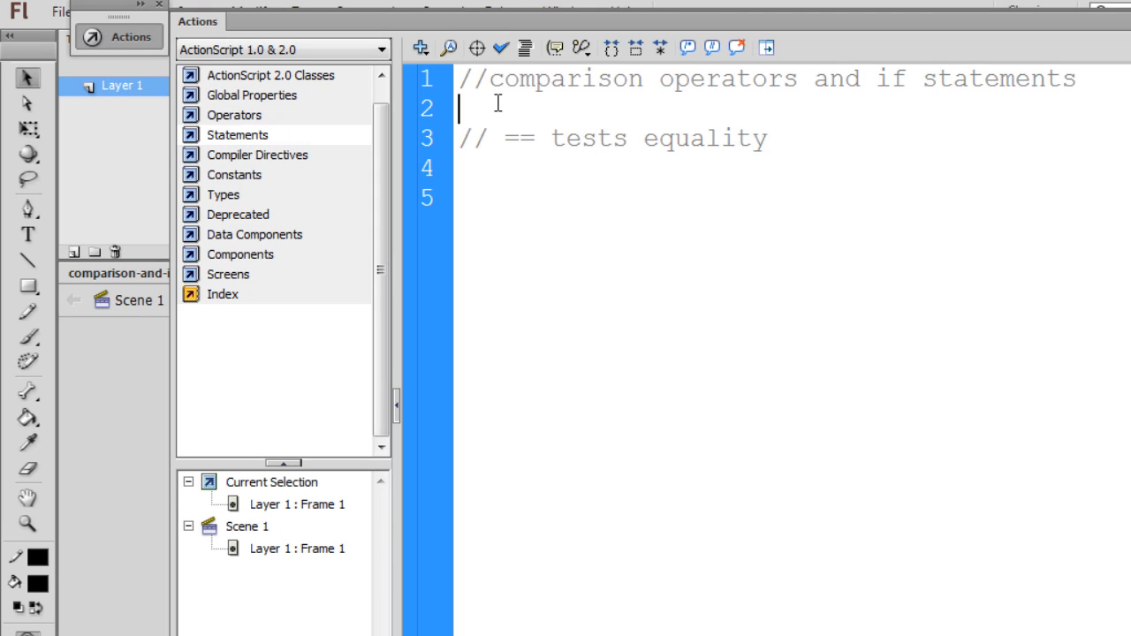
key(Backspace)
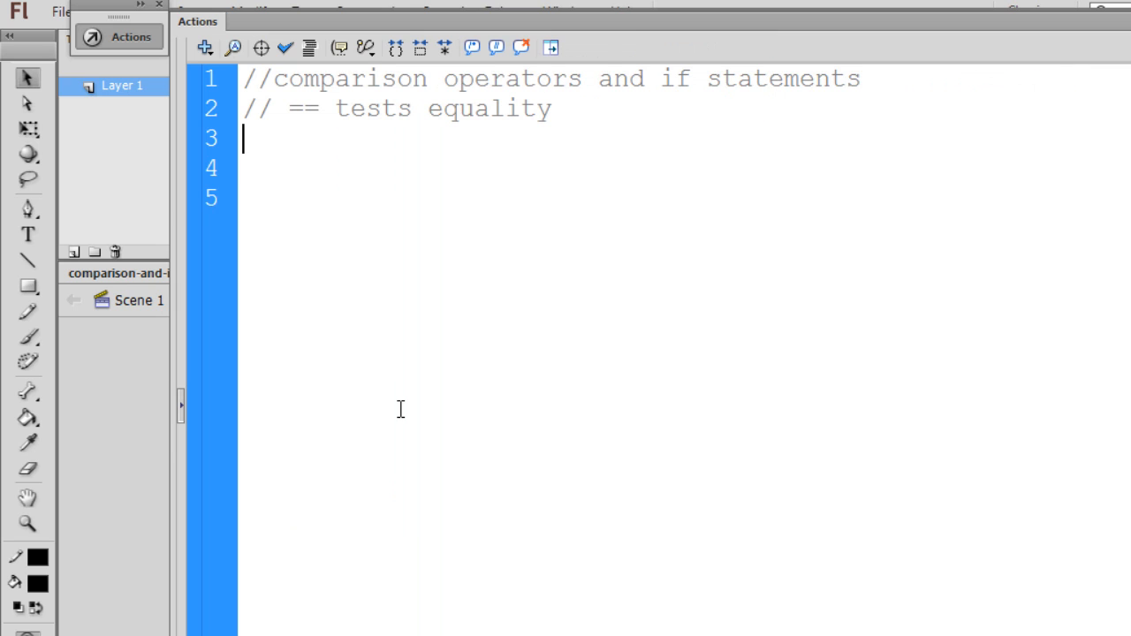
- Declare var myNum1:Number = 5; and var myNum2:Number = 5; below the comments
text(var)
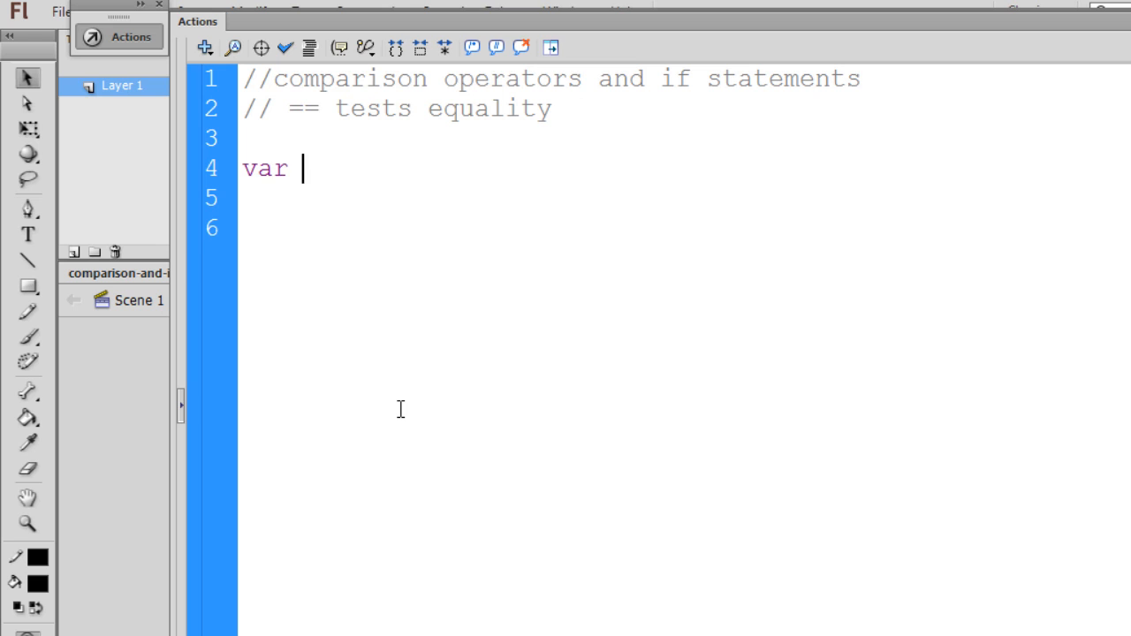
text(myNu)
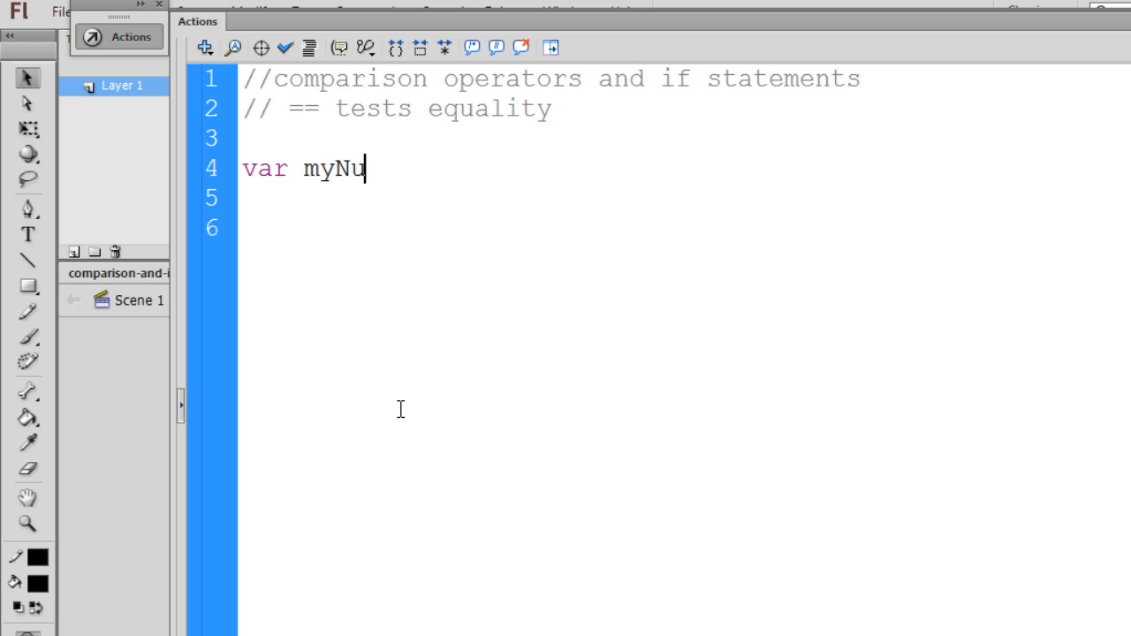
text(m1)
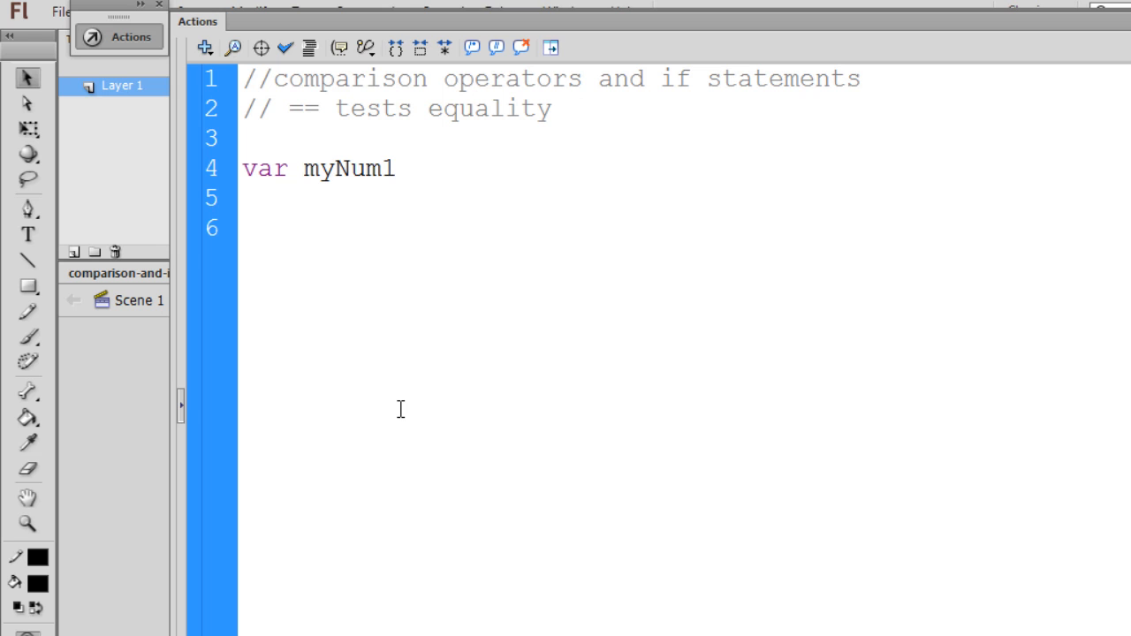
text(:N)
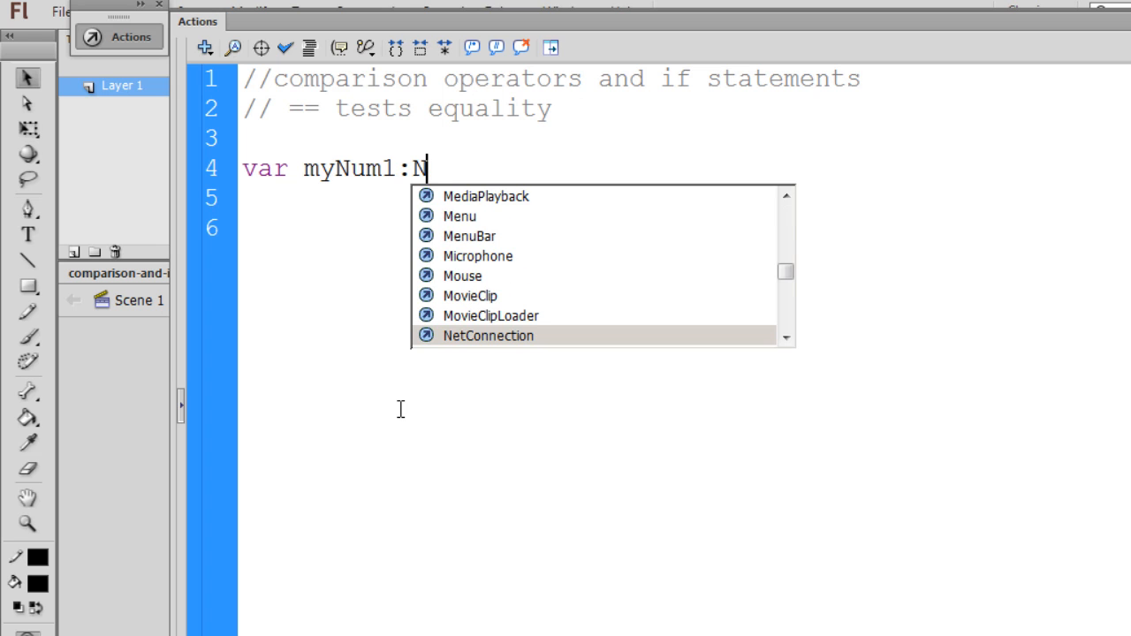
text(umber =)
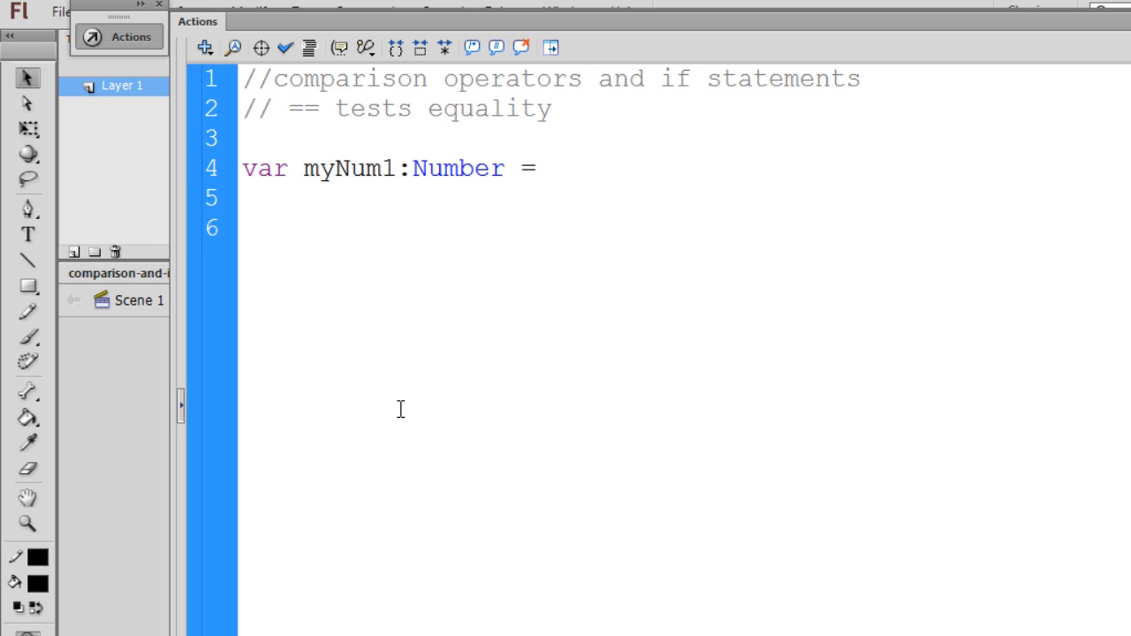
text(5;)
text(var myNum2:Number = 5;)
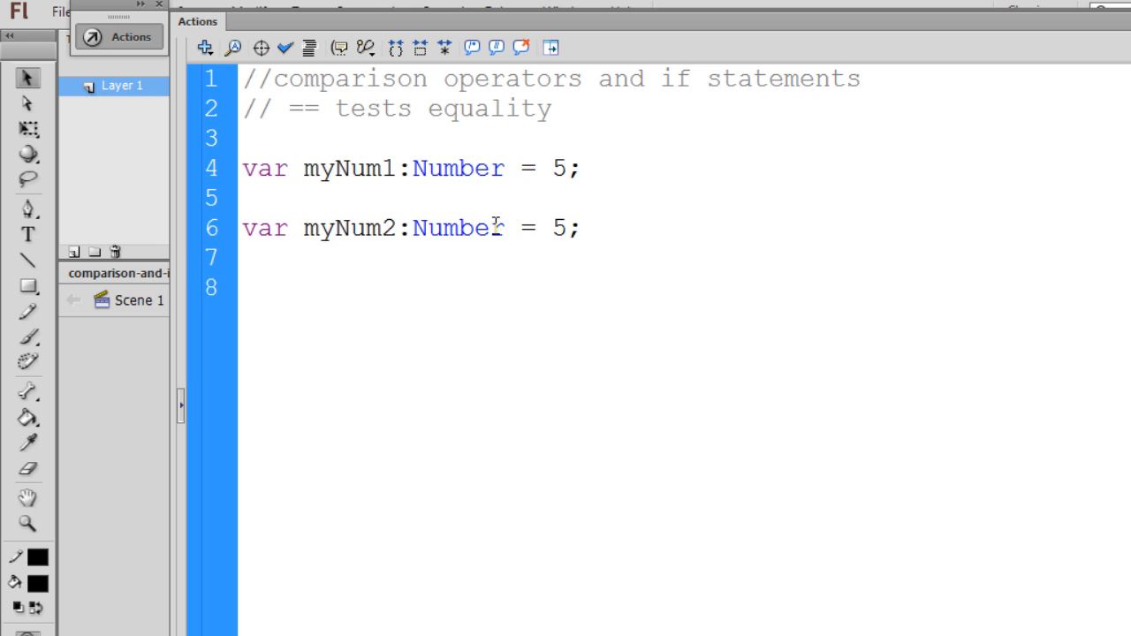
- Highlight the myNum1 and myNum2 variable names to point them out
click(245, 197)
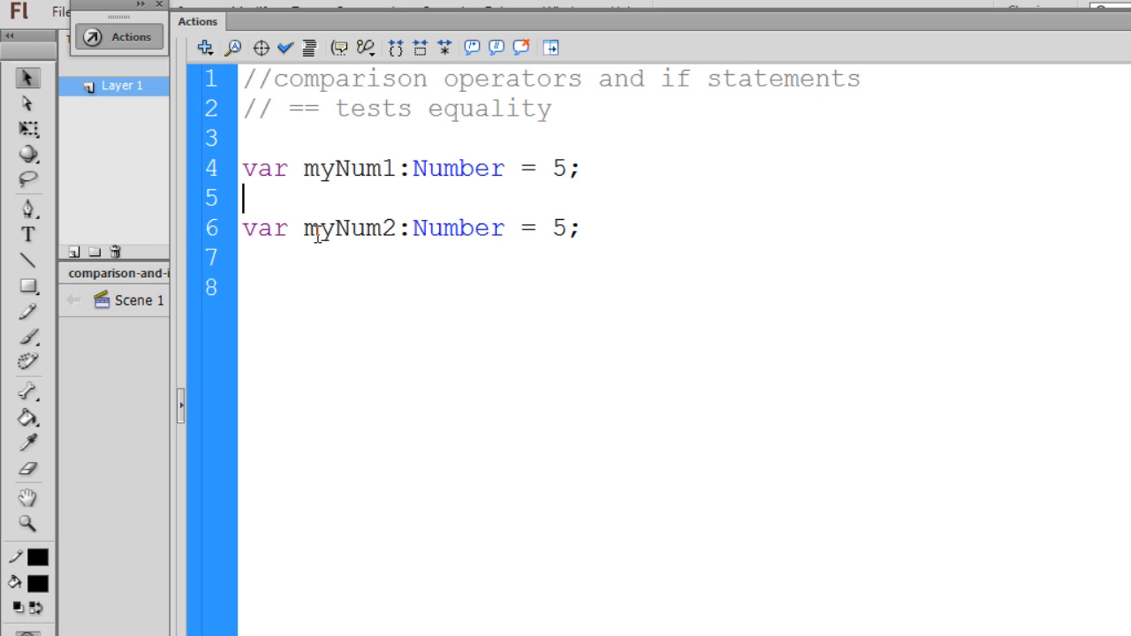
double_click(350, 168)
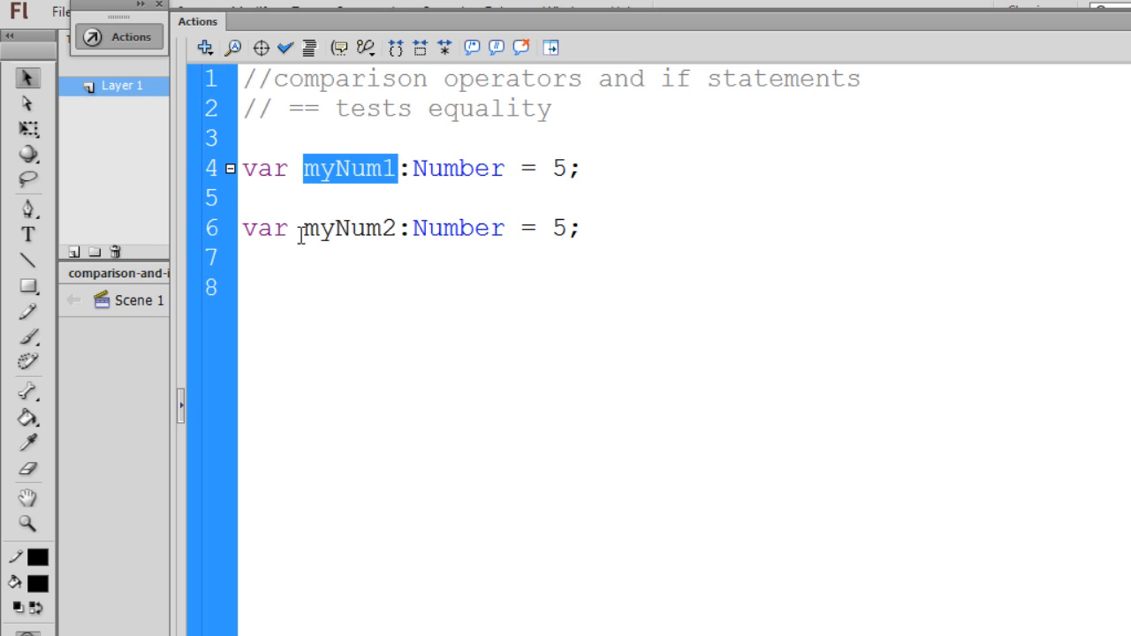
click(347, 168)
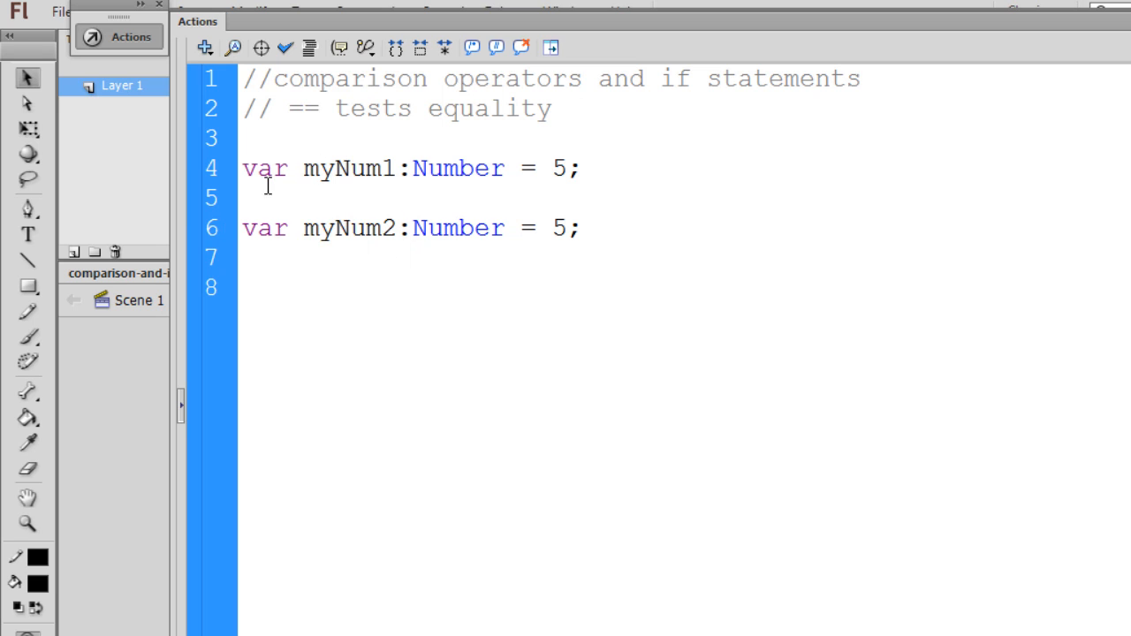
double_click(347, 168)
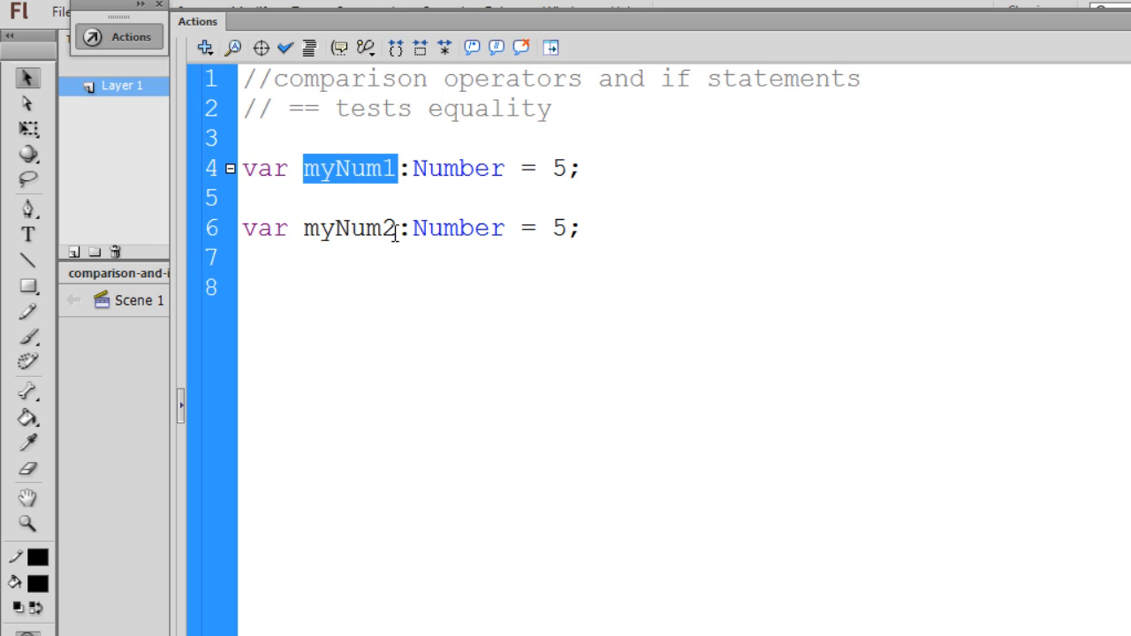
double_click(348, 228)
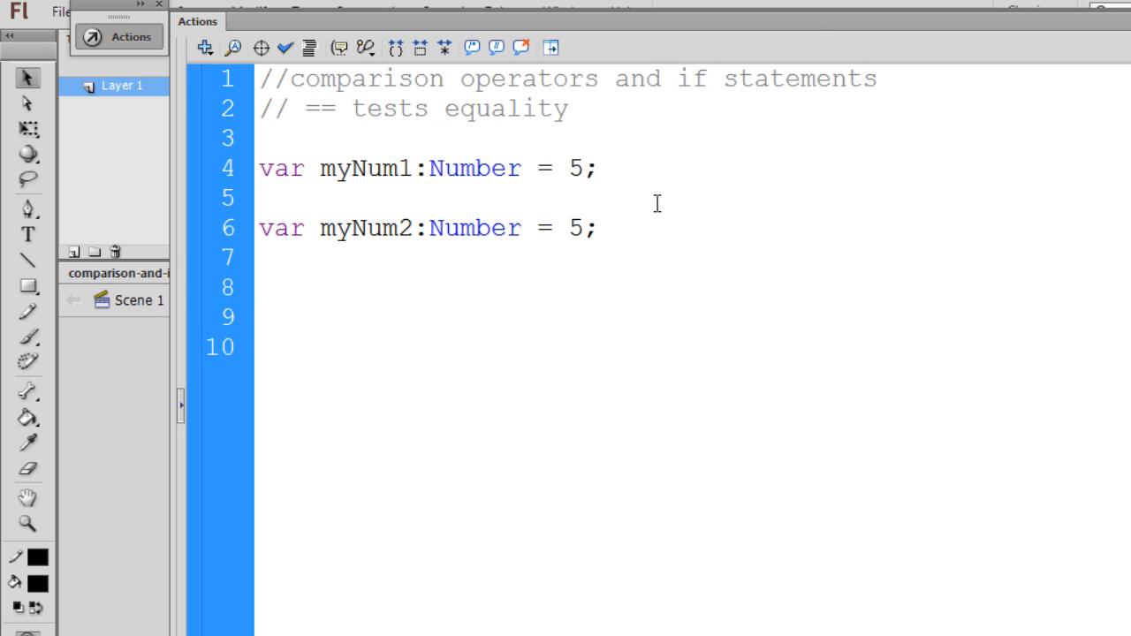
- Write an if(argument){ } block below the variables, with 'argument' as the placeholder condition
text(if)
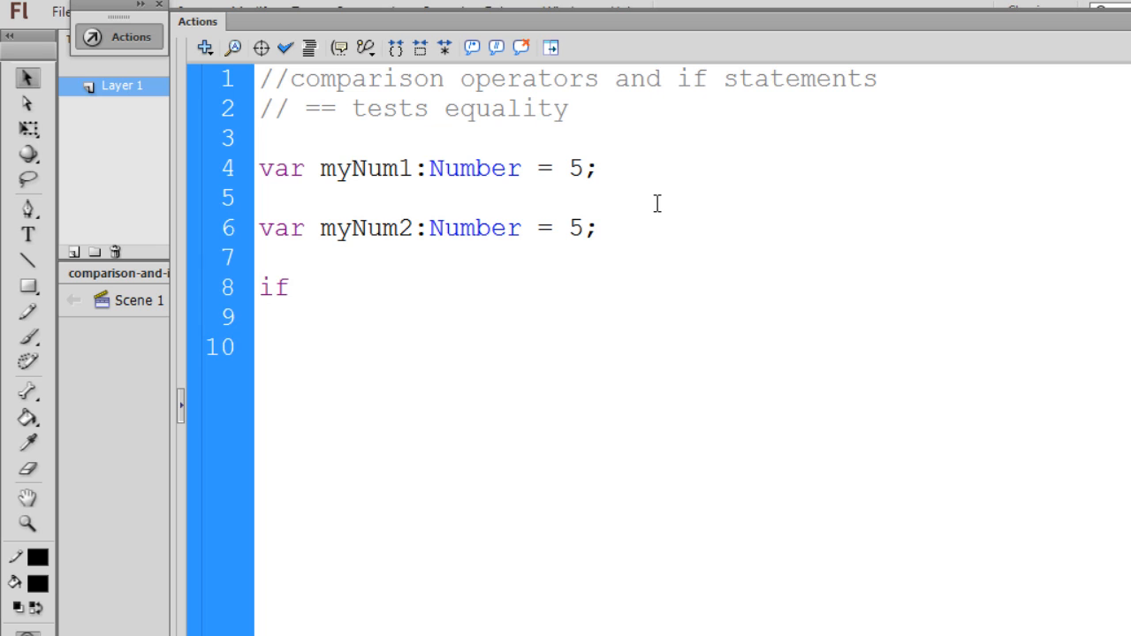
text(()
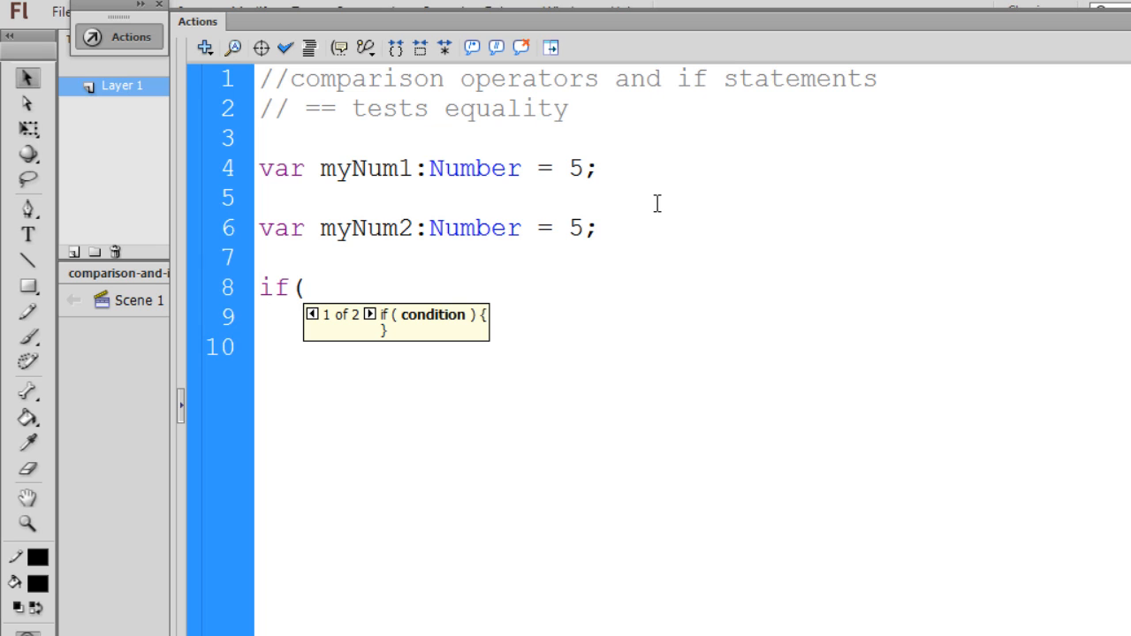
text())
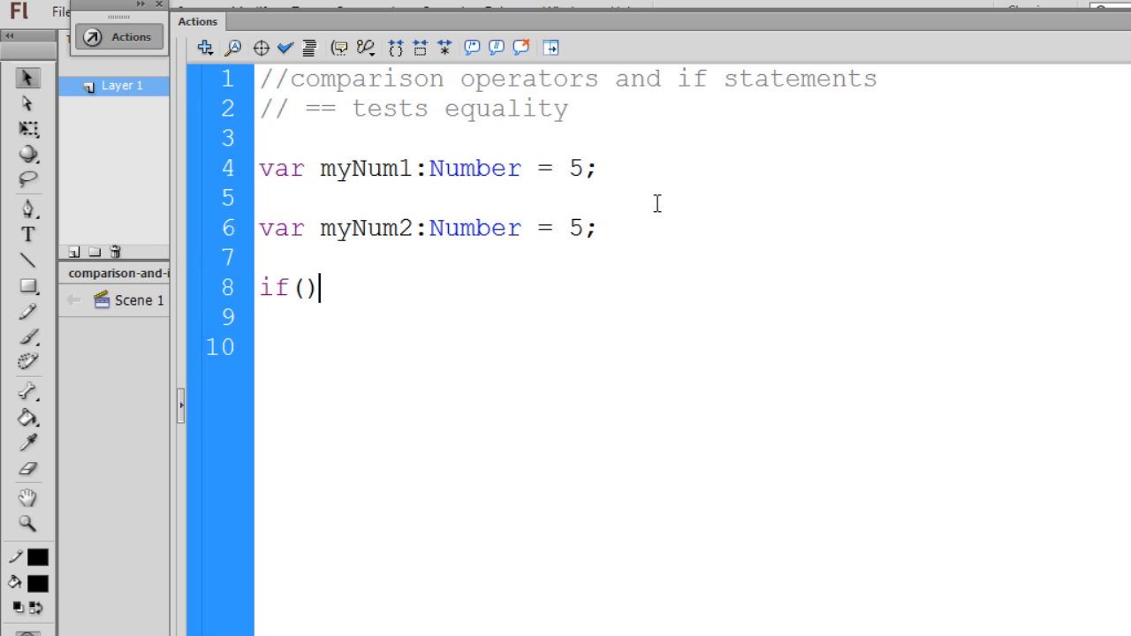
text({)
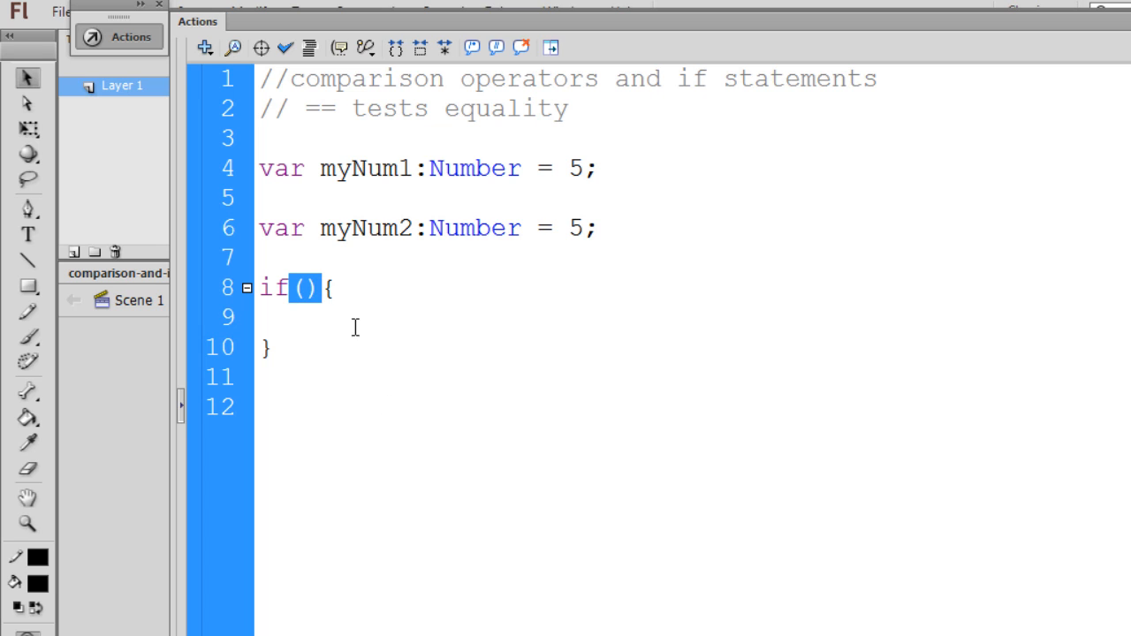
click(279, 316)
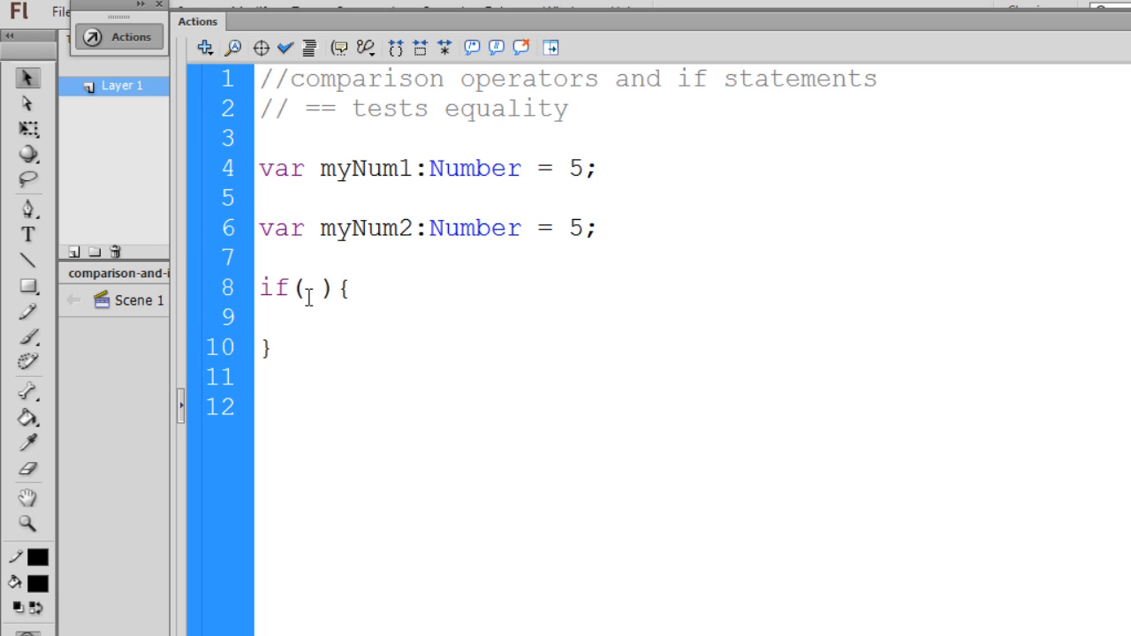
text(test)
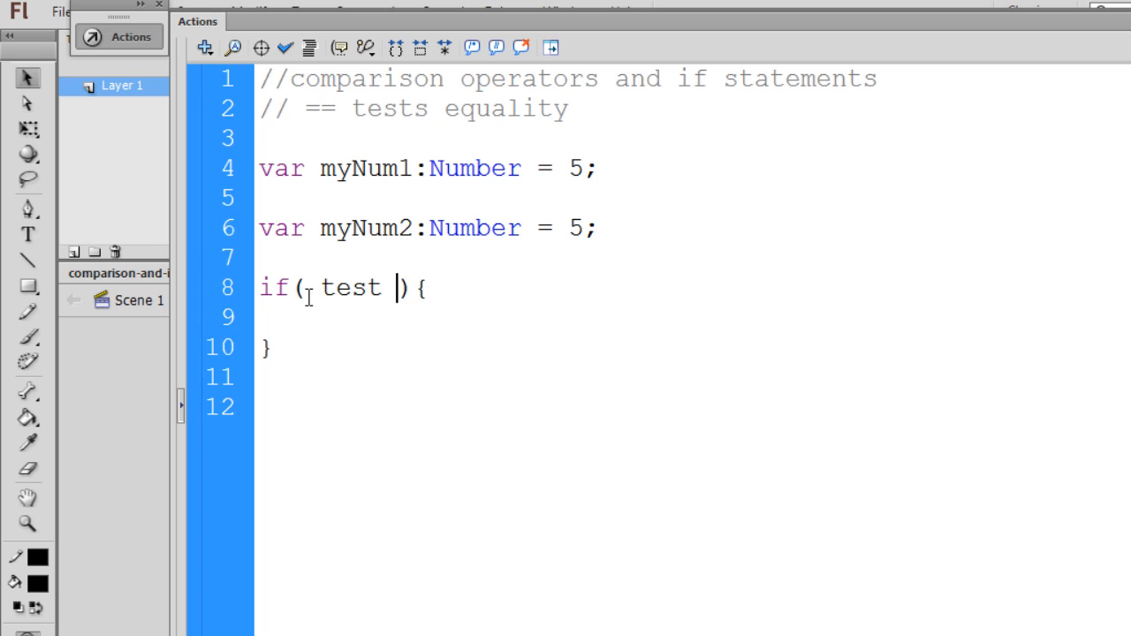
double_click(350, 286)
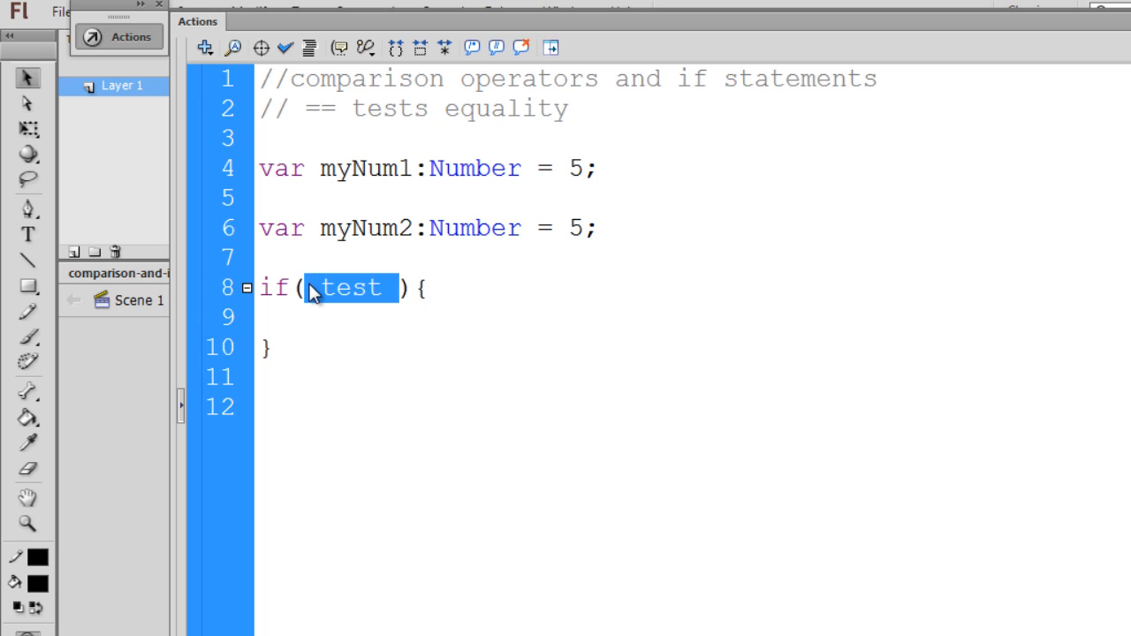
text(argument)
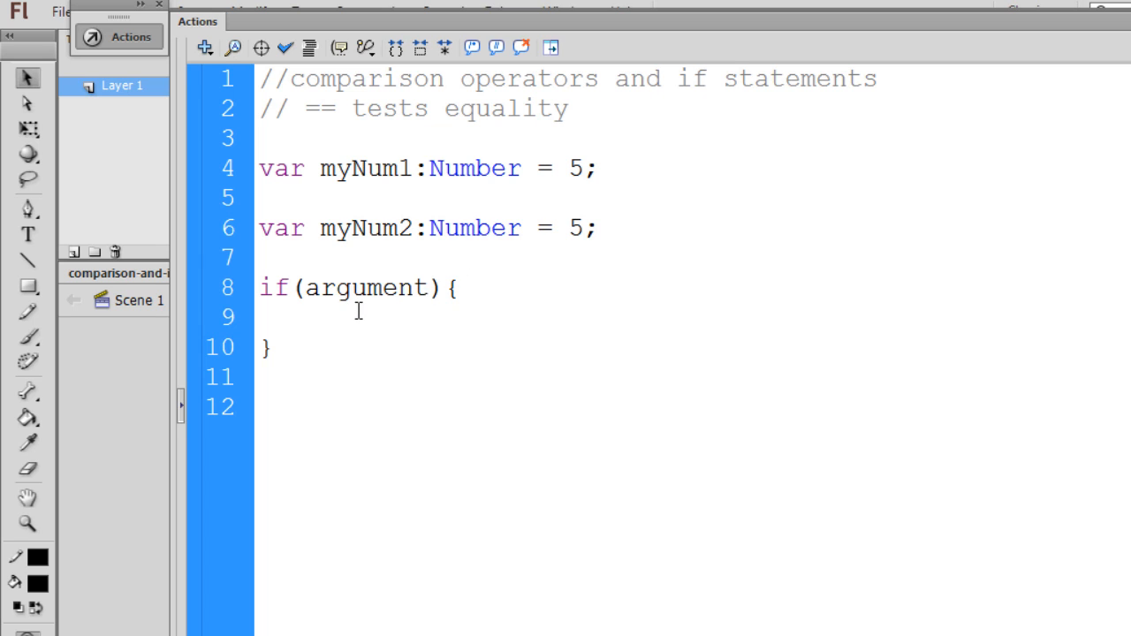
- Add the comment '//execute if true' inside the braces and select the argument placeholder
text(/)
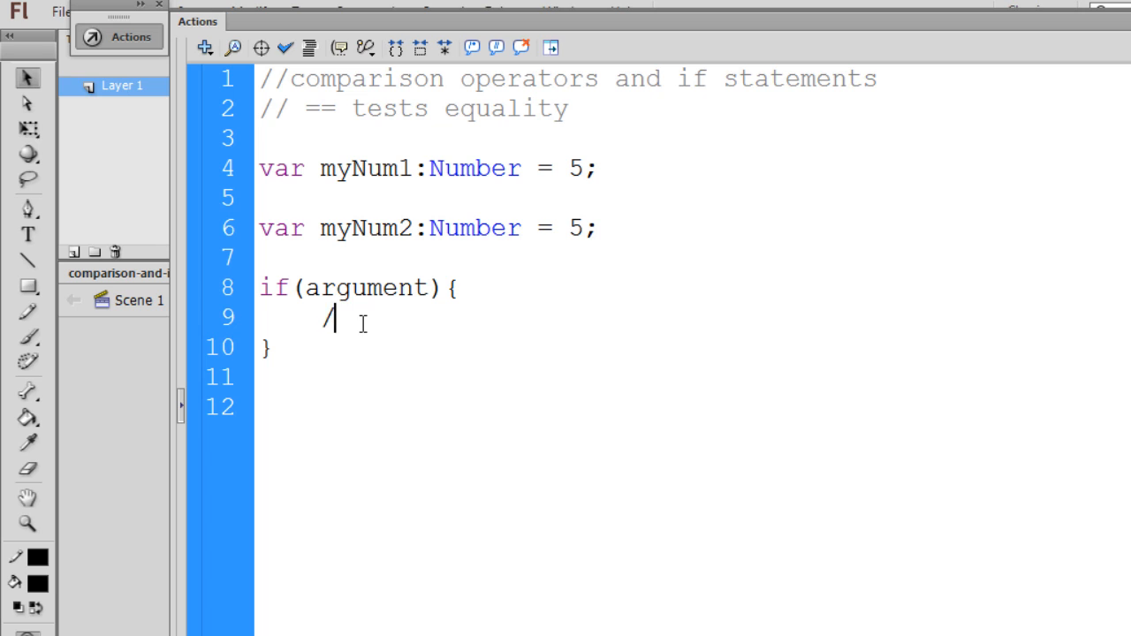
text(/execute)
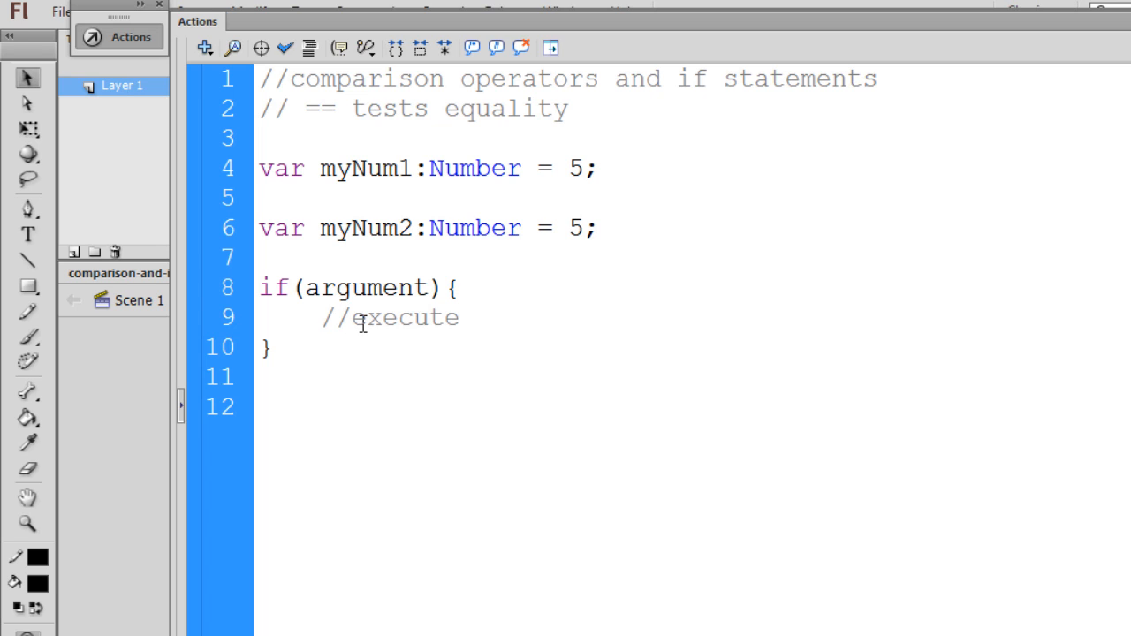
text(if true)
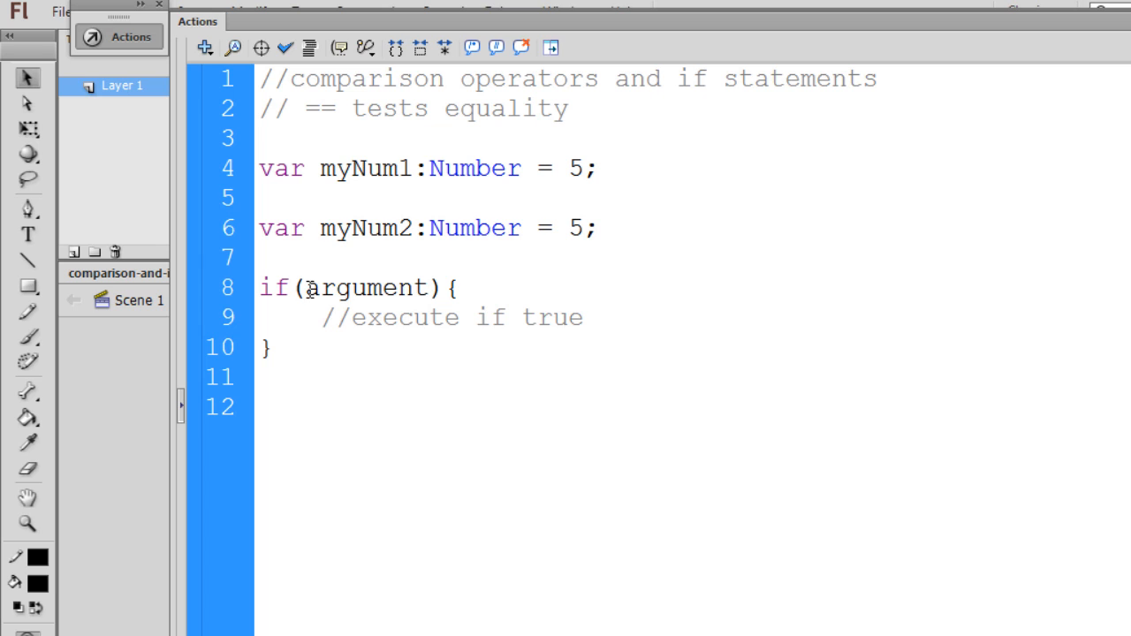
double_click(367, 288)
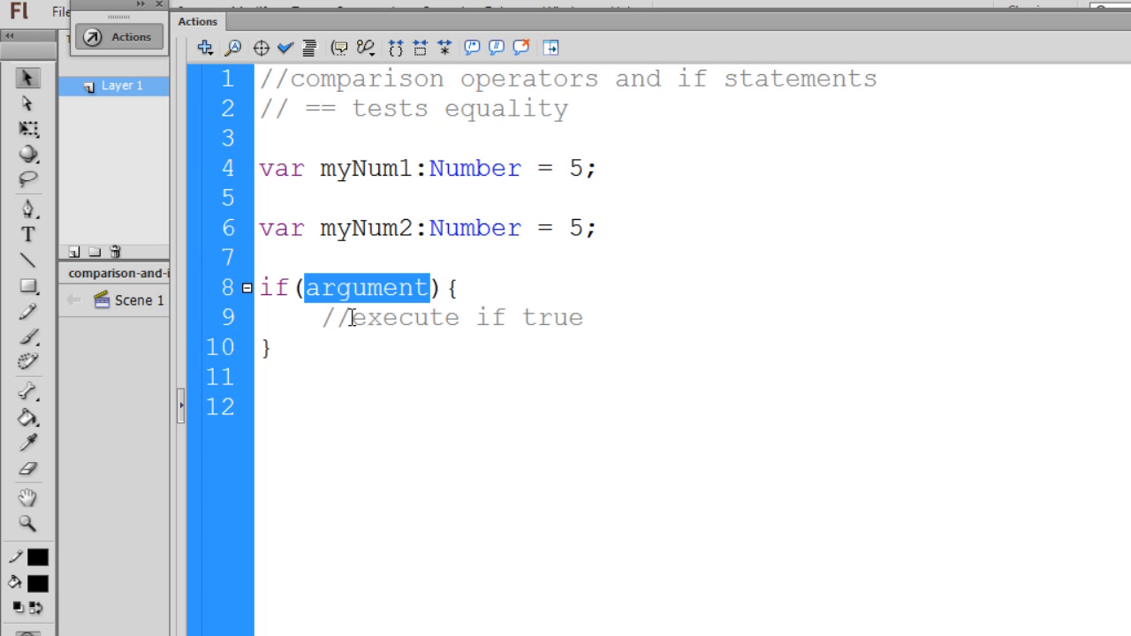
mouse_move(581, 324)
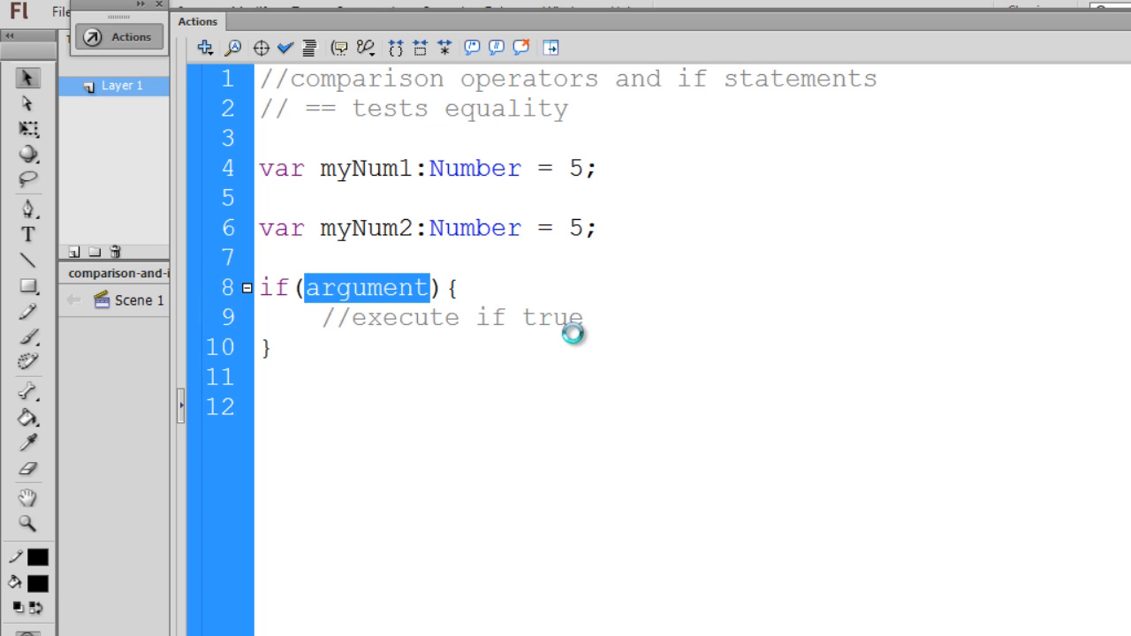
click(456, 286)
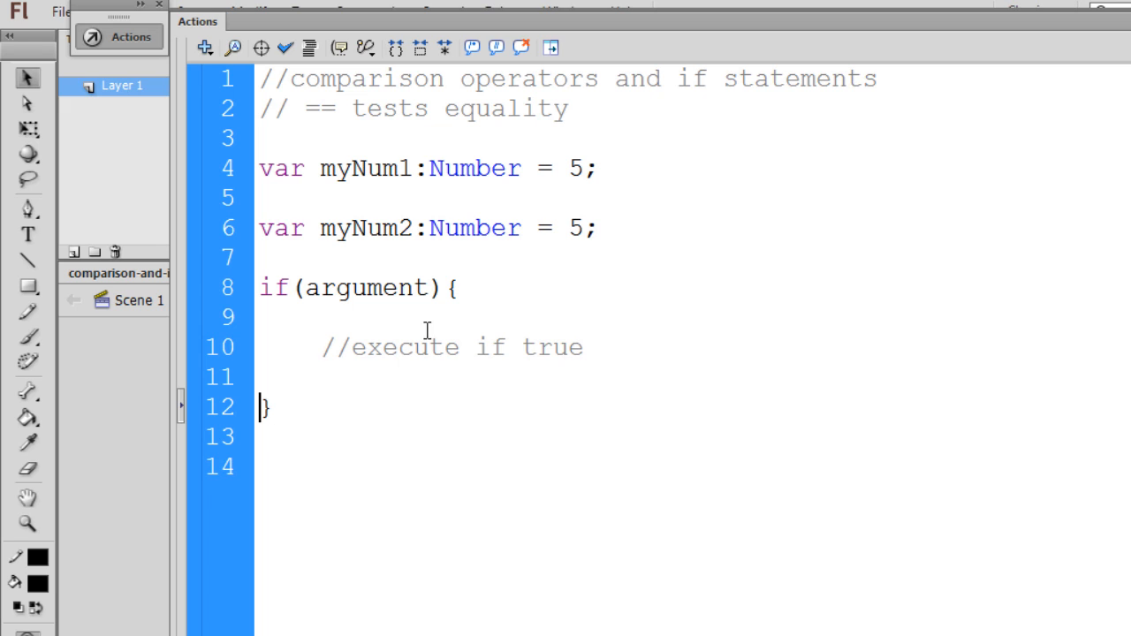
double_click(366, 288)
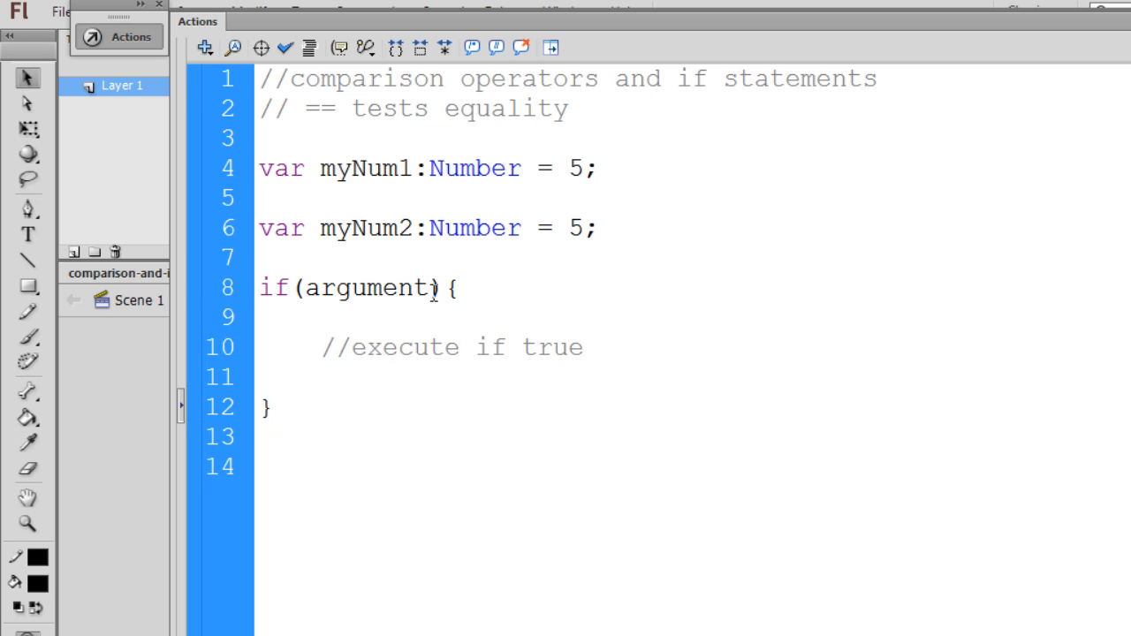
- Replace the placeholder so the condition reads myNum1==myNum2
key(BackSpace)
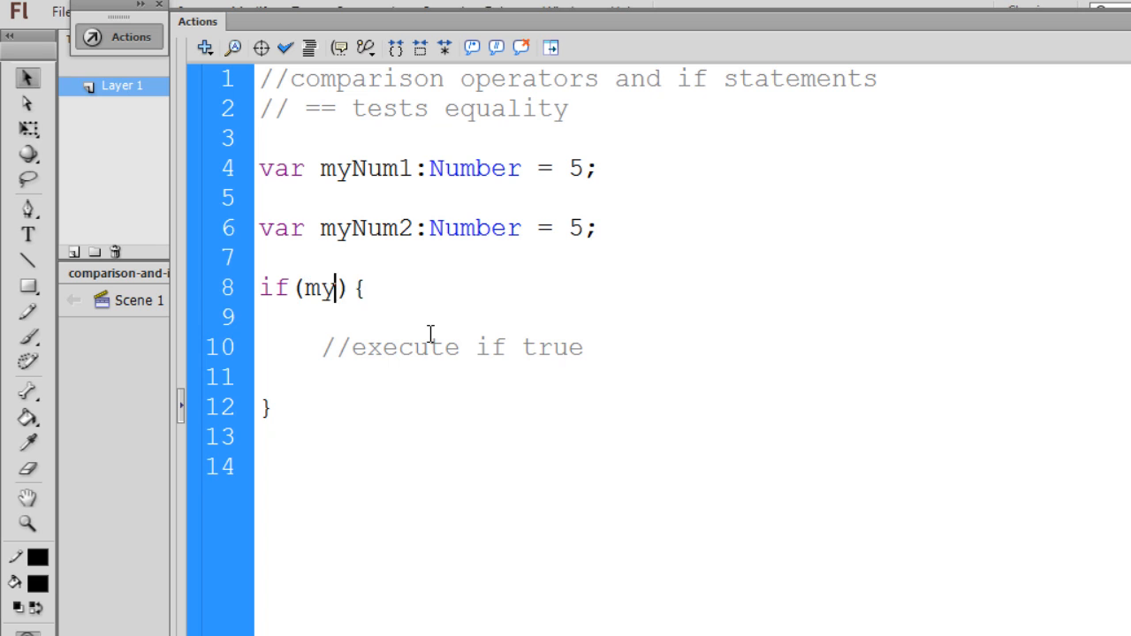
text(Num)
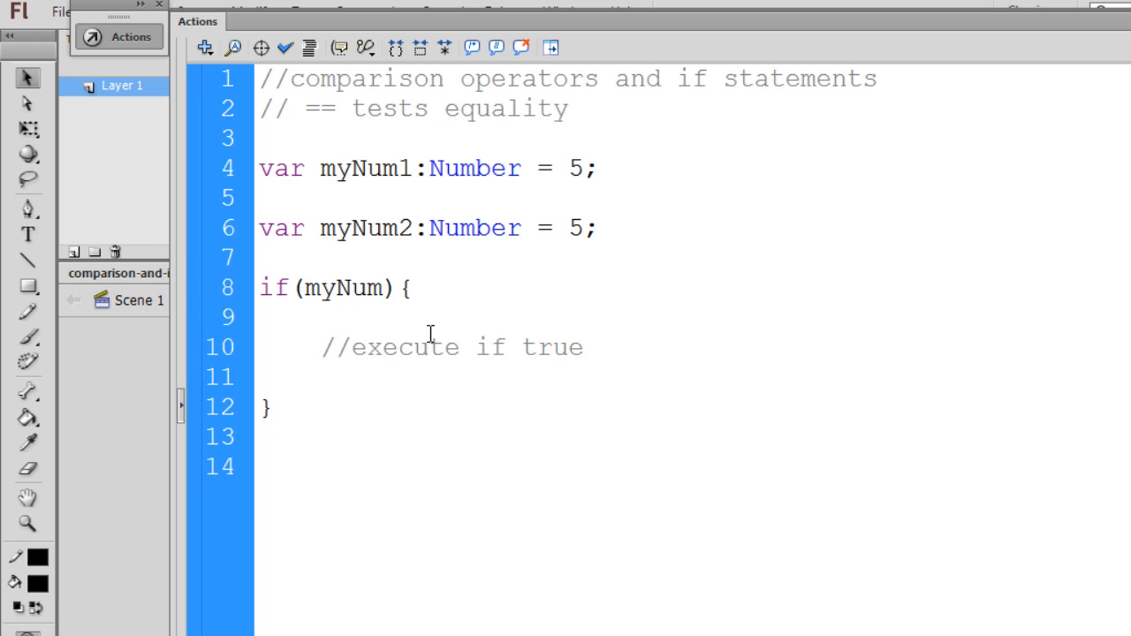
text(1)
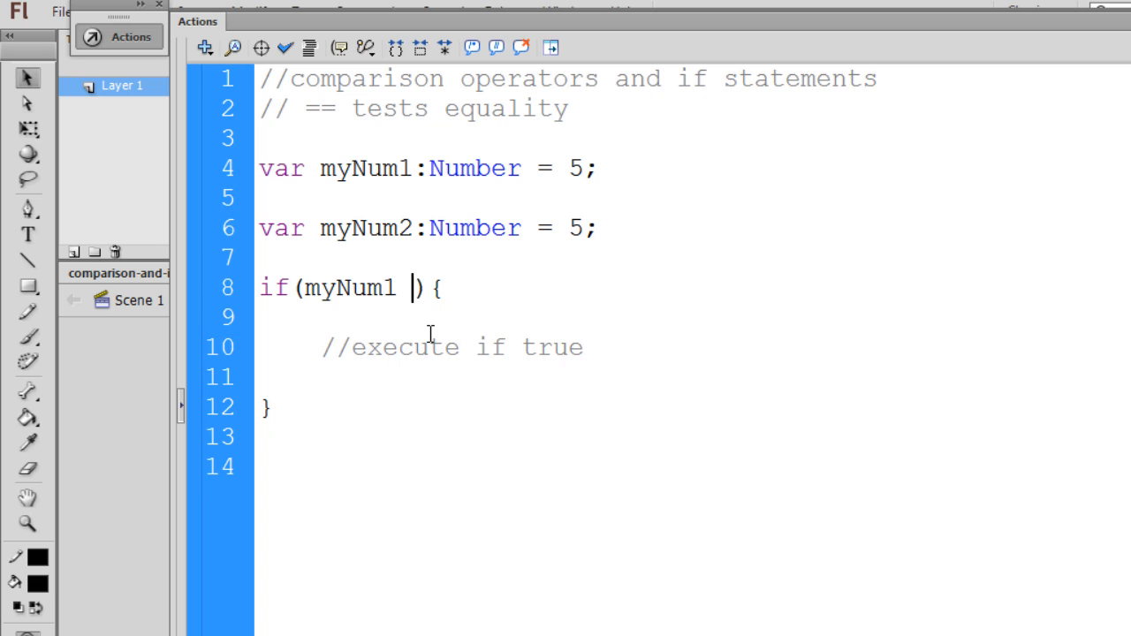
text(==)
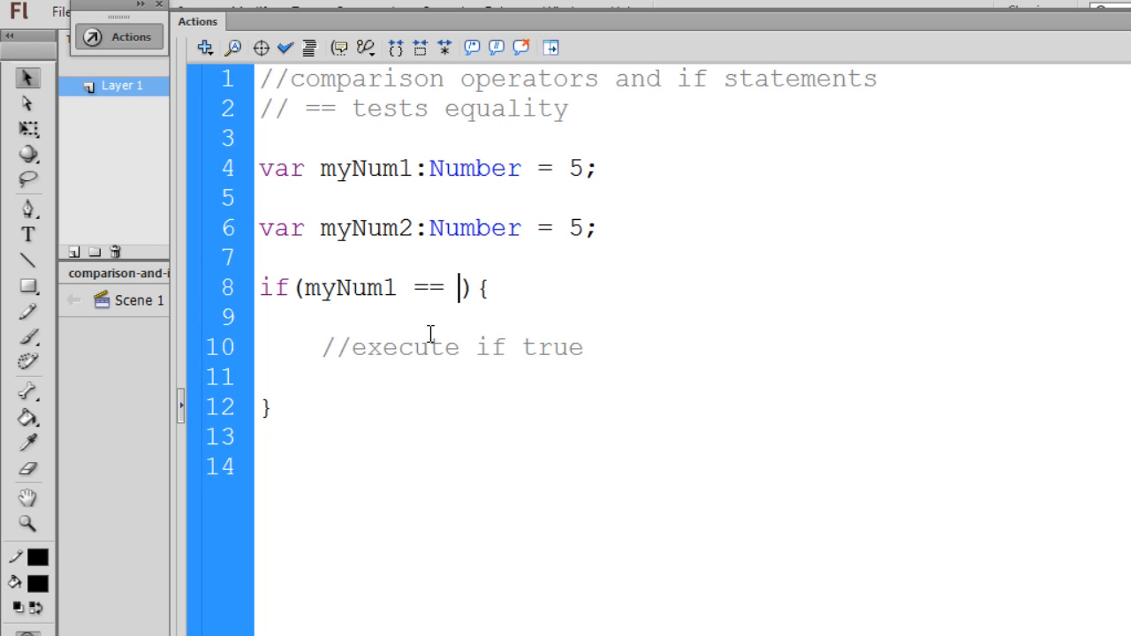
text(myNum)
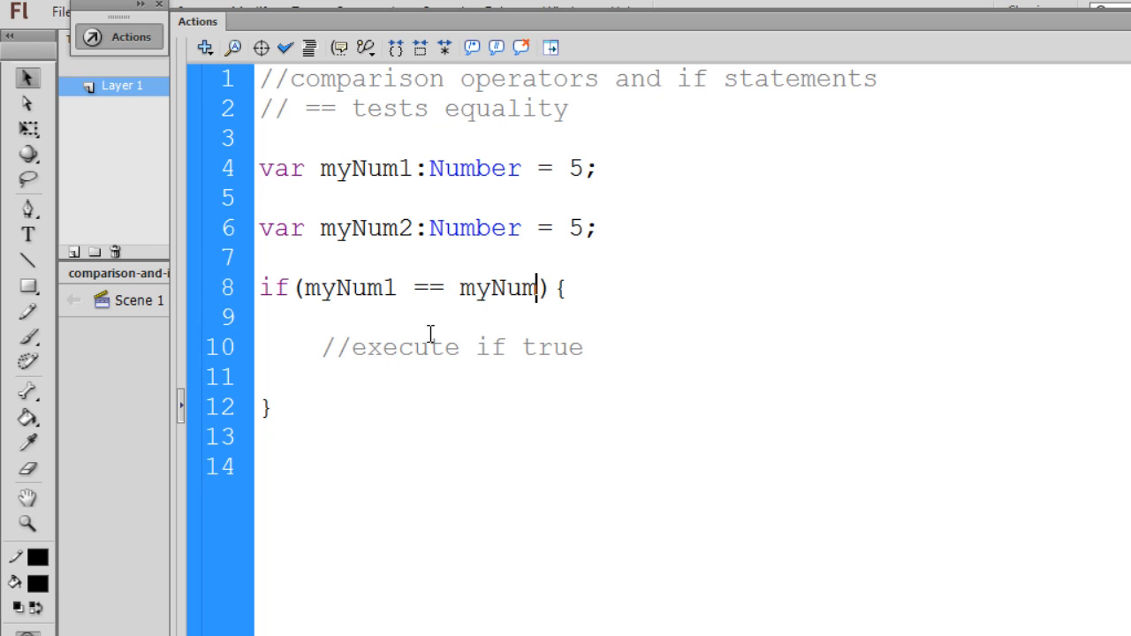
text(2)
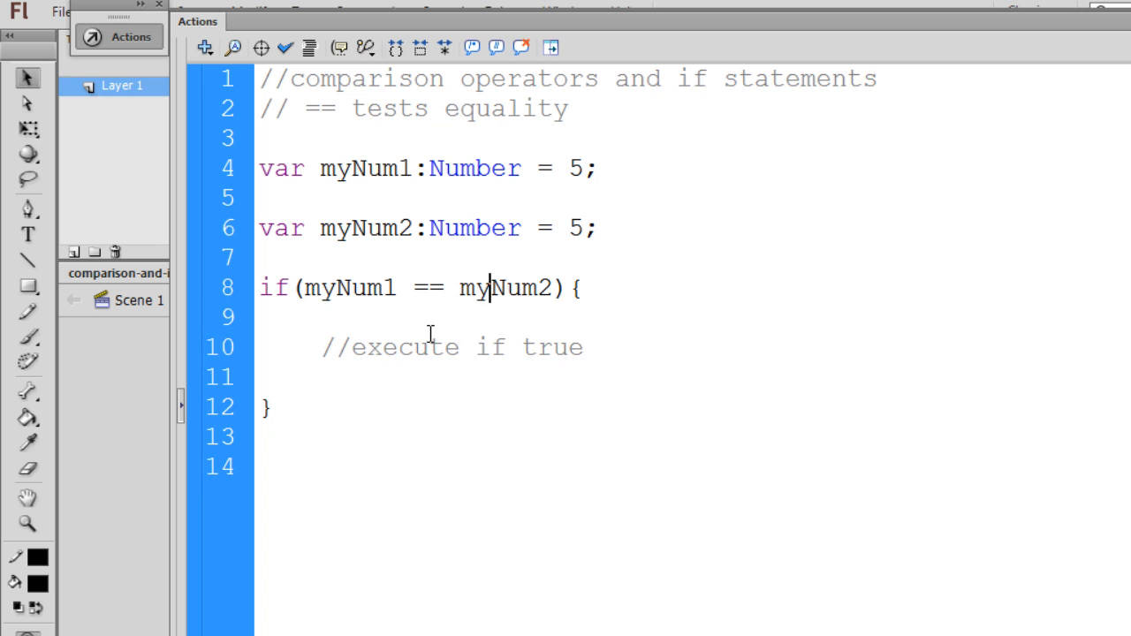
- Point out the == operator and the myNum1 and myNum2 operands in the condition
click(458, 288)
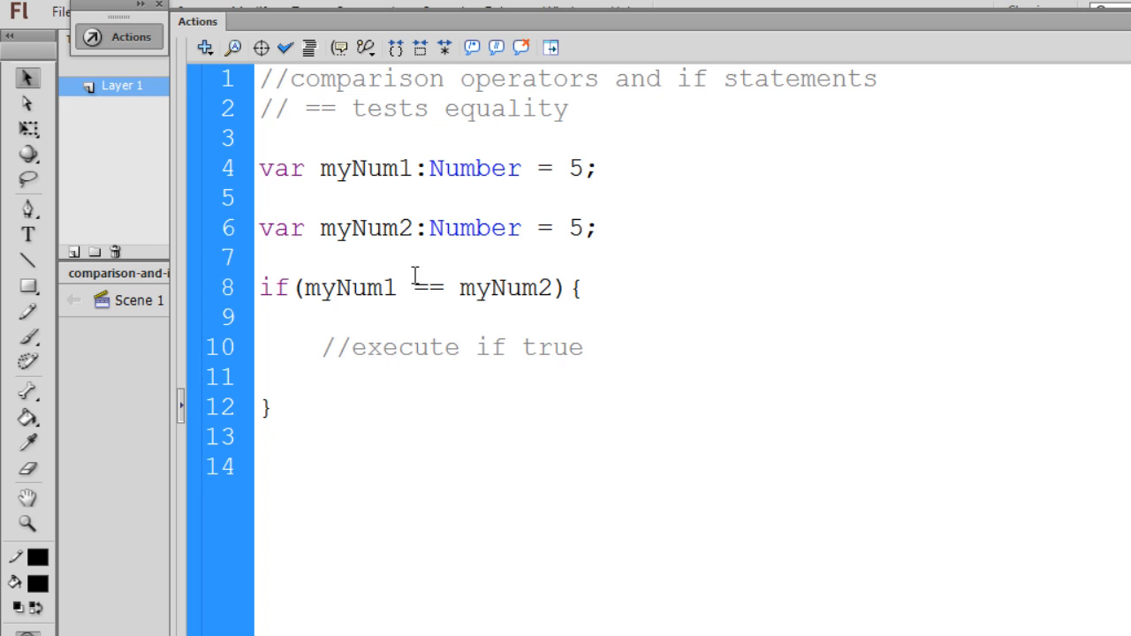
double_click(428, 288)
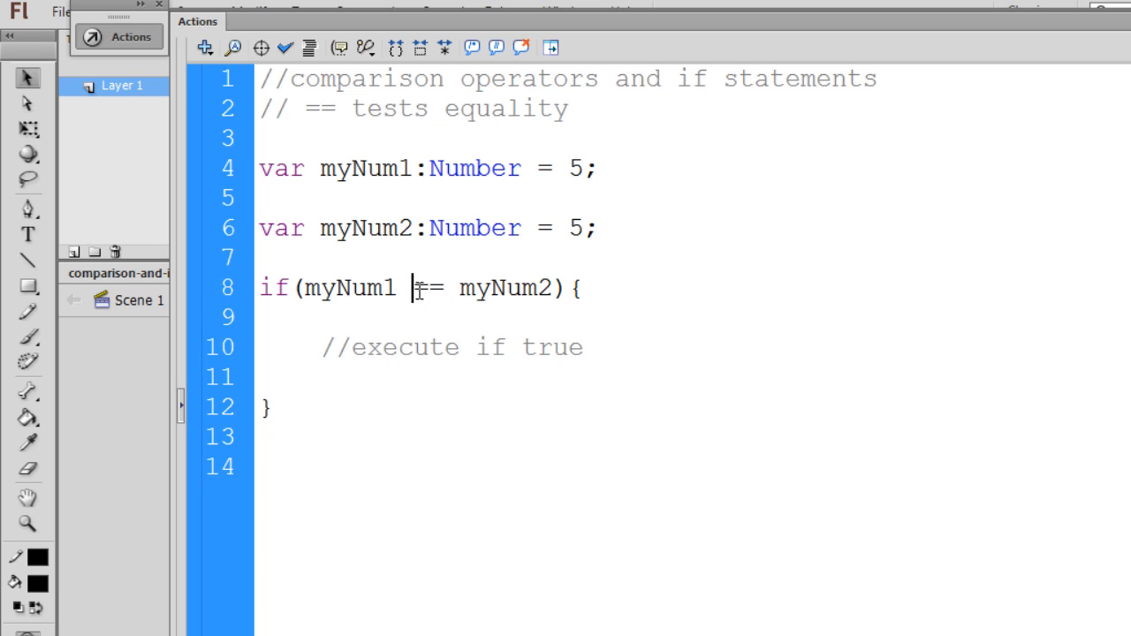
double_click(428, 288)
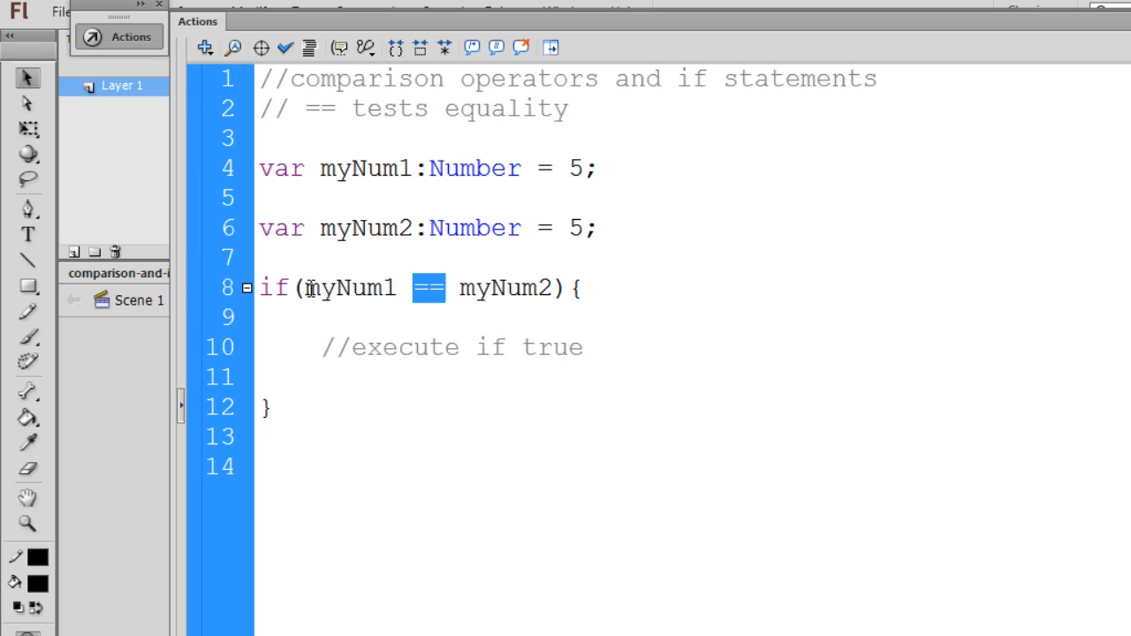
double_click(349, 288)
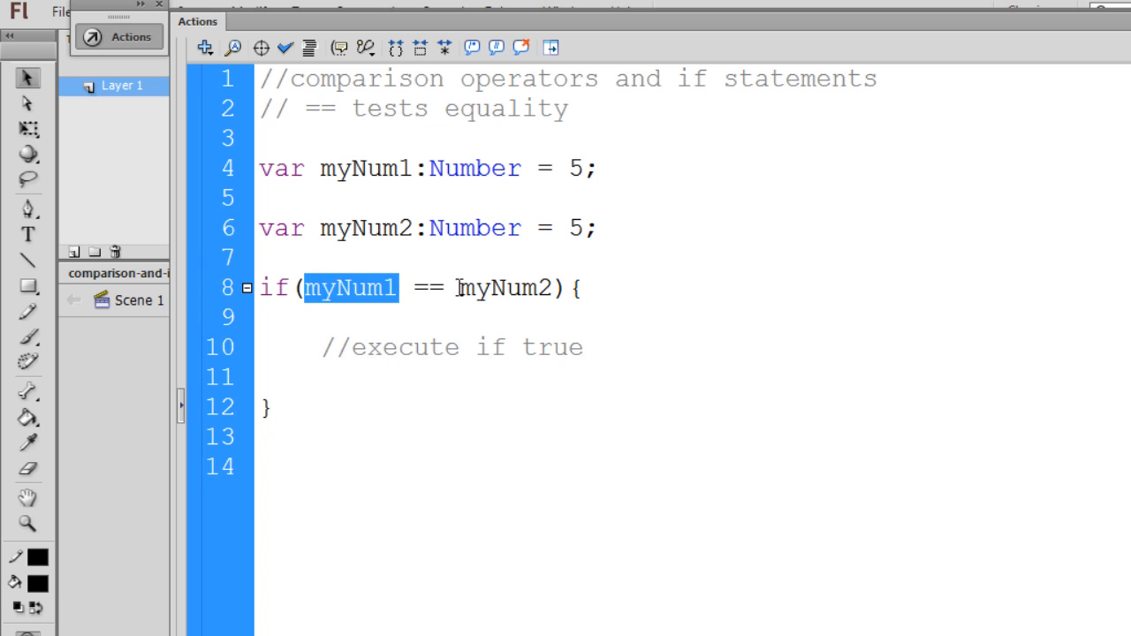
double_click(505, 288)
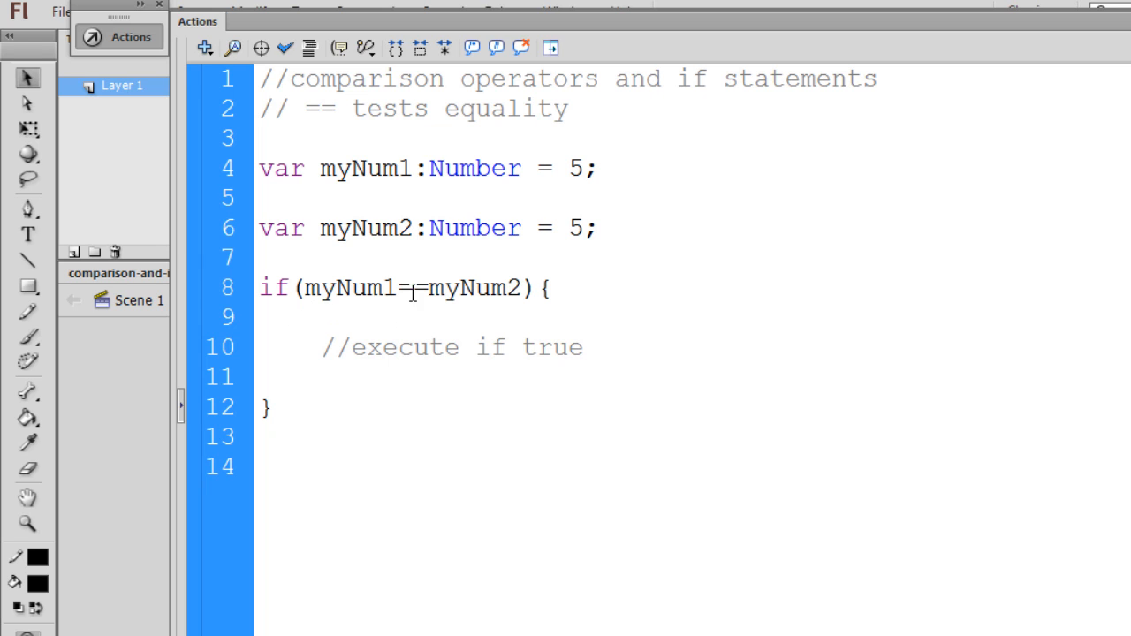
double_click(468, 288)
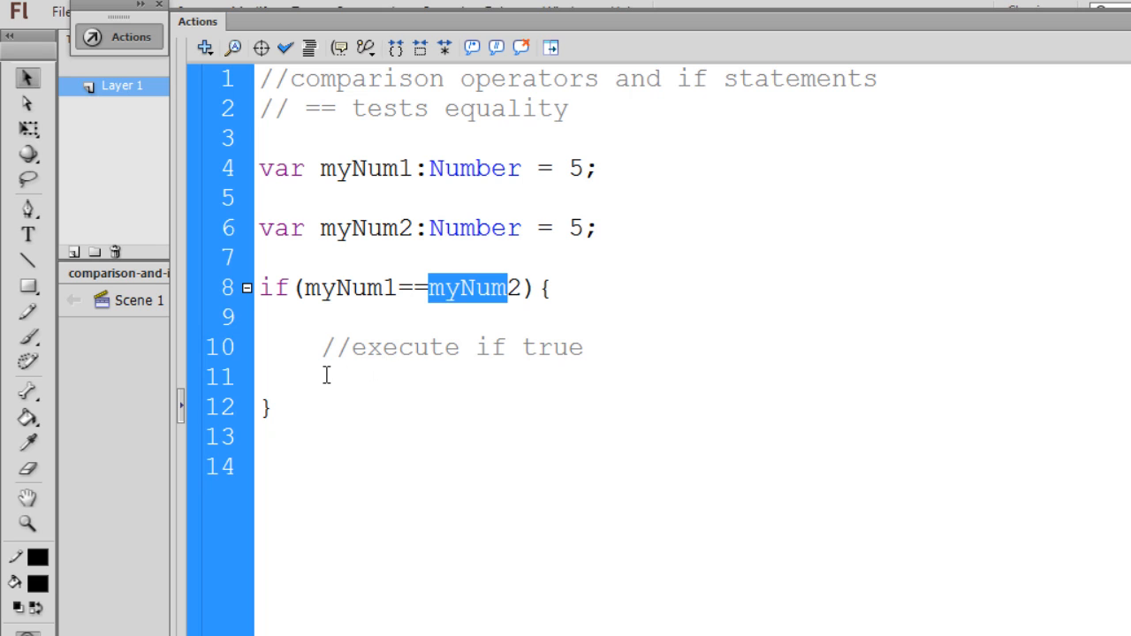
- Add trace("true"); inside the if braces
click(258, 376)
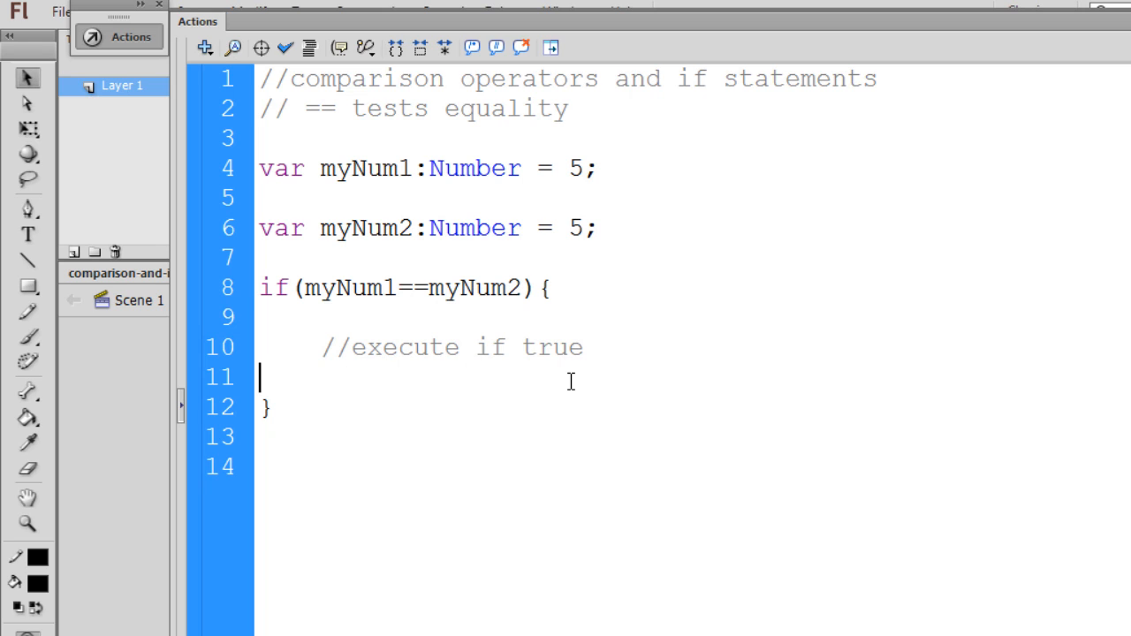
text(tr)
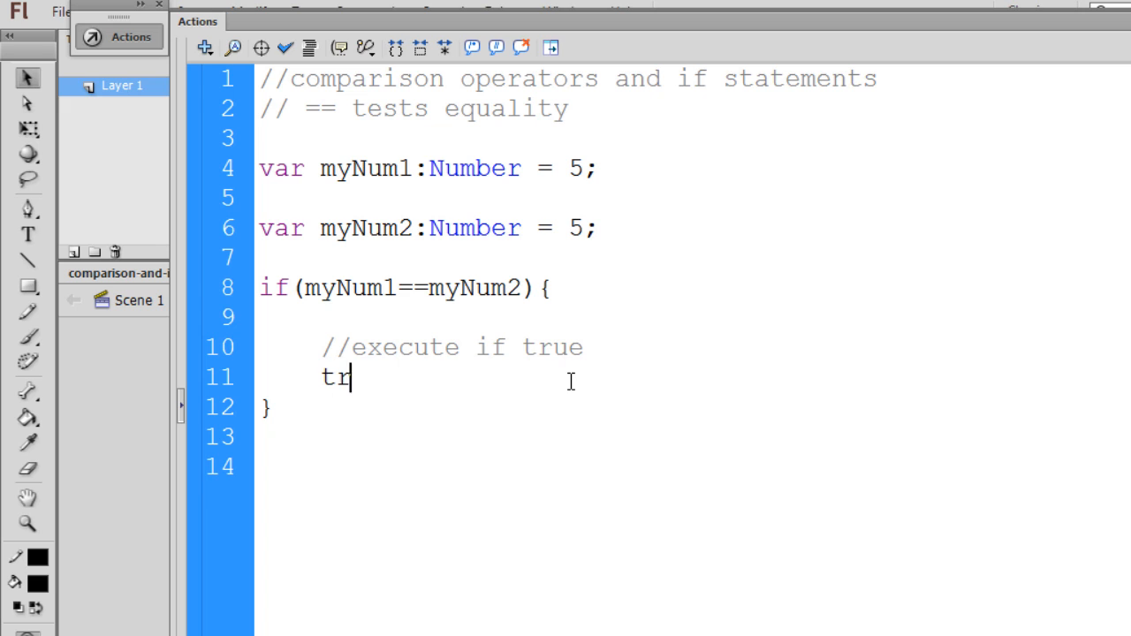
text(ace())
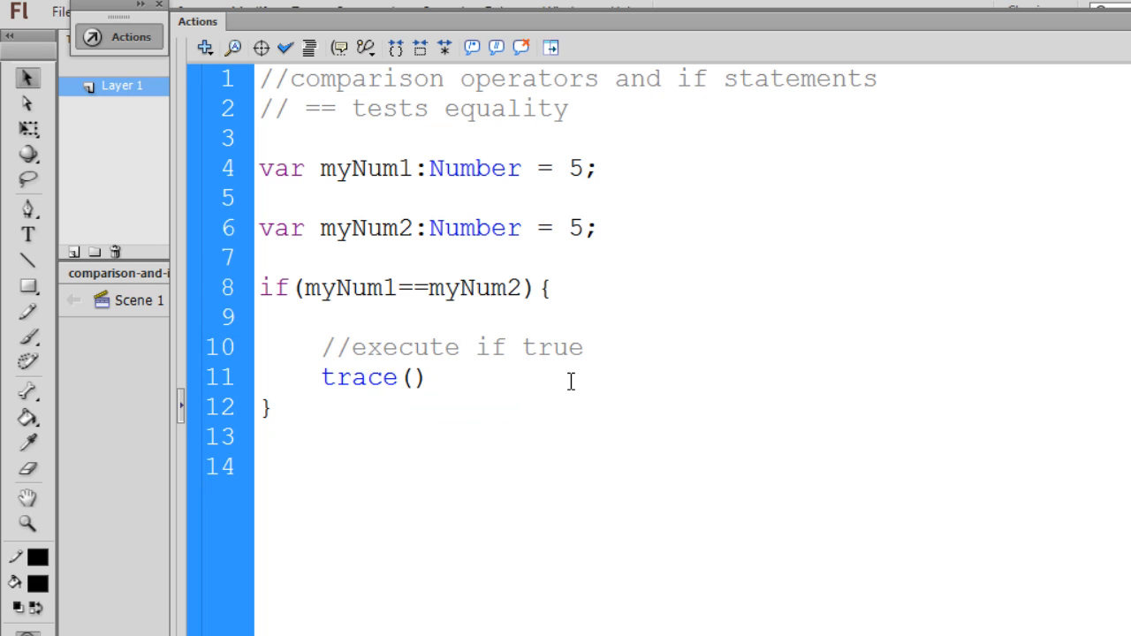
text("")
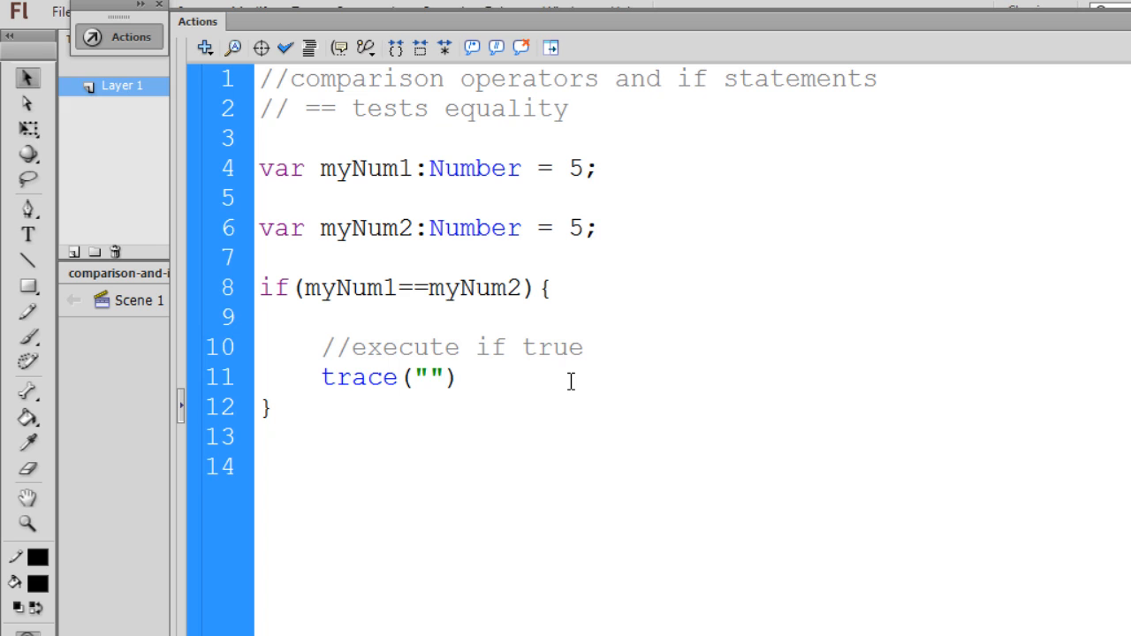
text(true)
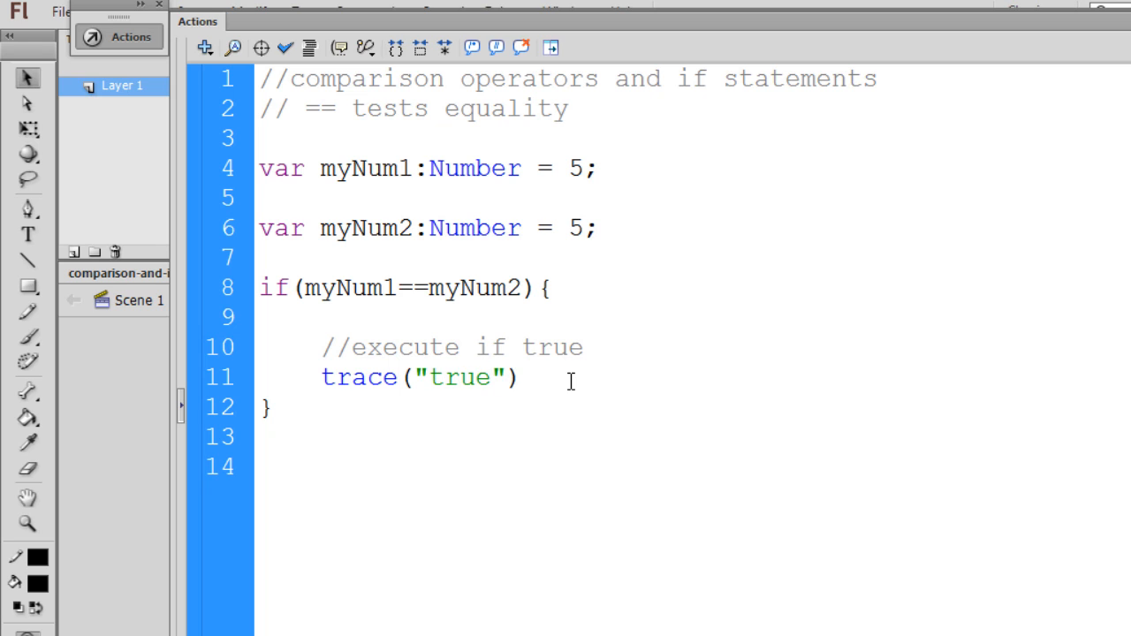
text(;)
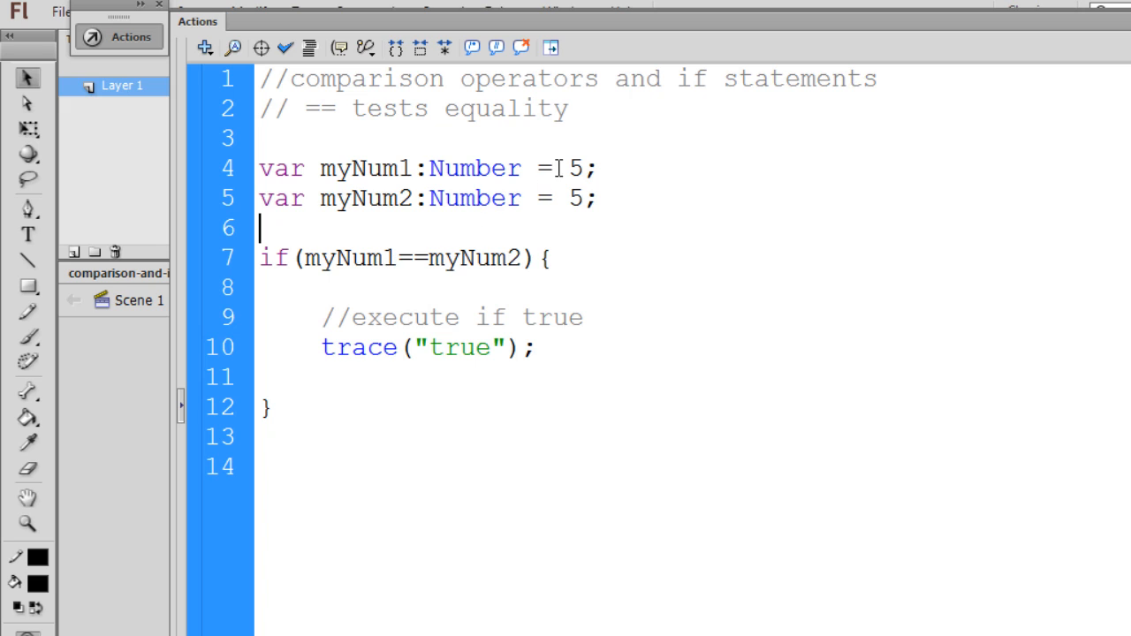
- Test the movie with Ctrl+Enter, see 'true' traced, then close the preview and return to the script
double_click(576, 198)
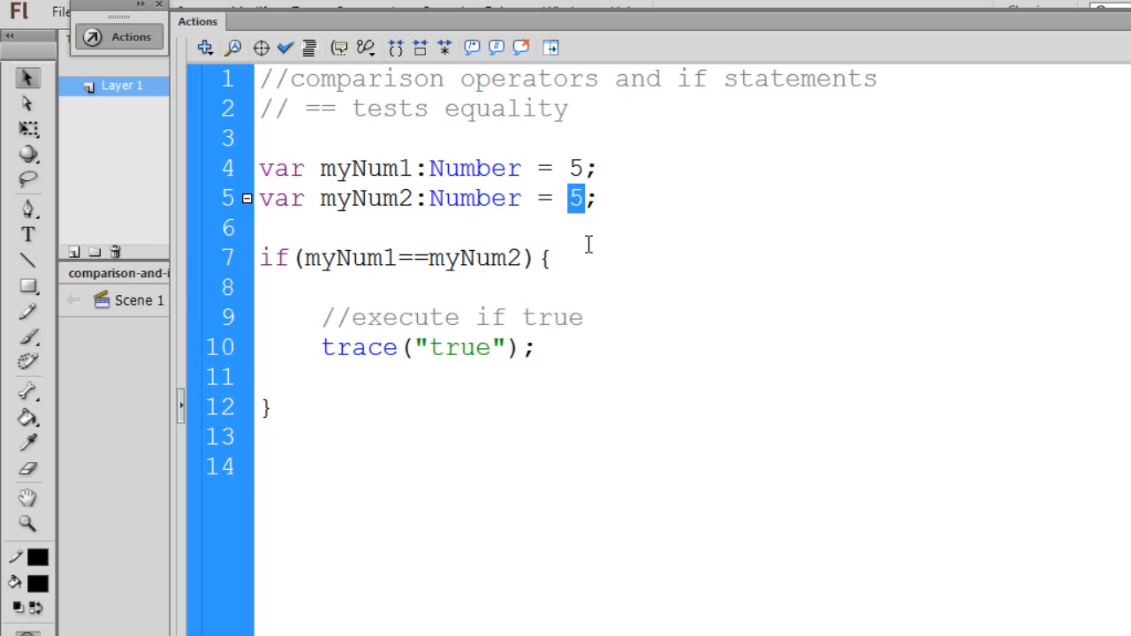
click(320, 378)
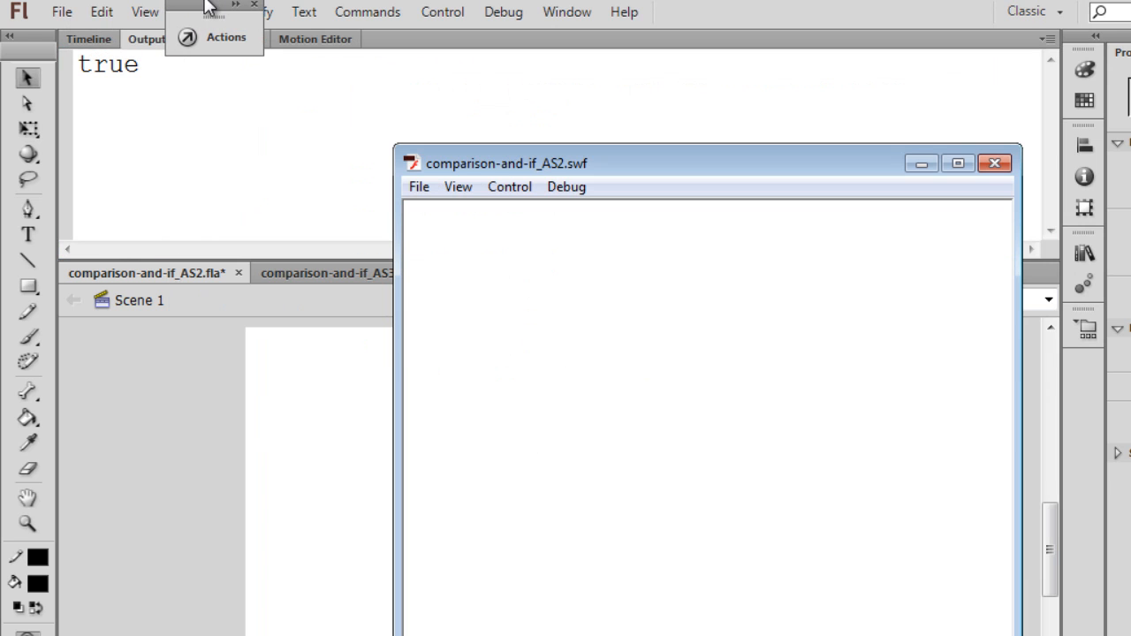
mouse_move(233, 68)
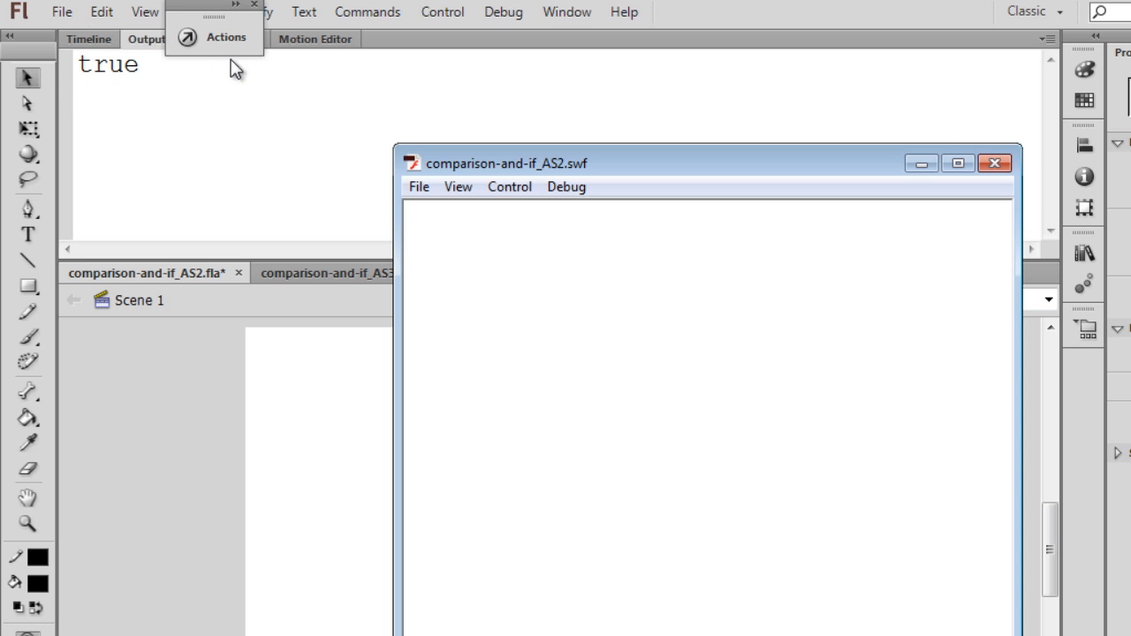
mouse_move(703, 177)
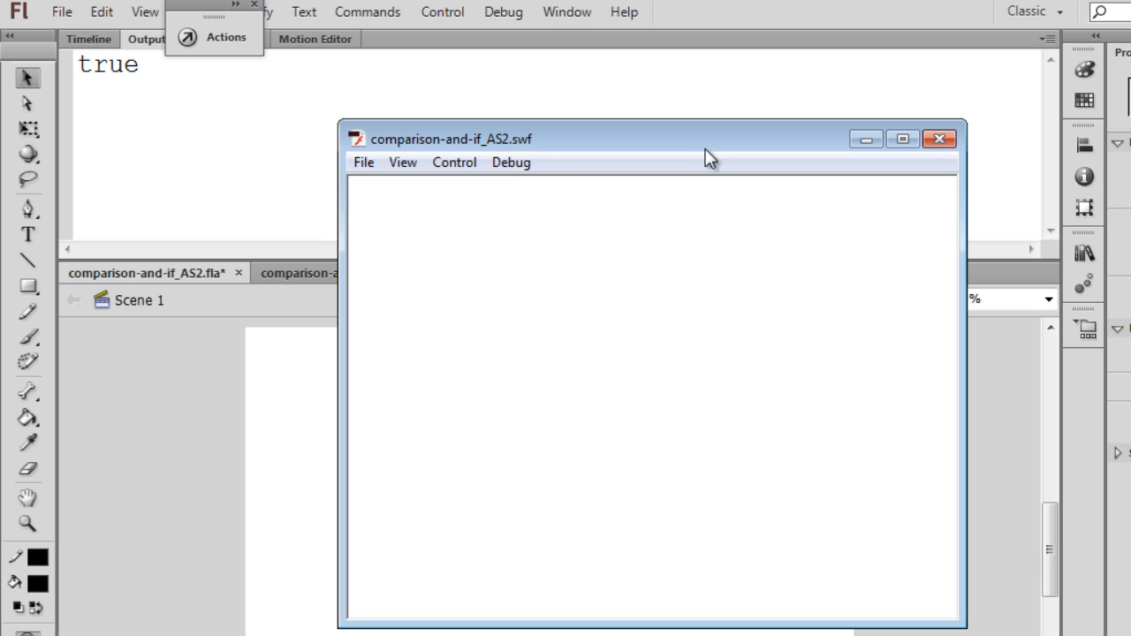
click(940, 138)
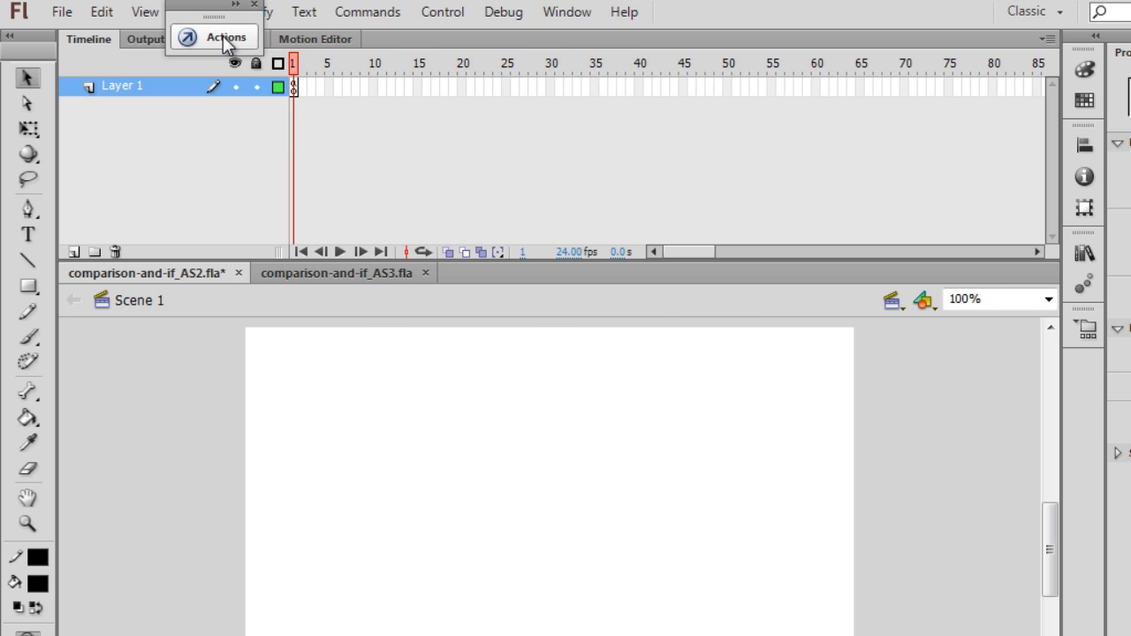
click(226, 37)
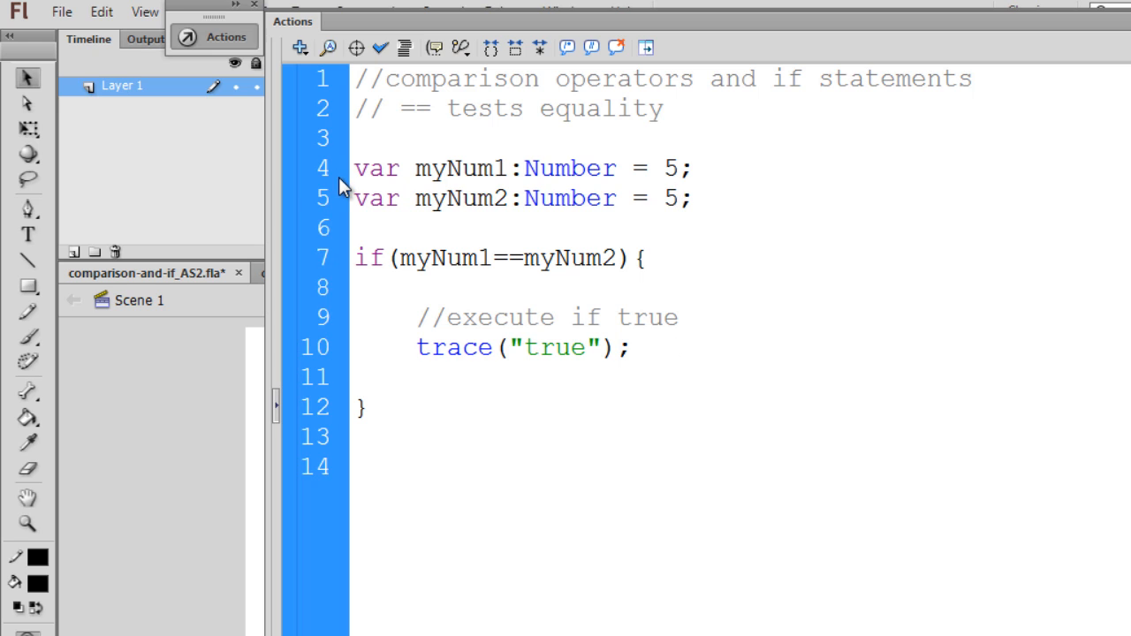
- Set myNum2 to 6, test the movie so nothing traces, then close the preview
text(6)
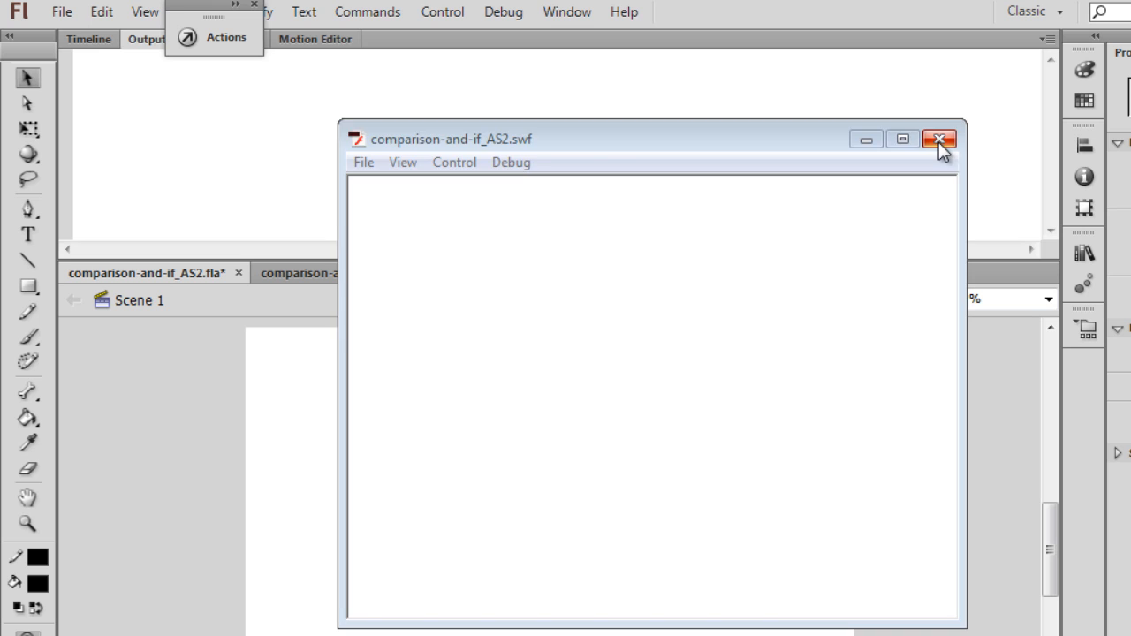
click(941, 138)
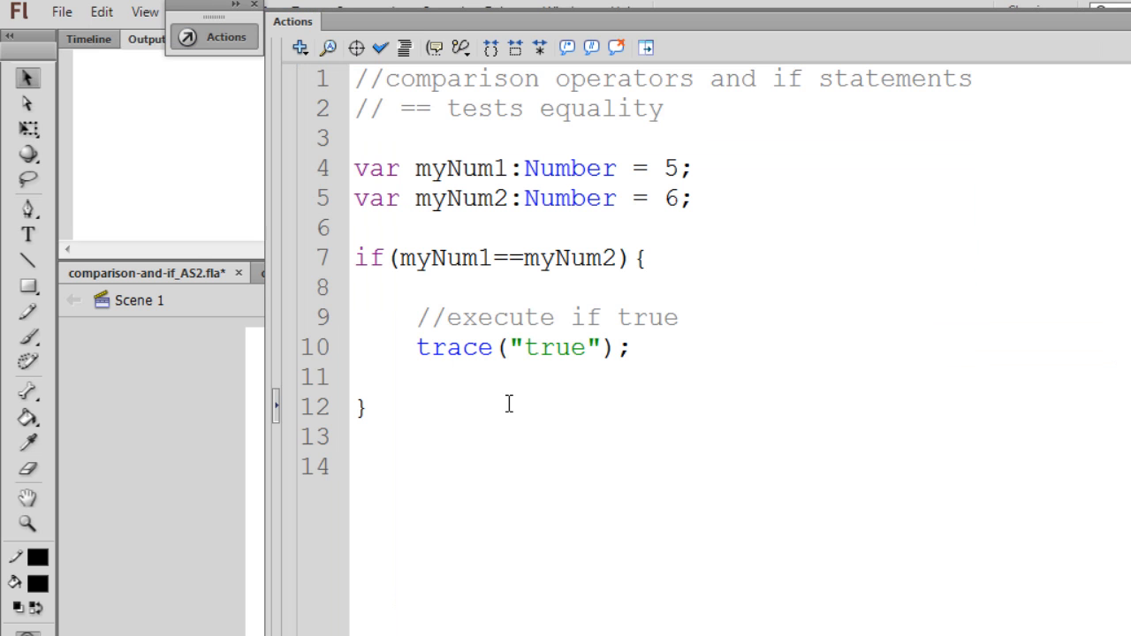
mouse_move(403, 279)
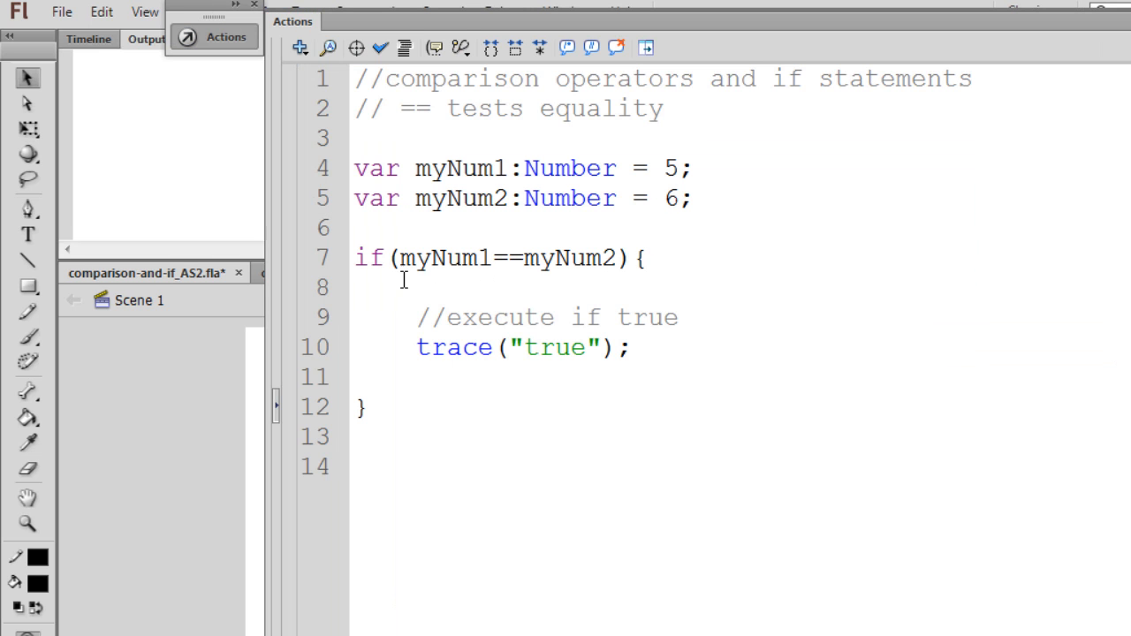
double_click(569, 258)
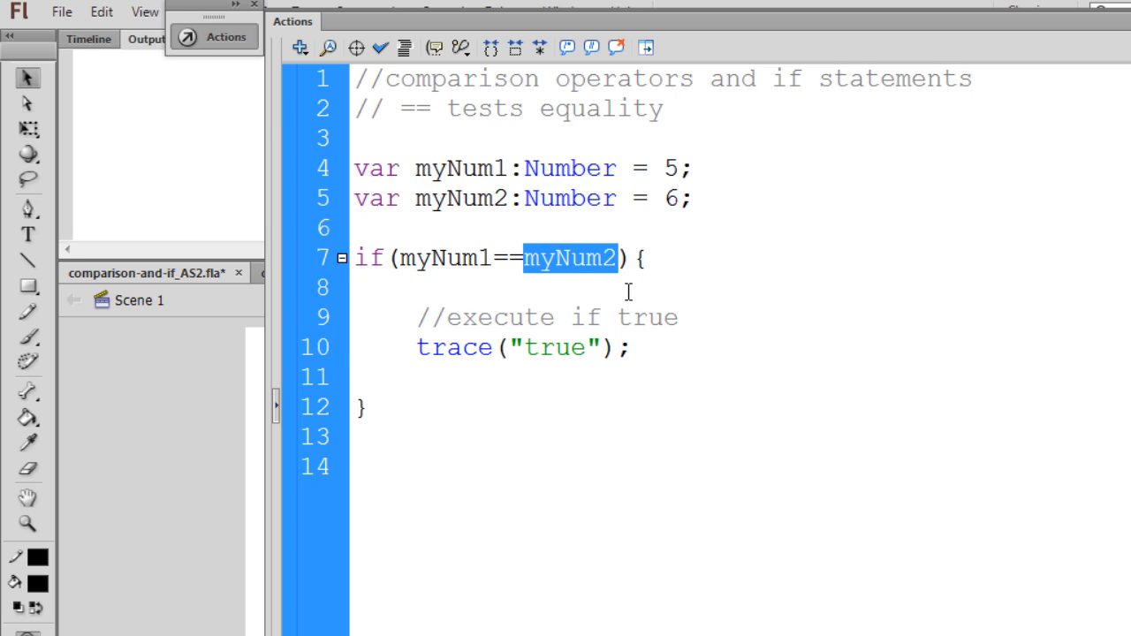
mouse_move(614, 383)
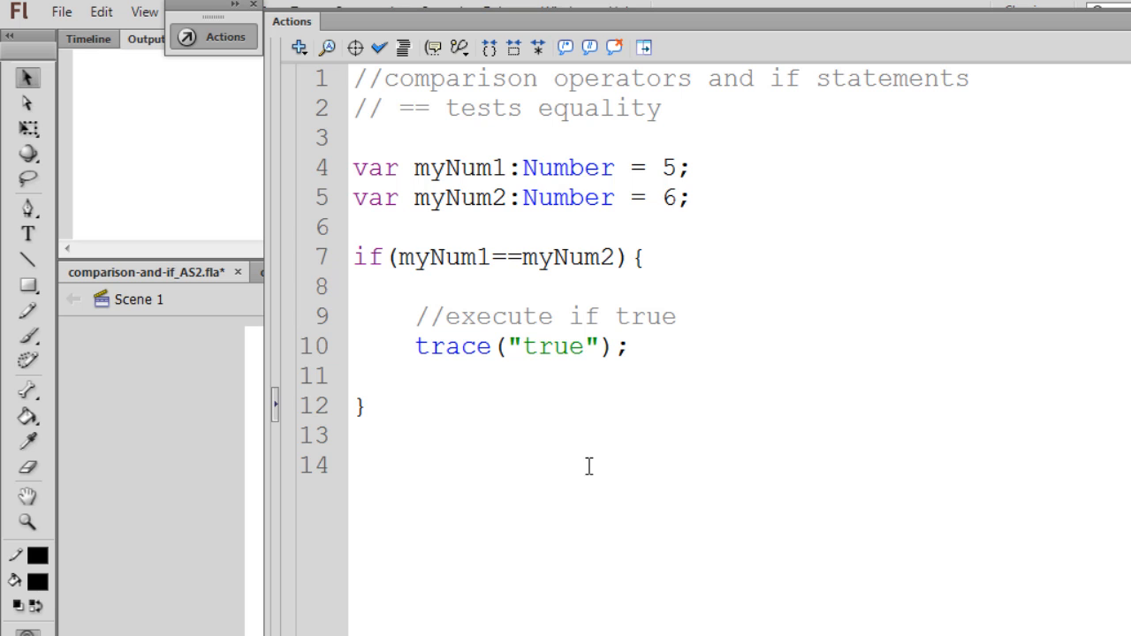
double_click(504, 258)
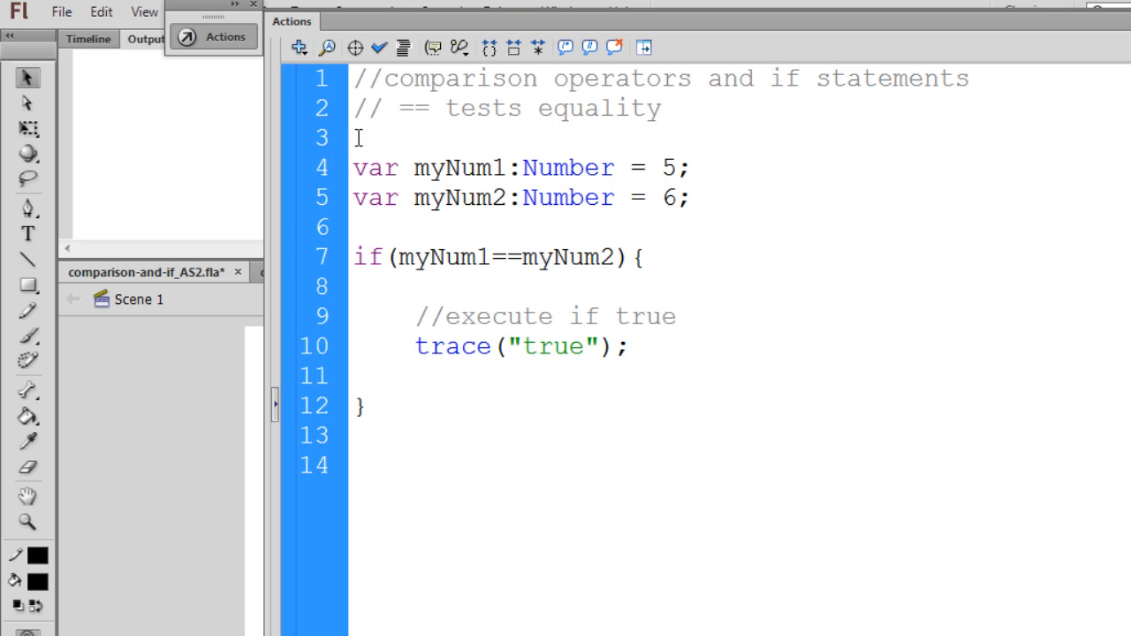
- Add the comment '// != tests inequality' and change the if condition to myNum1 != myNum2
text(//)
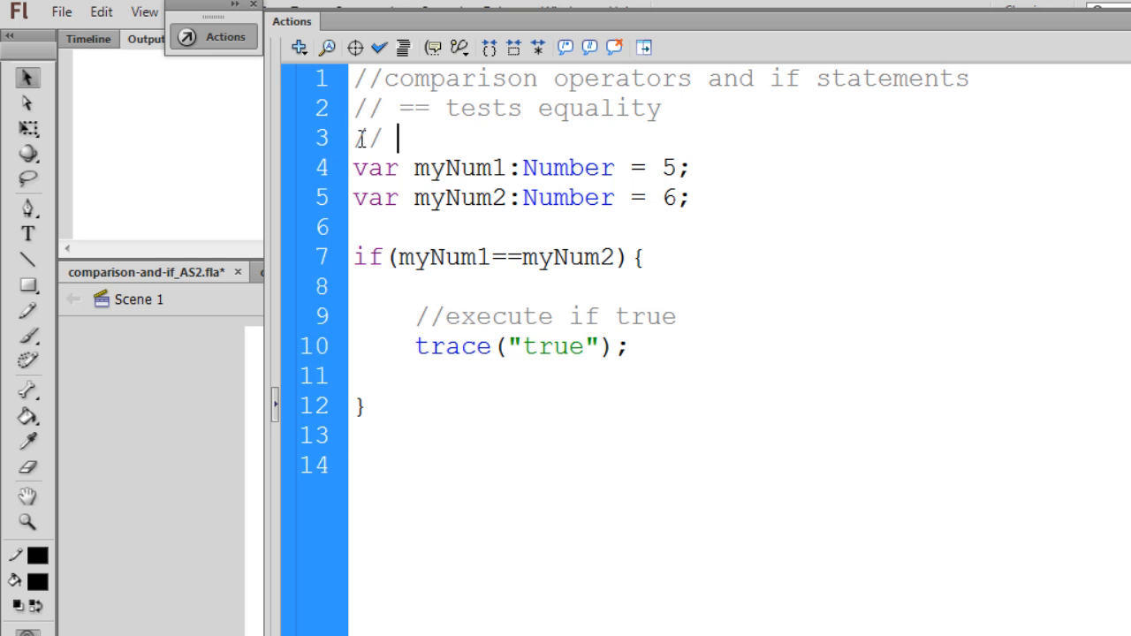
text(!= tests inequal)
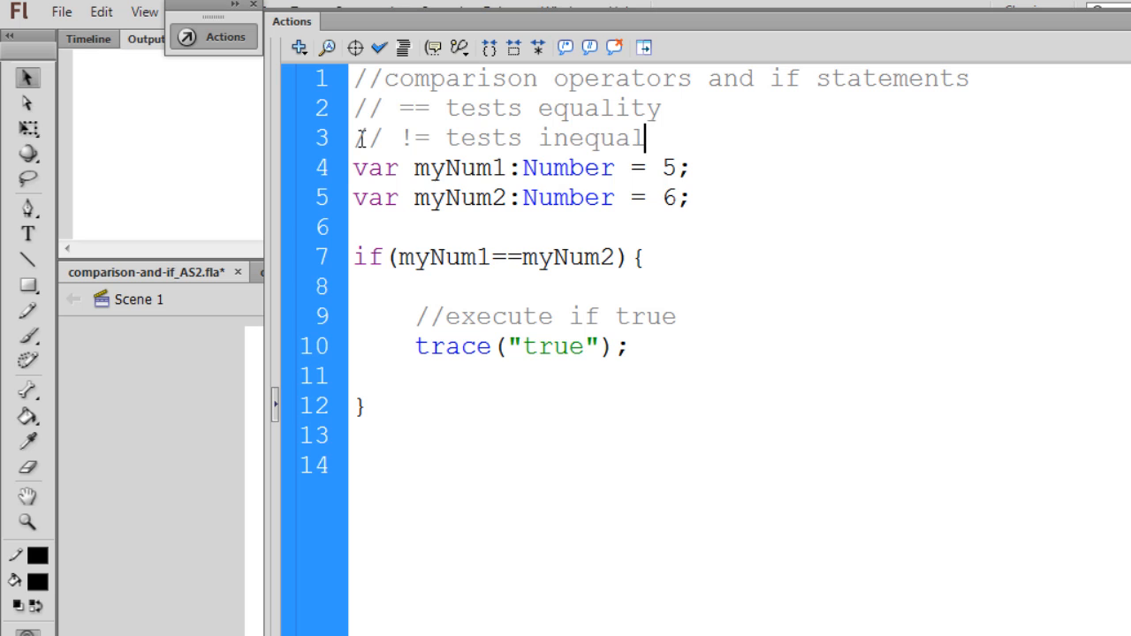
text(ity)
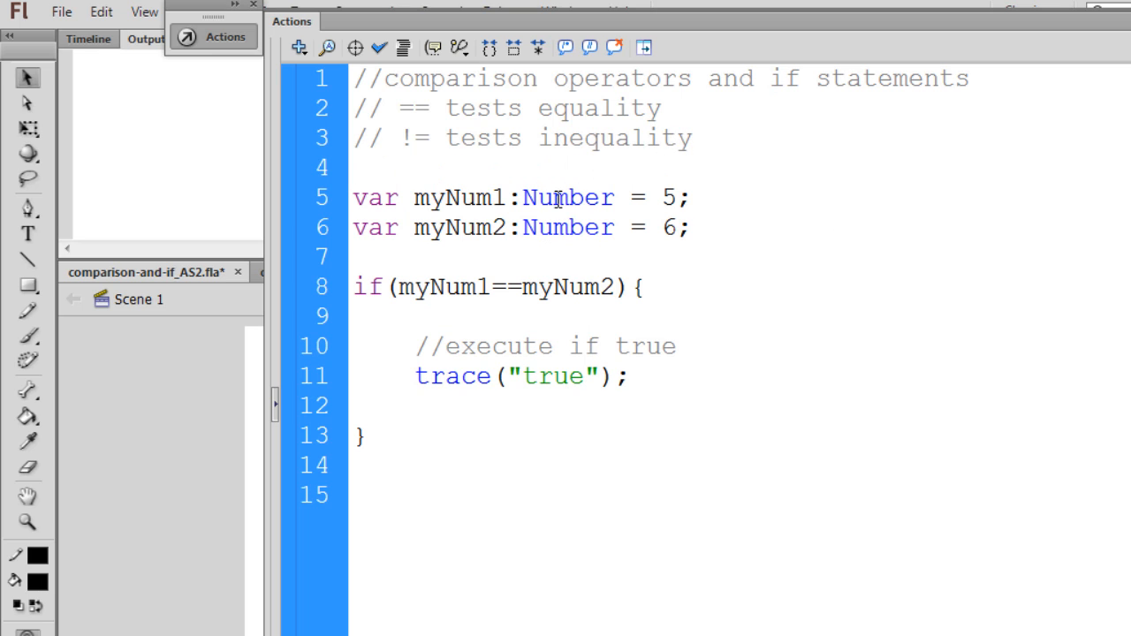
double_click(406, 138)
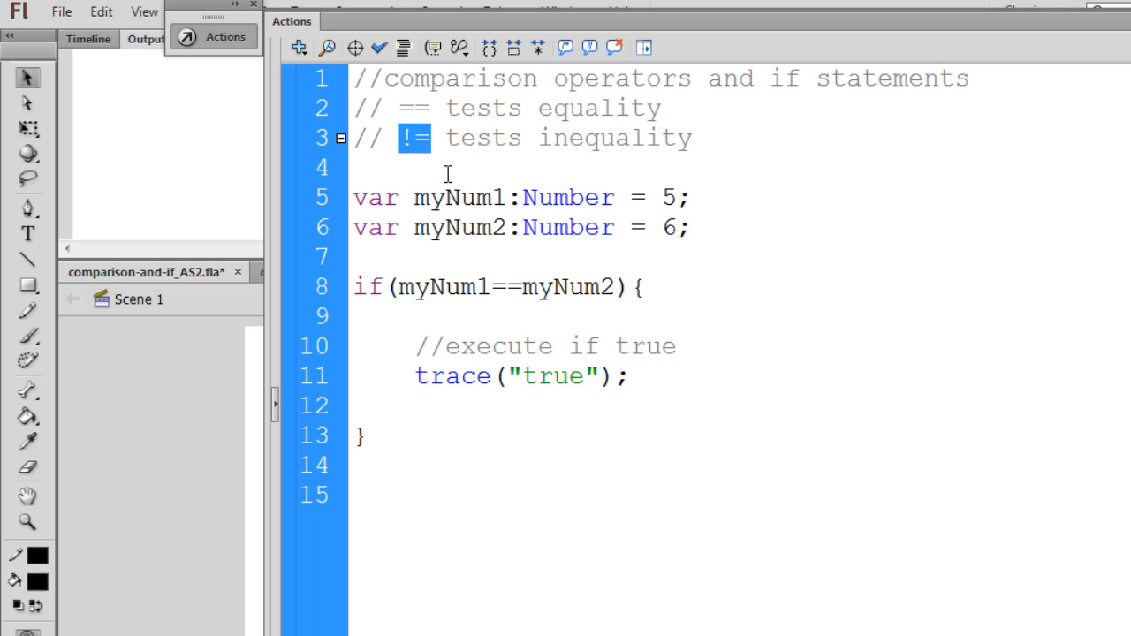
mouse_move(526, 368)
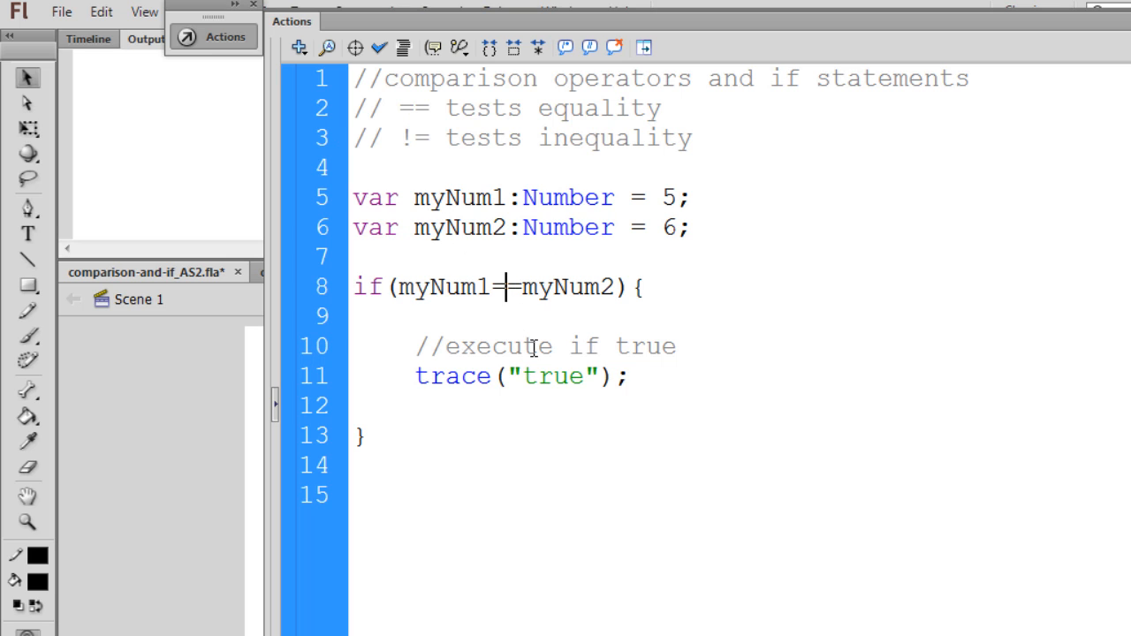
text(!)
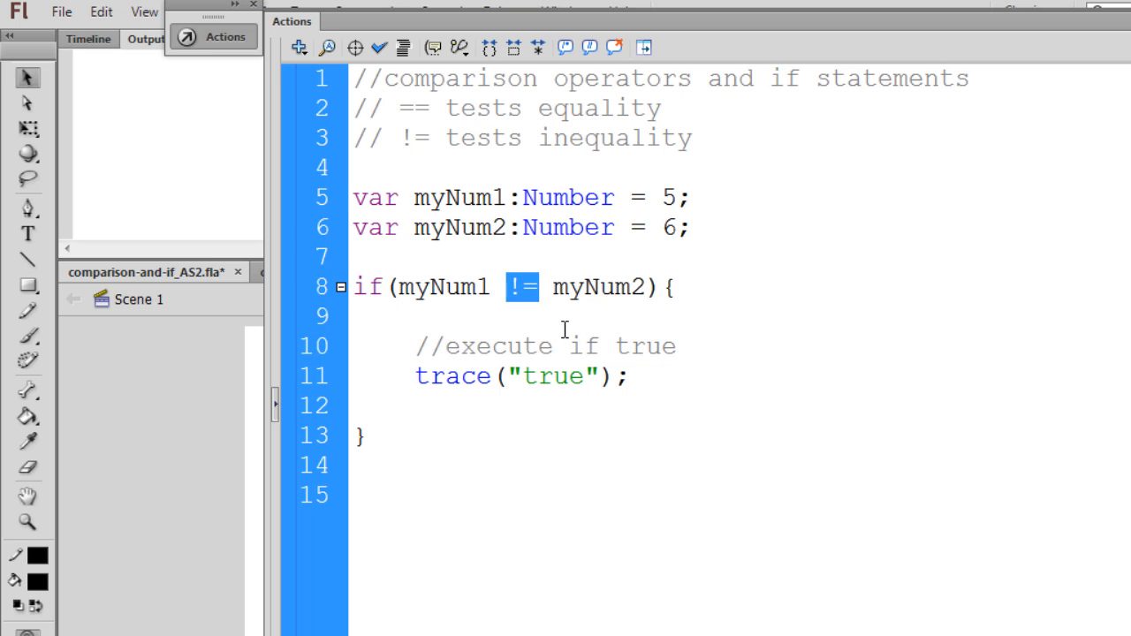
mouse_move(613, 295)
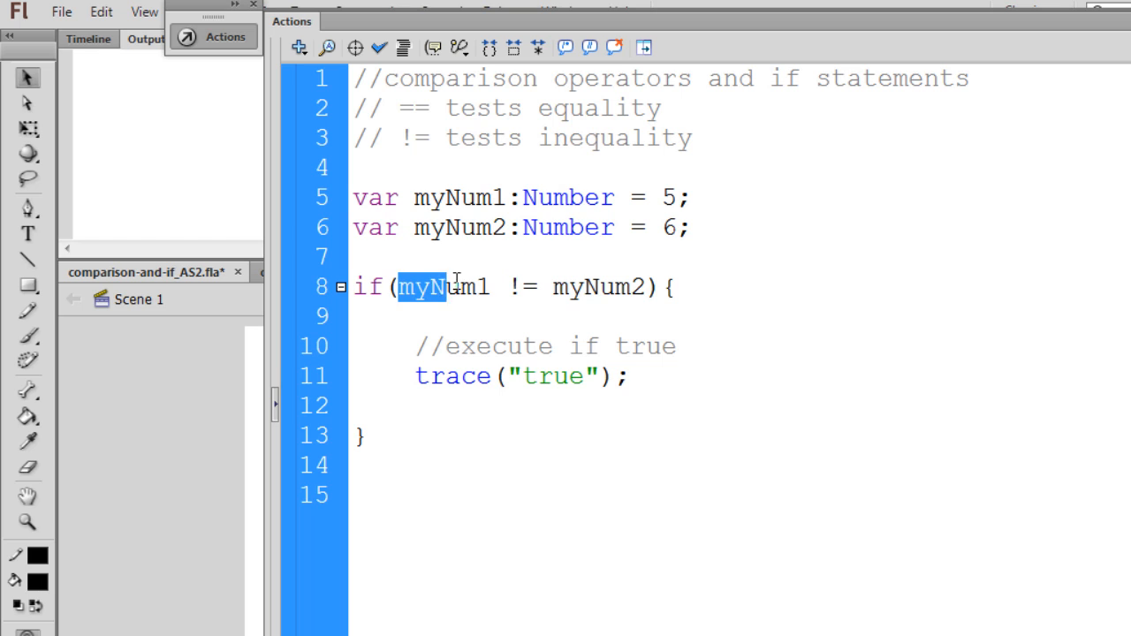
double_click(521, 286)
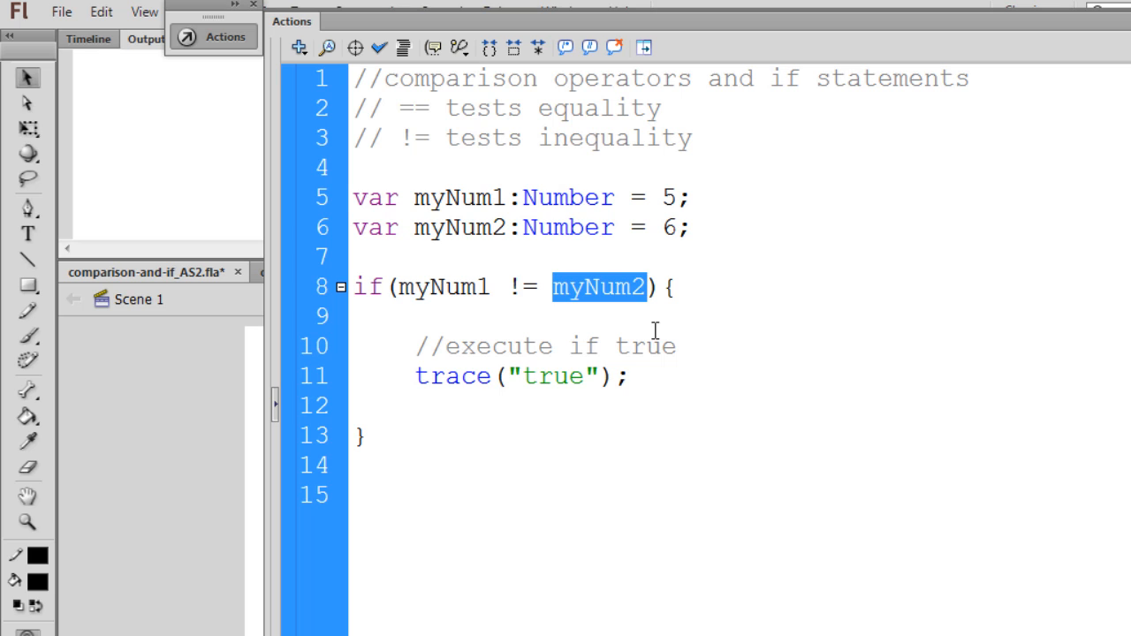
mouse_move(534, 308)
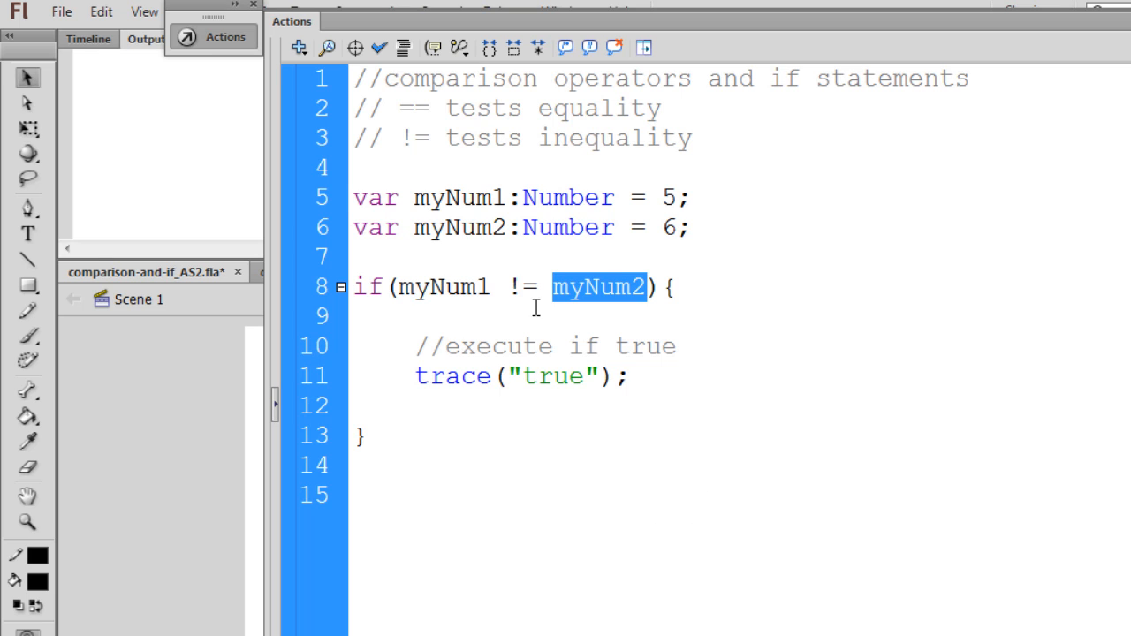
mouse_move(406, 287)
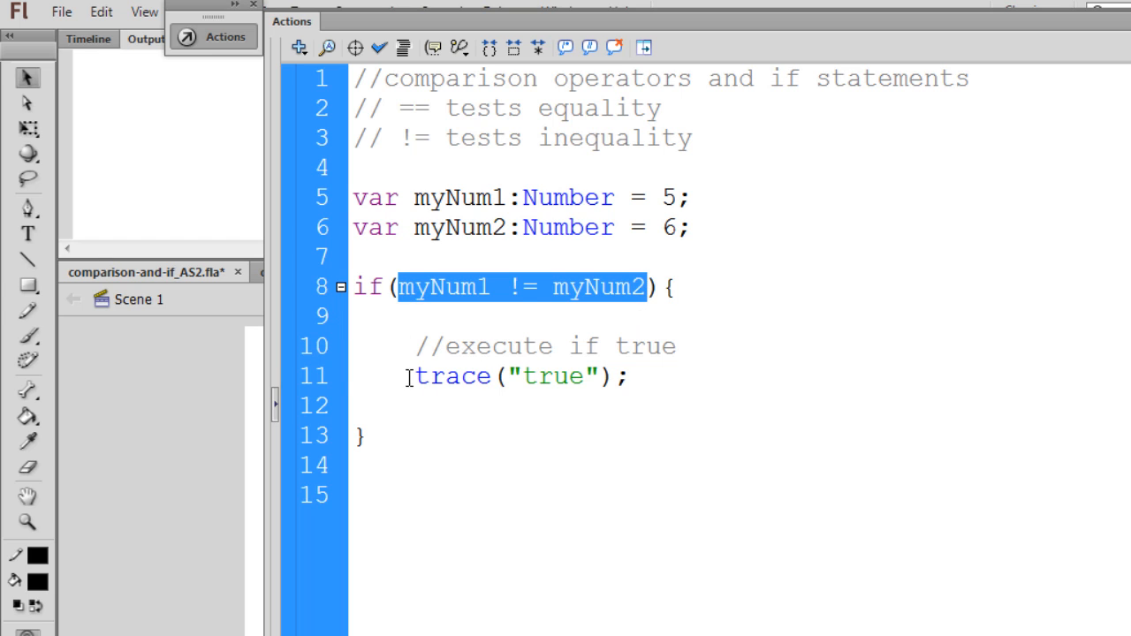
- Set myNum2 back to 5 and test the movie, confirming the != condition traces nothing
click(363, 463)
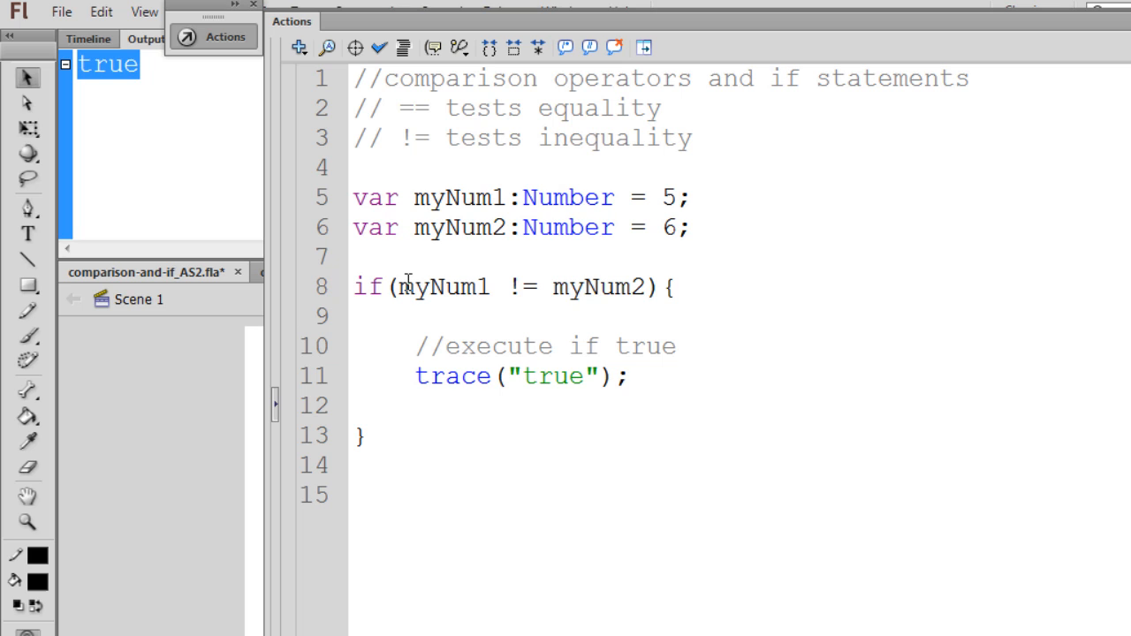
mouse_move(611, 226)
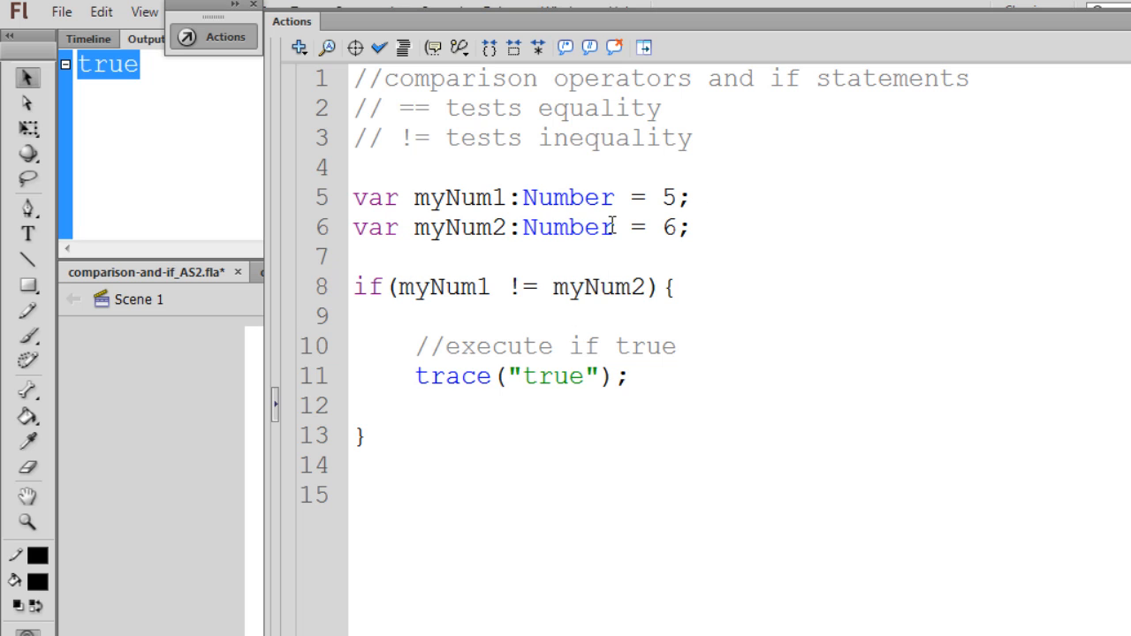
mouse_move(605, 297)
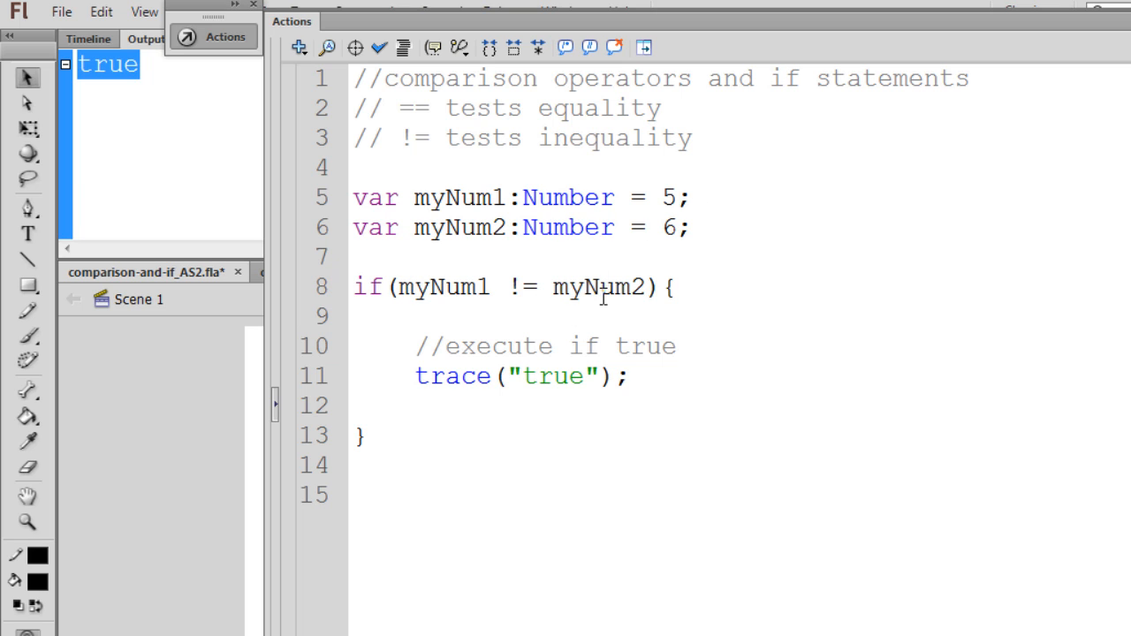
mouse_move(527, 404)
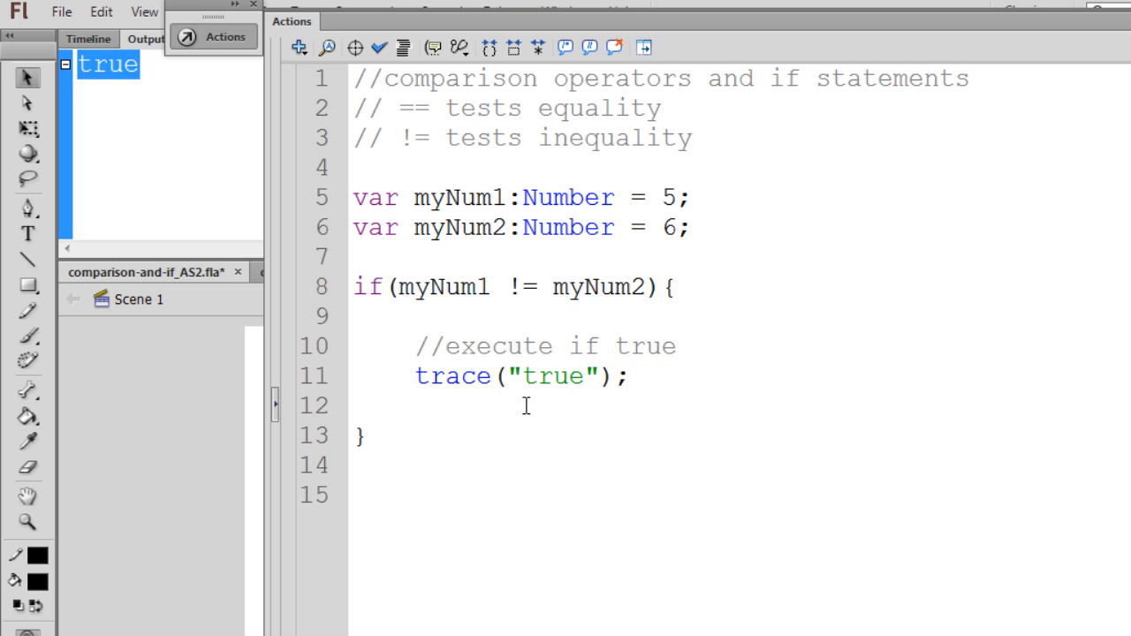
double_click(667, 226)
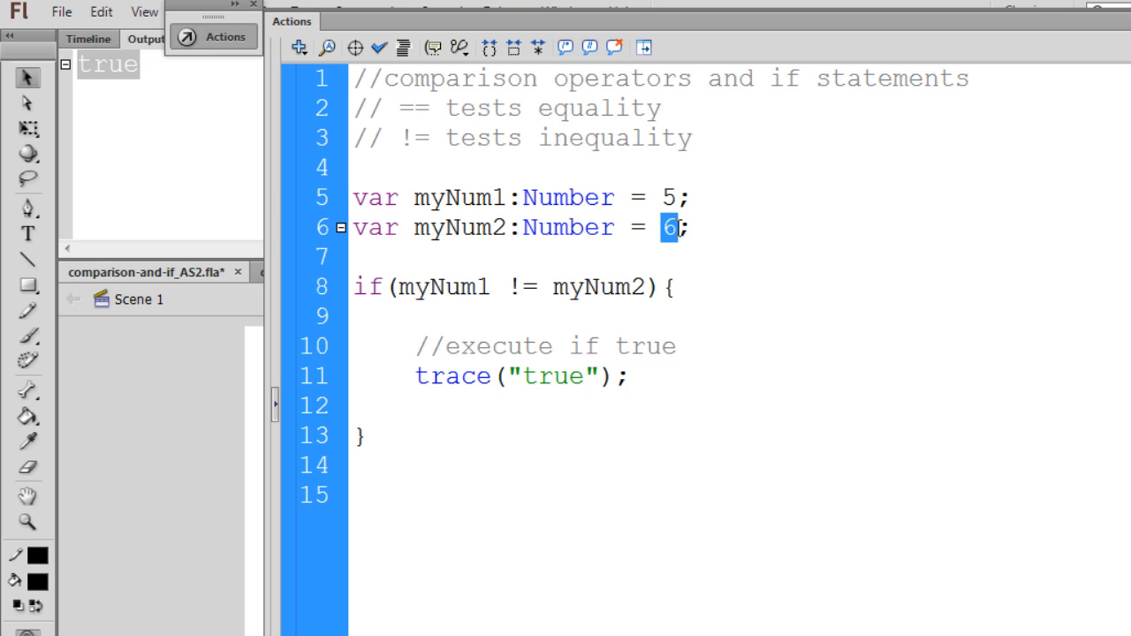
text(5)
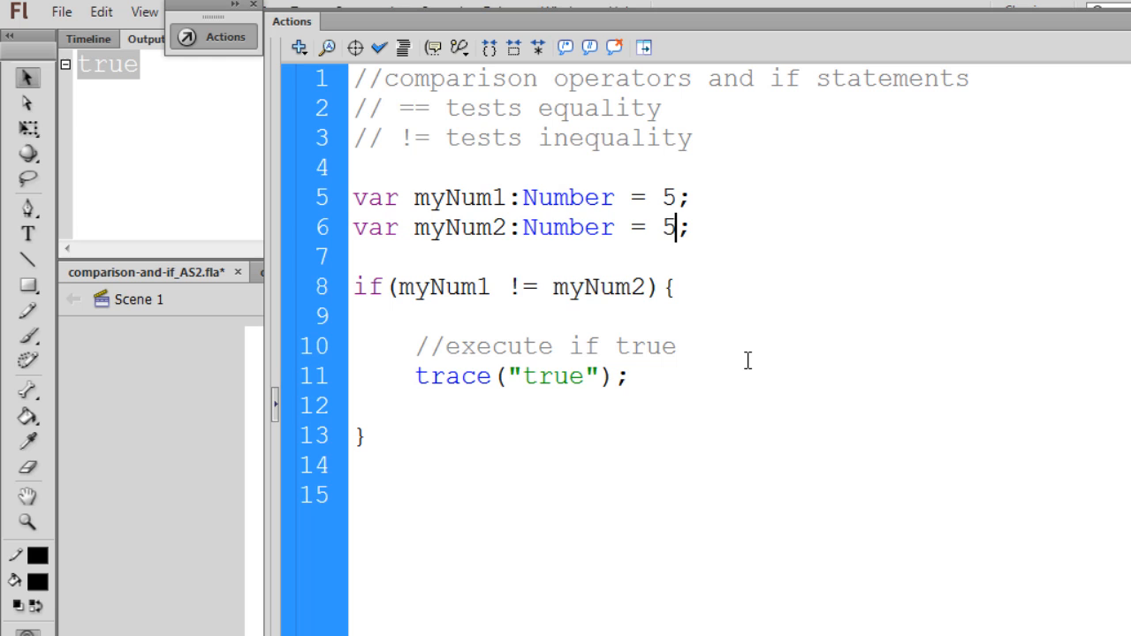
key(ctrl+enter)
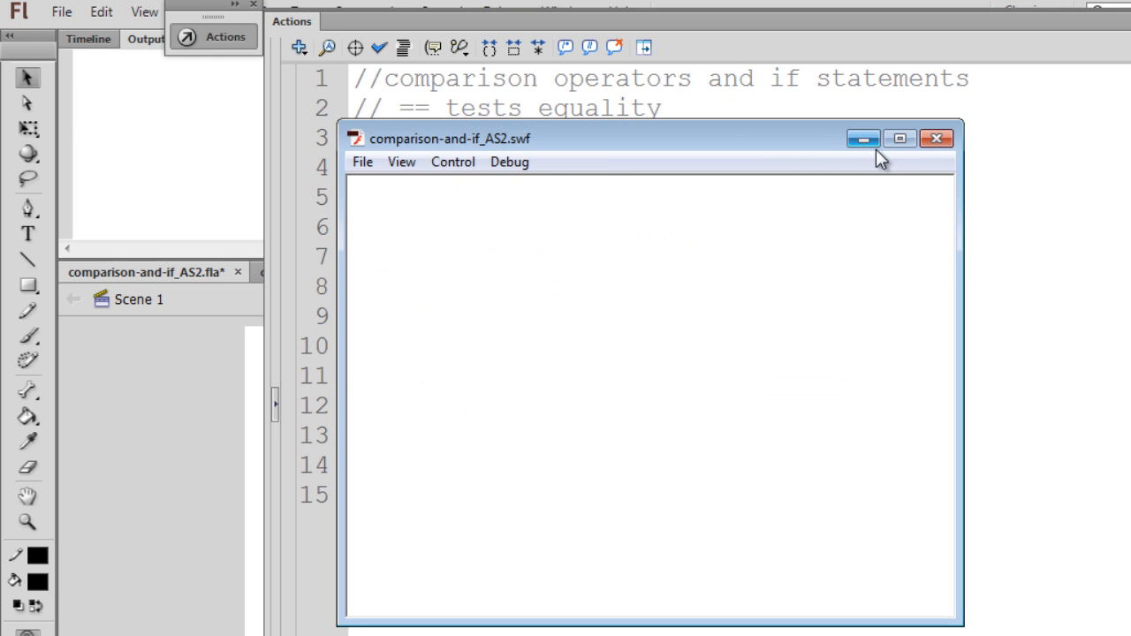
click(936, 138)
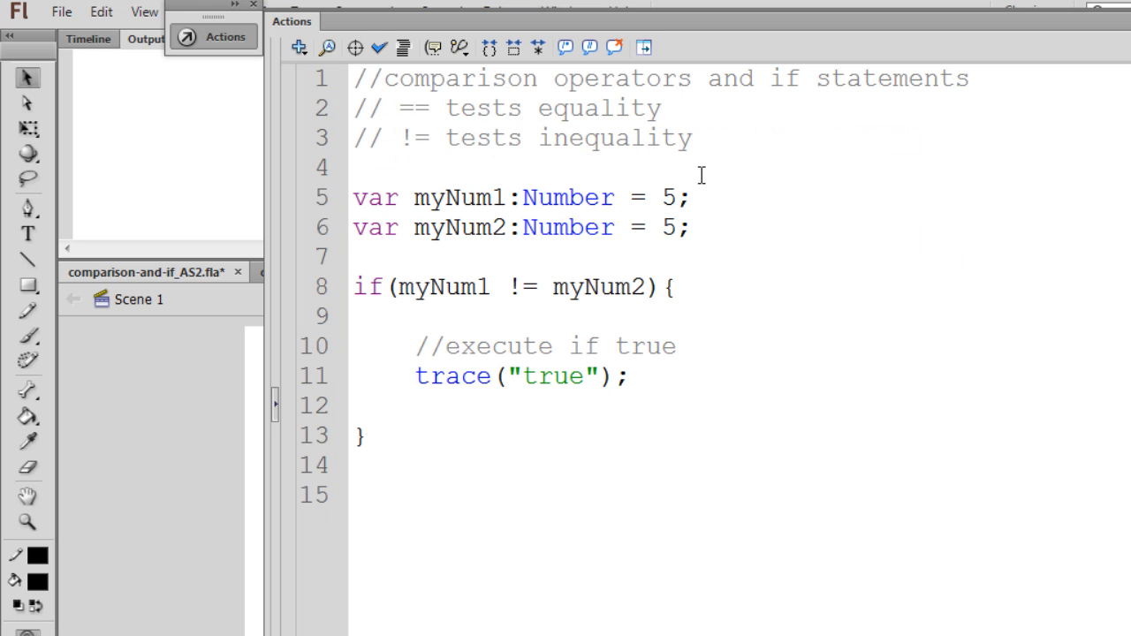
- Add the '// >= tests greater than or equal to' comment and change the if condition to >=
text(// >= tests greater than or equal to)
text(// <= tests less than or equal to)
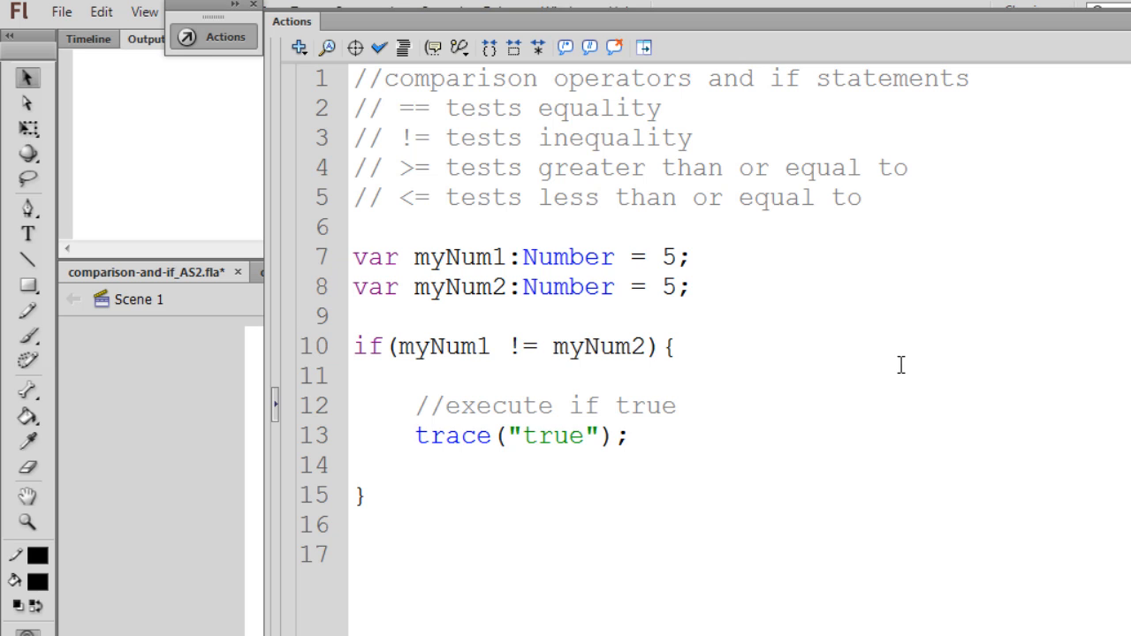
mouse_move(409, 201)
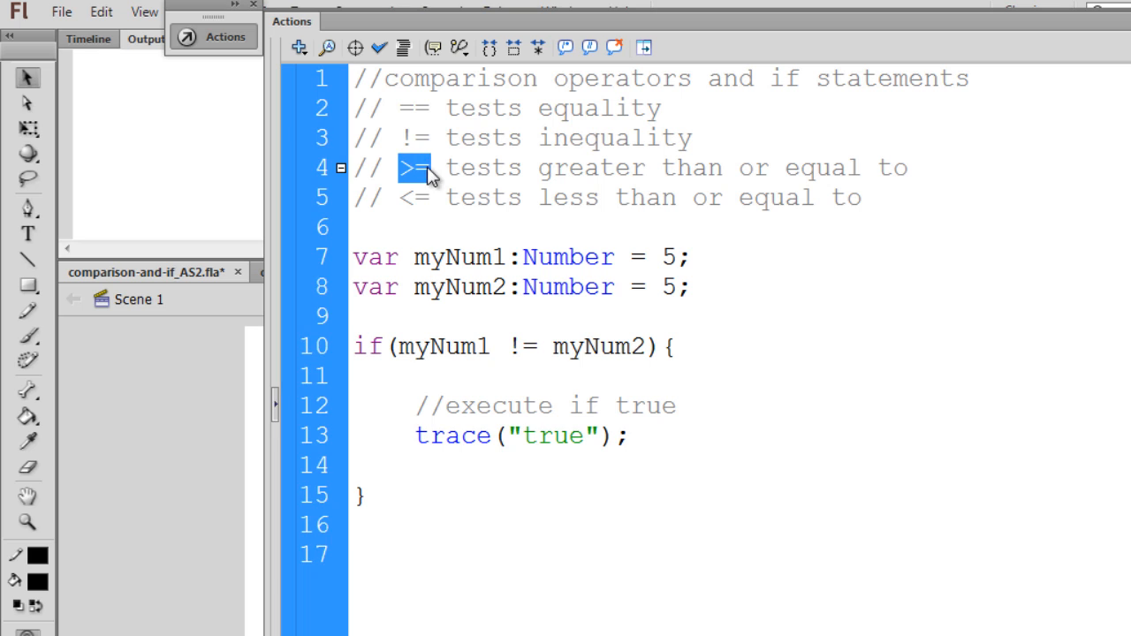
mouse_move(403, 196)
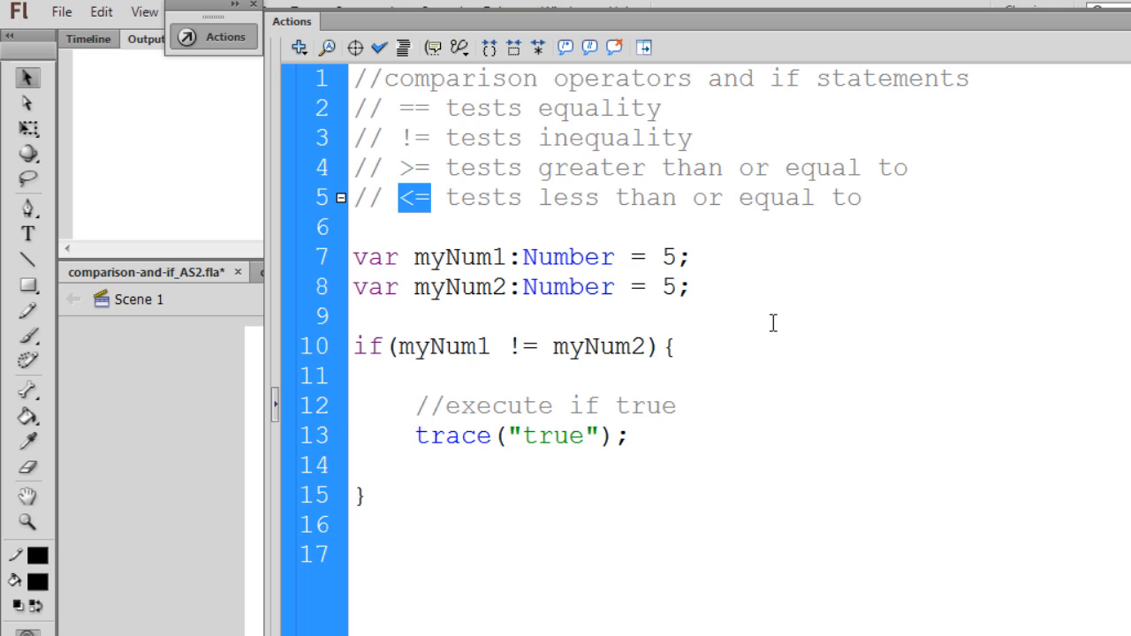
mouse_move(522, 355)
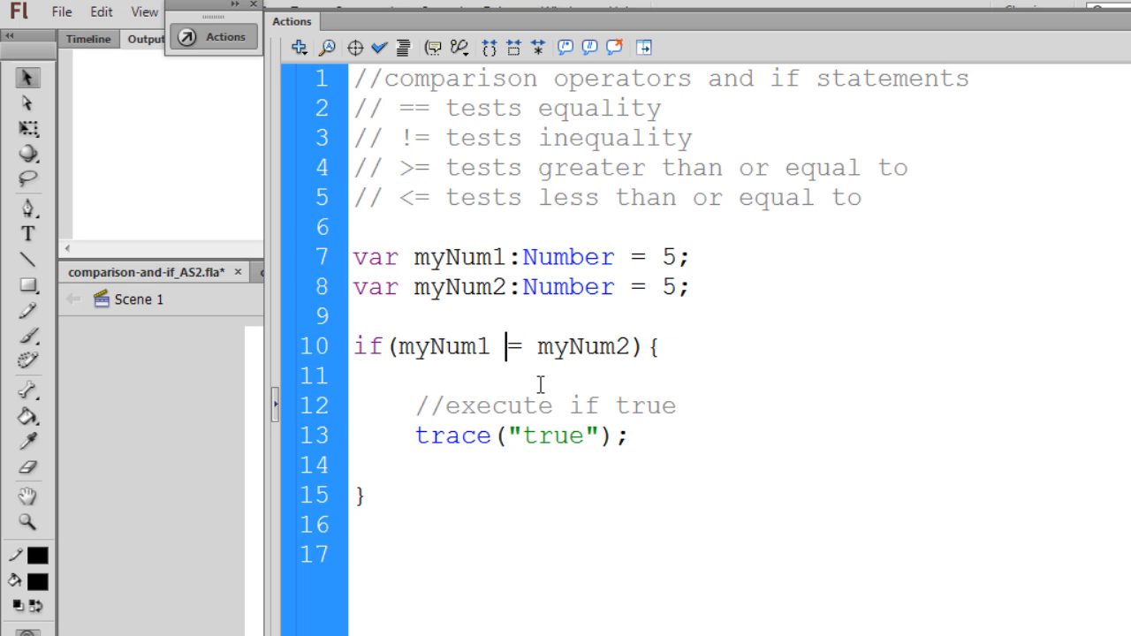
text(>)
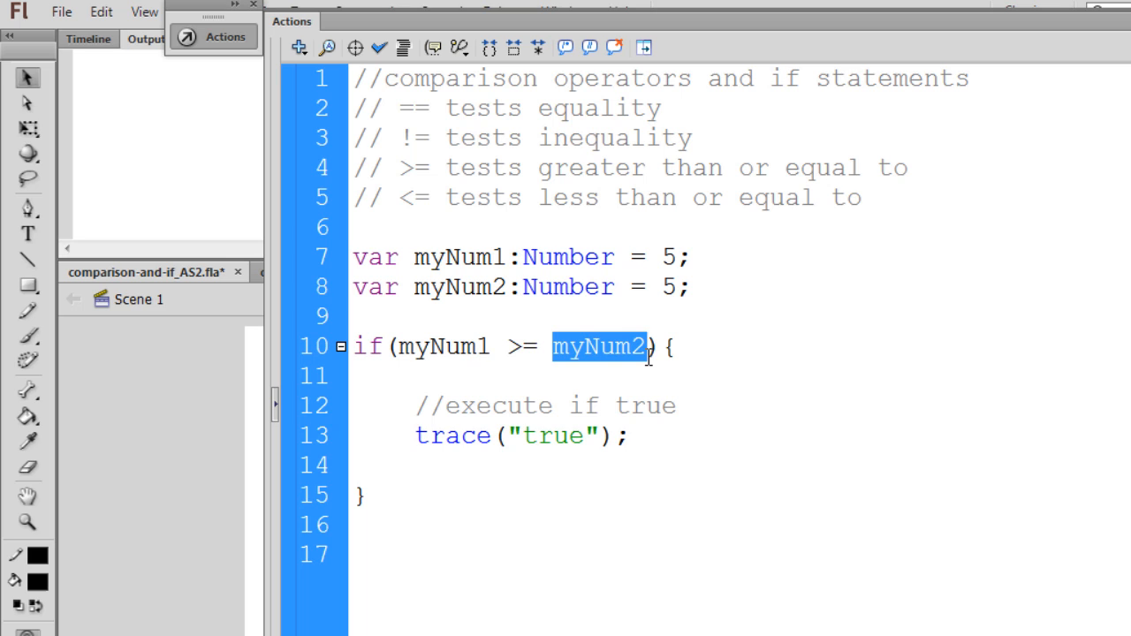
mouse_move(560, 437)
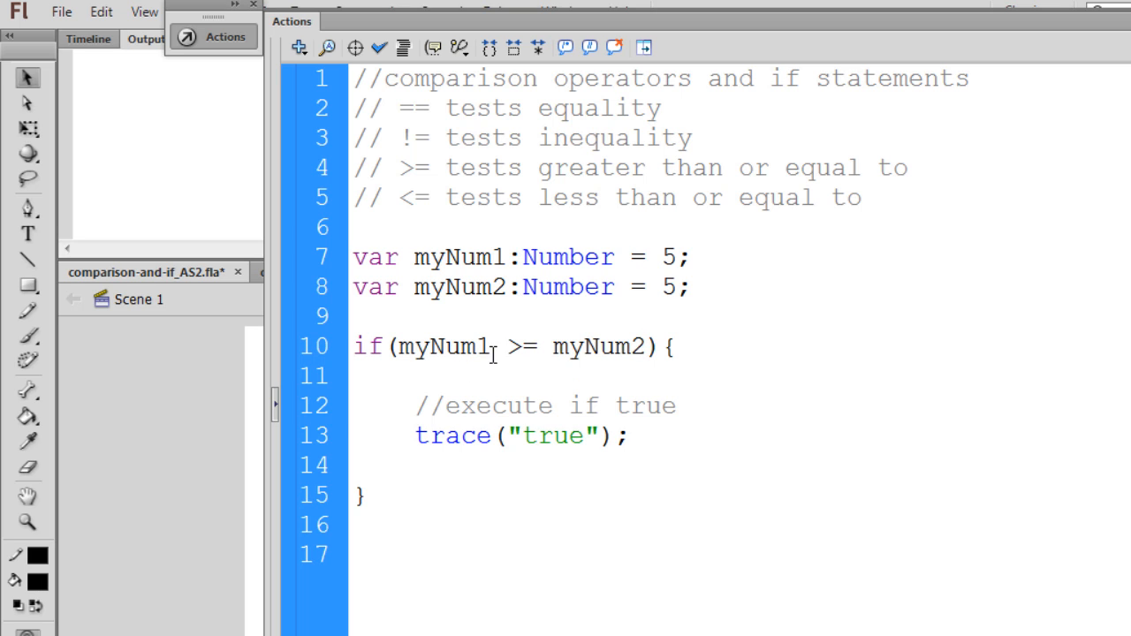
double_click(515, 344)
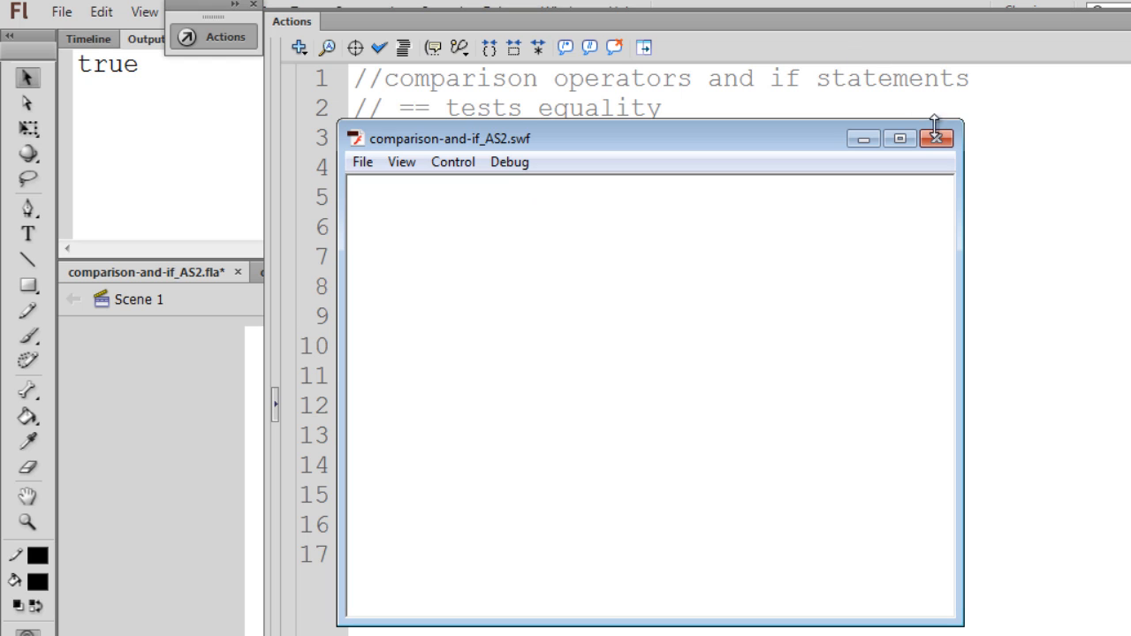
- Test with myNum1 at 7 (traces true), then set myNum1 to 5 and myNum2 to 7
click(937, 138)
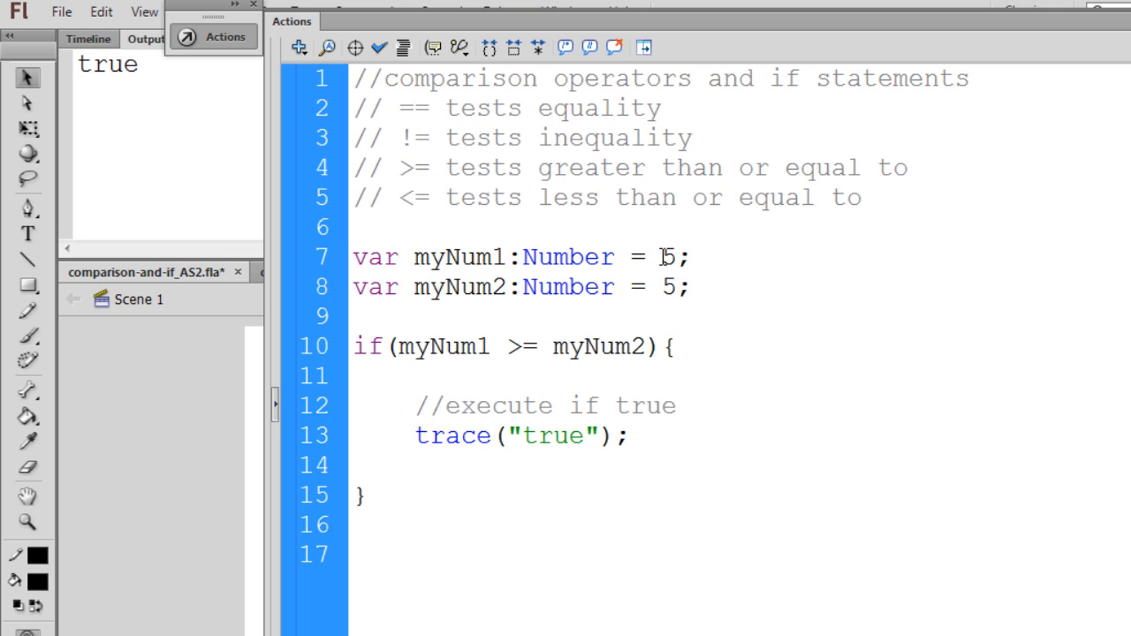
text(7)
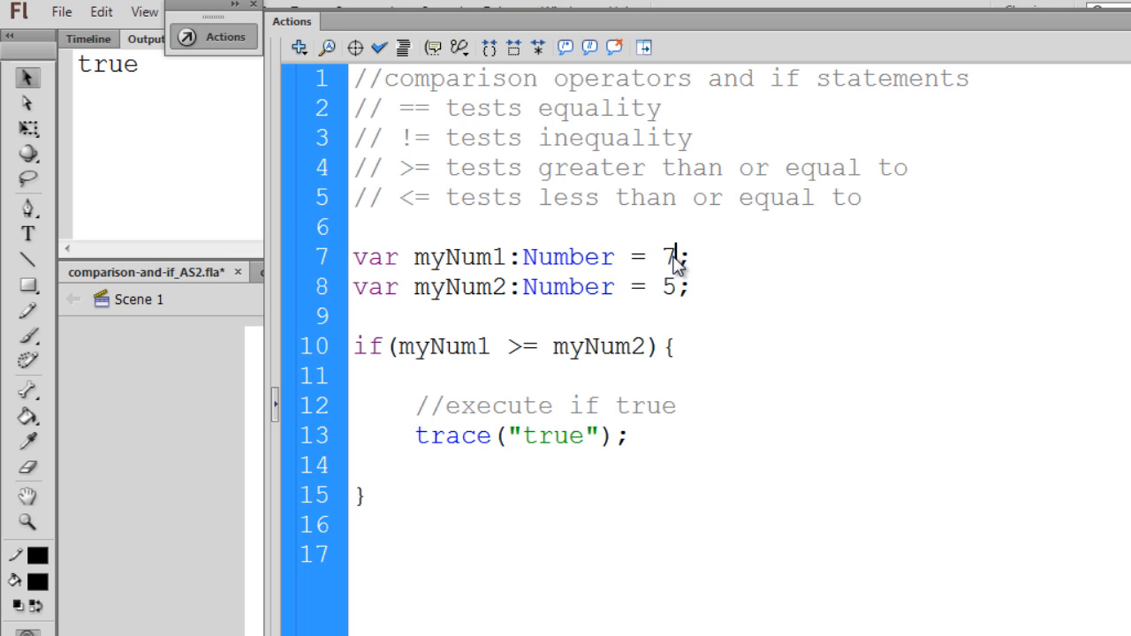
mouse_move(505, 363)
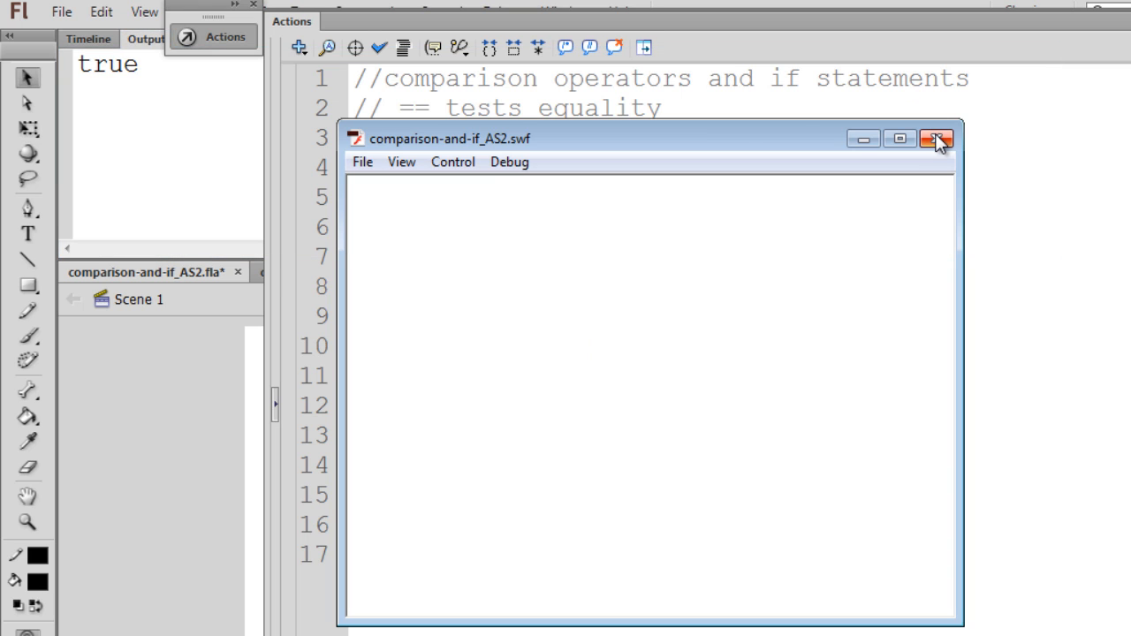
click(936, 138)
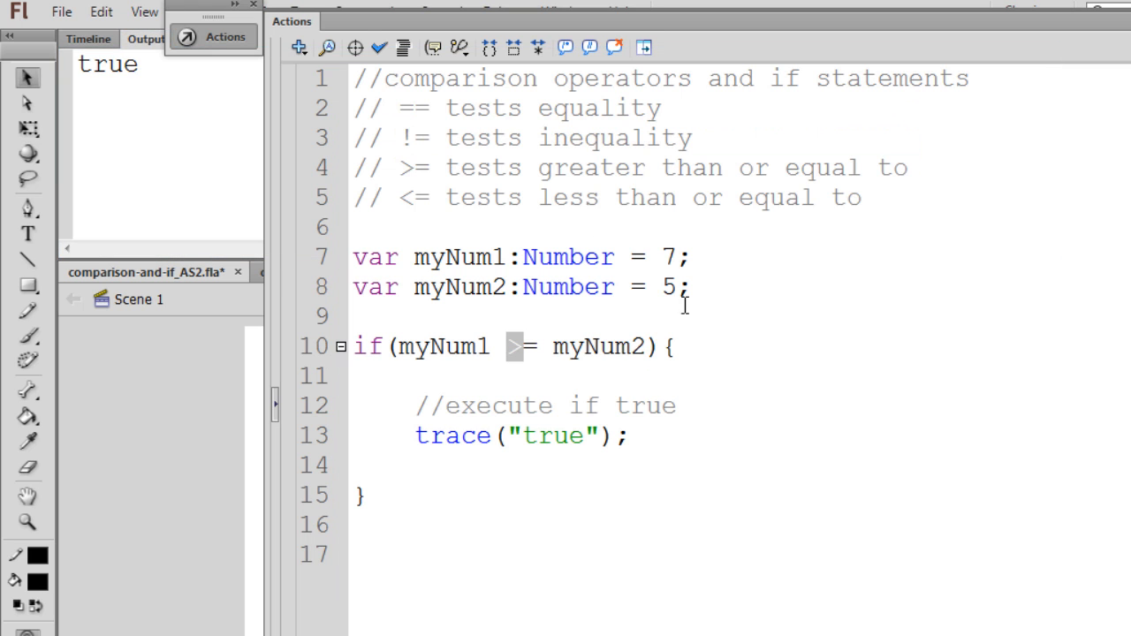
text(5)
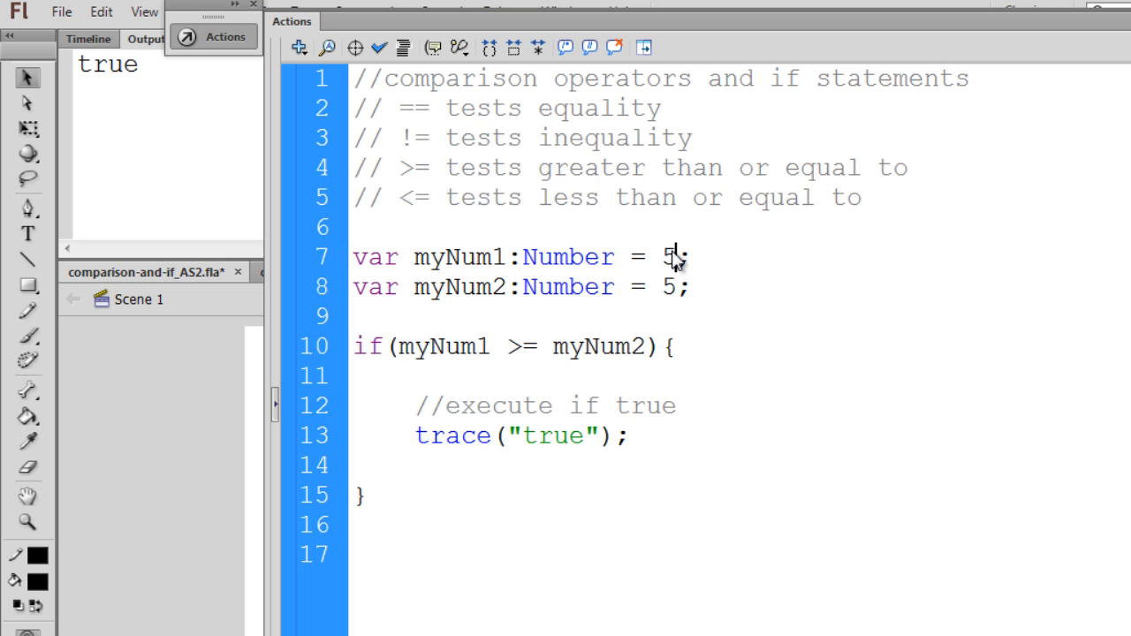
text(7)
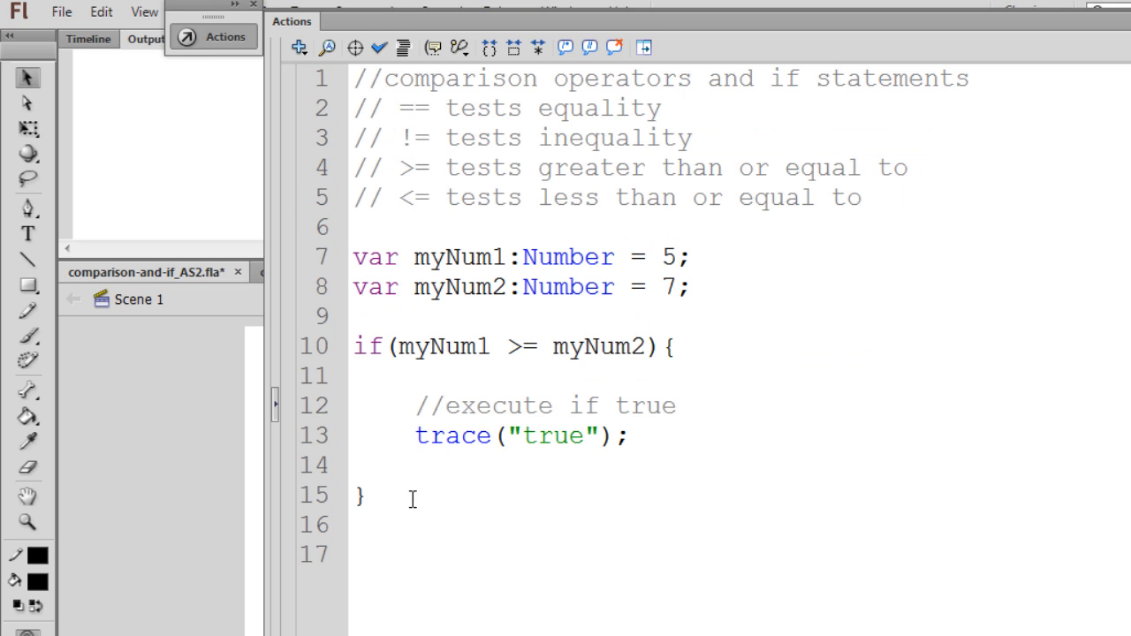
mouse_move(516, 480)
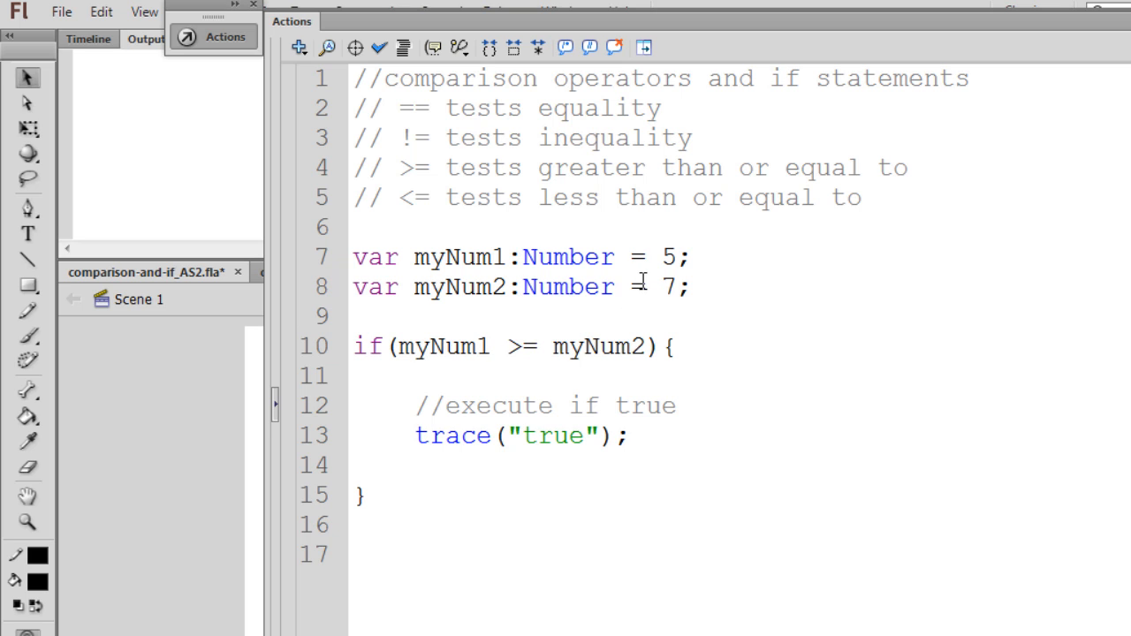
- Set myNum2 back to 5 and change the if condition operator to >
double_click(668, 286)
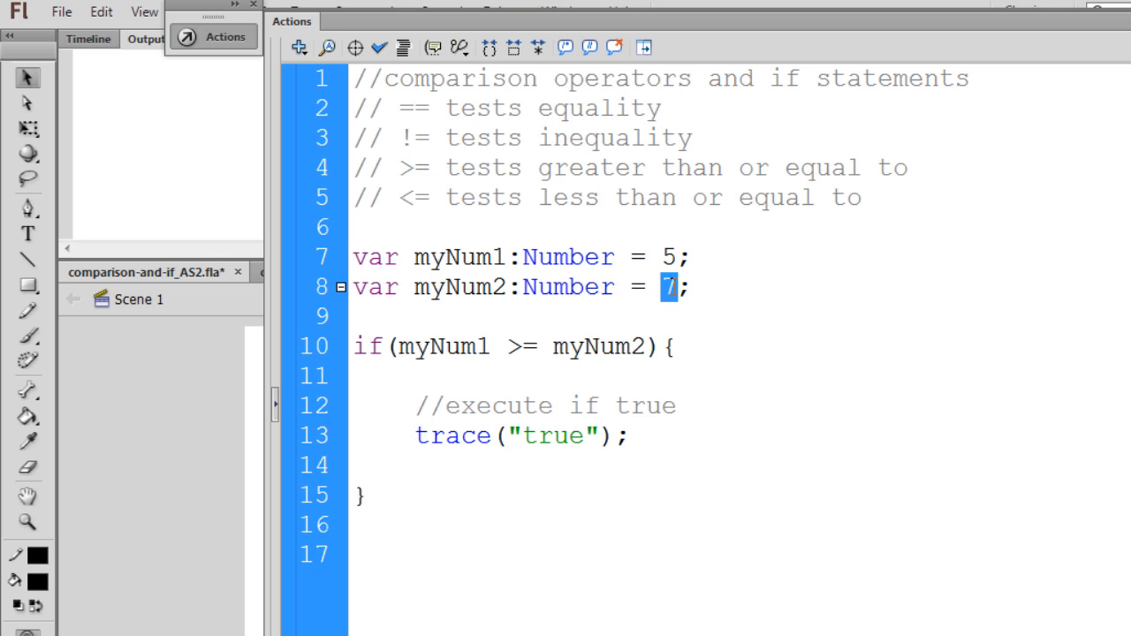
text(5)
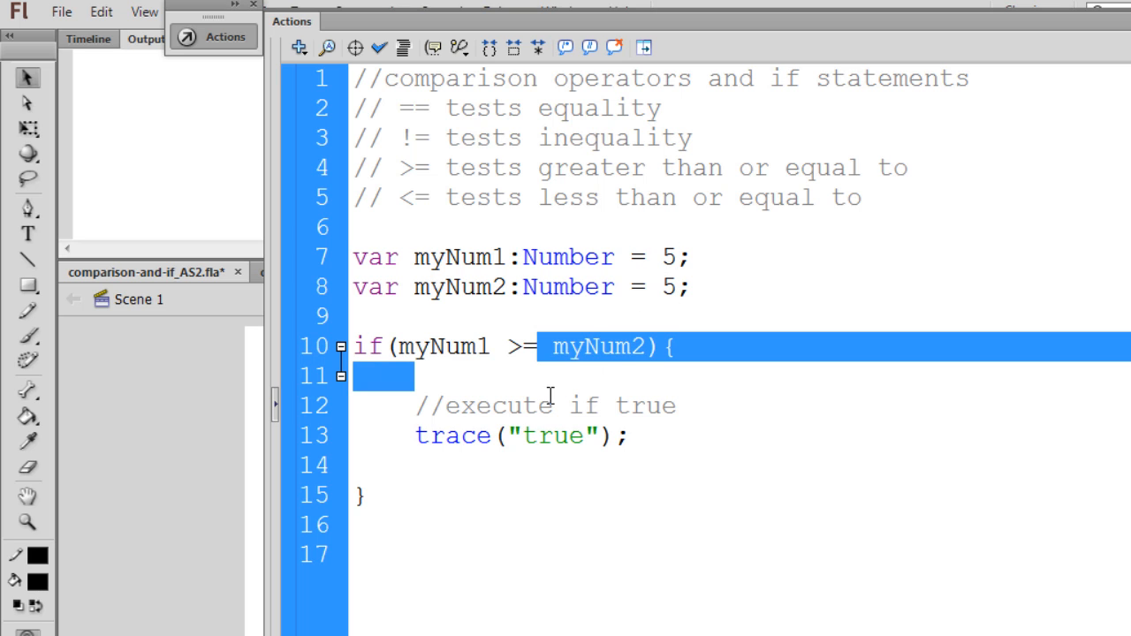
click(674, 345)
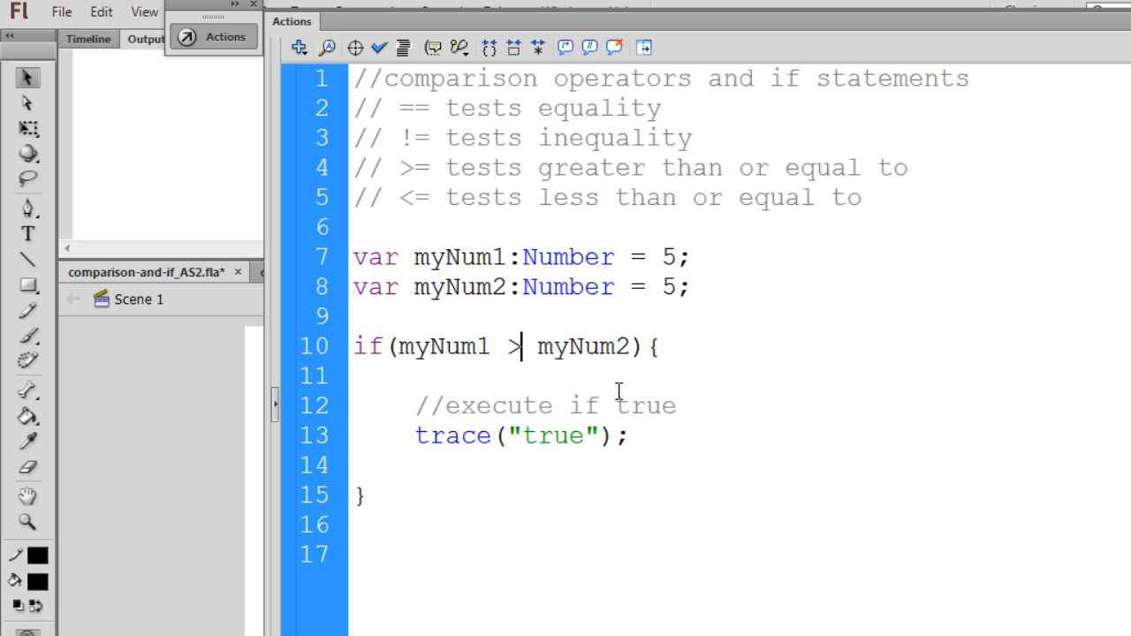
double_click(583, 346)
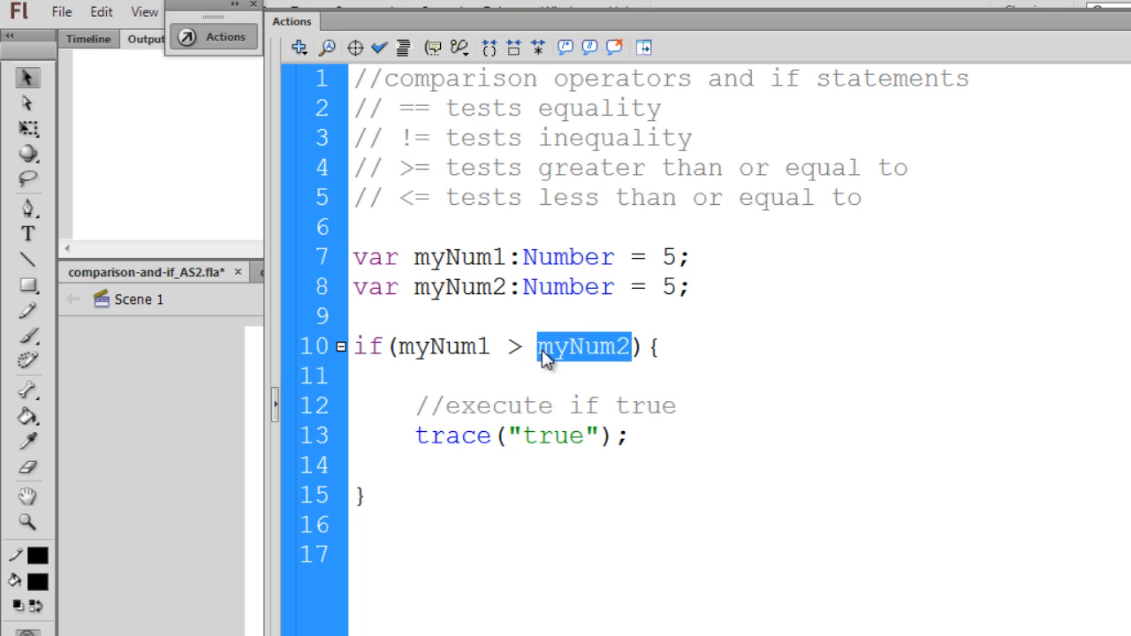
click(414, 375)
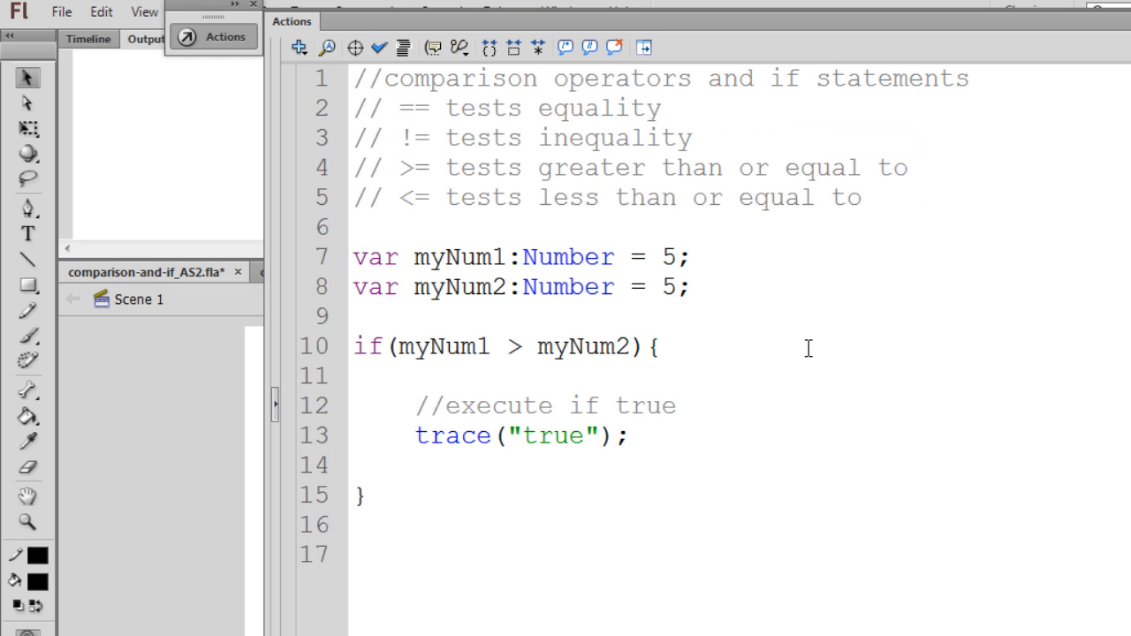
mouse_move(686, 258)
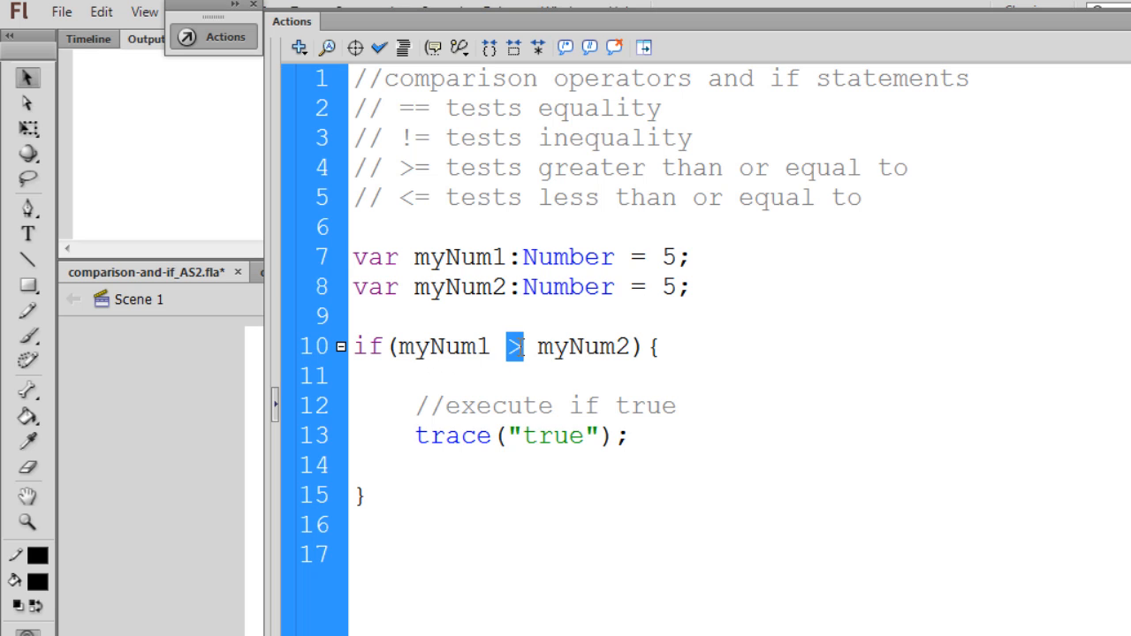
double_click(583, 345)
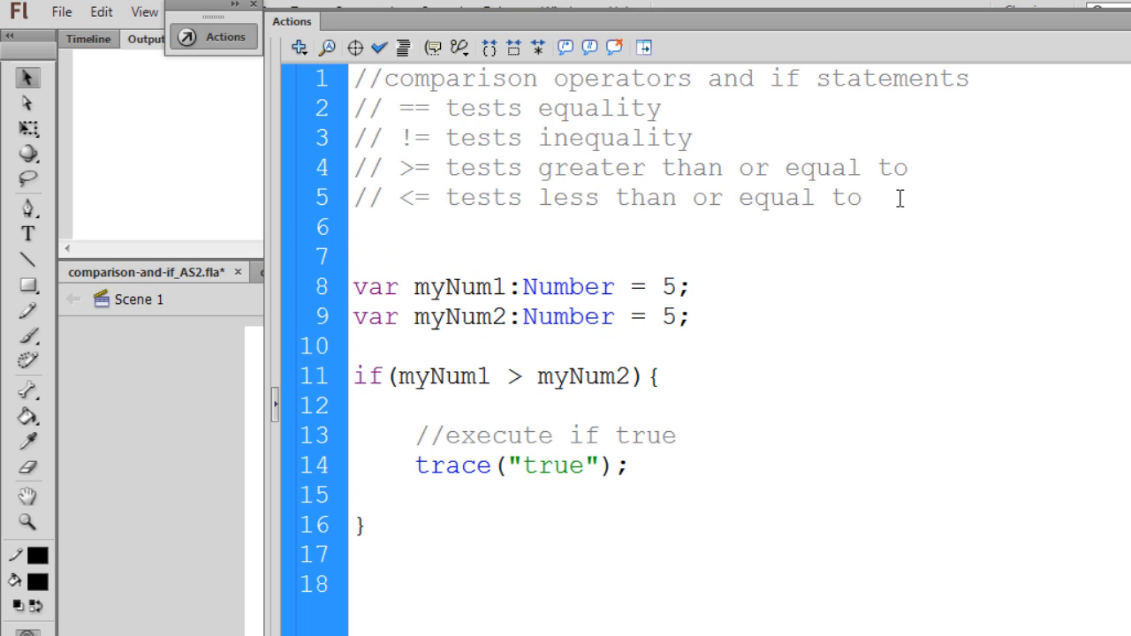
- Add the '// >' and '// <' comment lines to the script
text(// >)
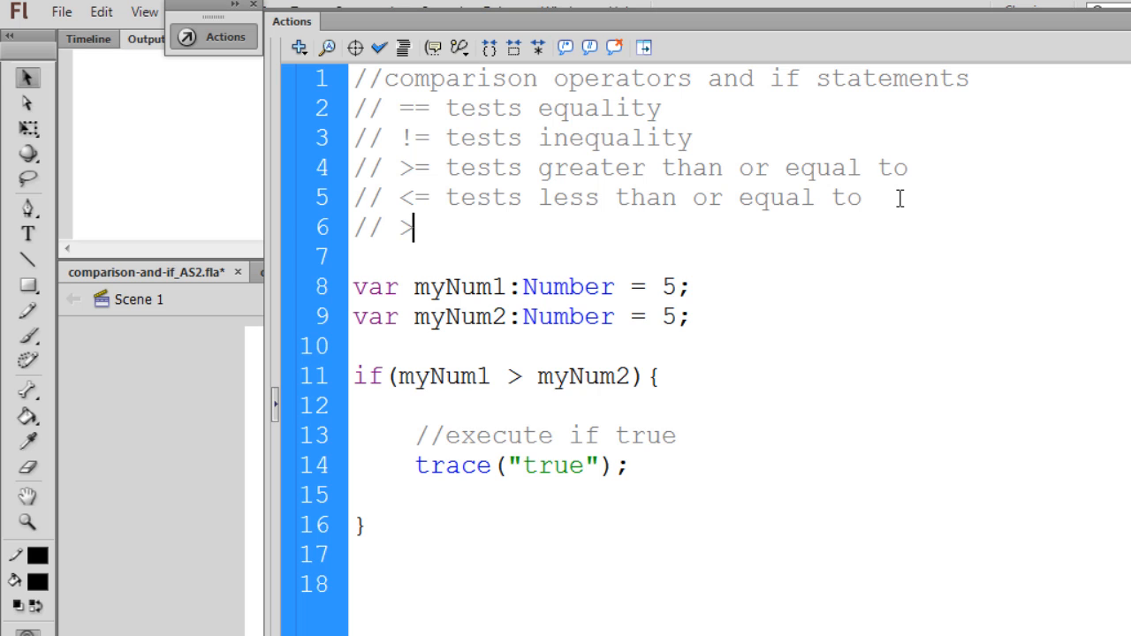
key(enter)
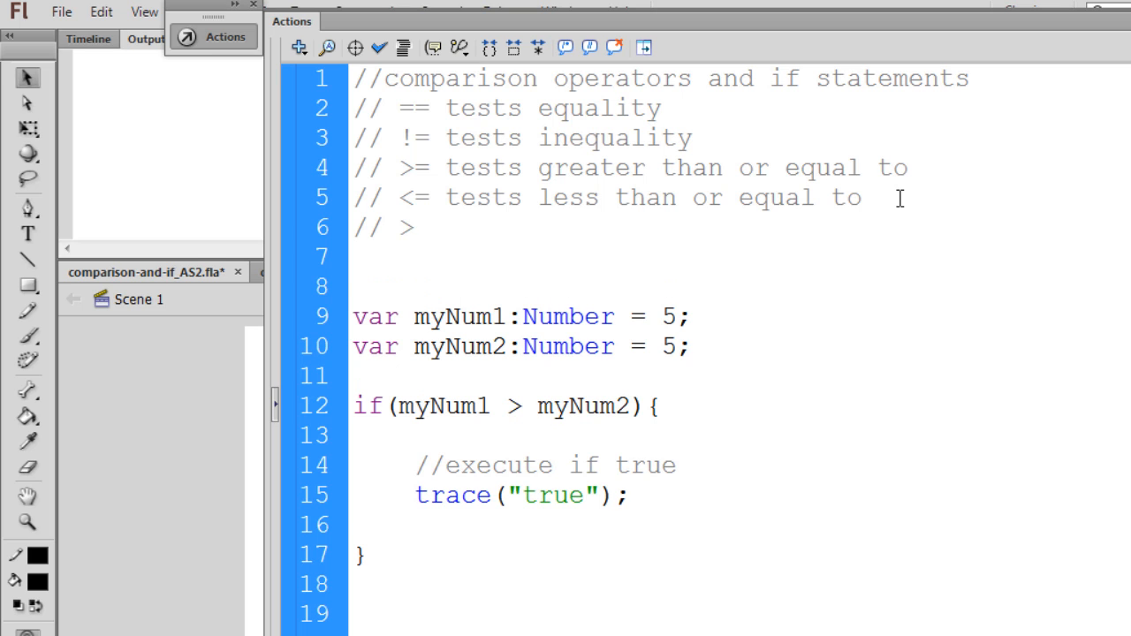
text(// <)
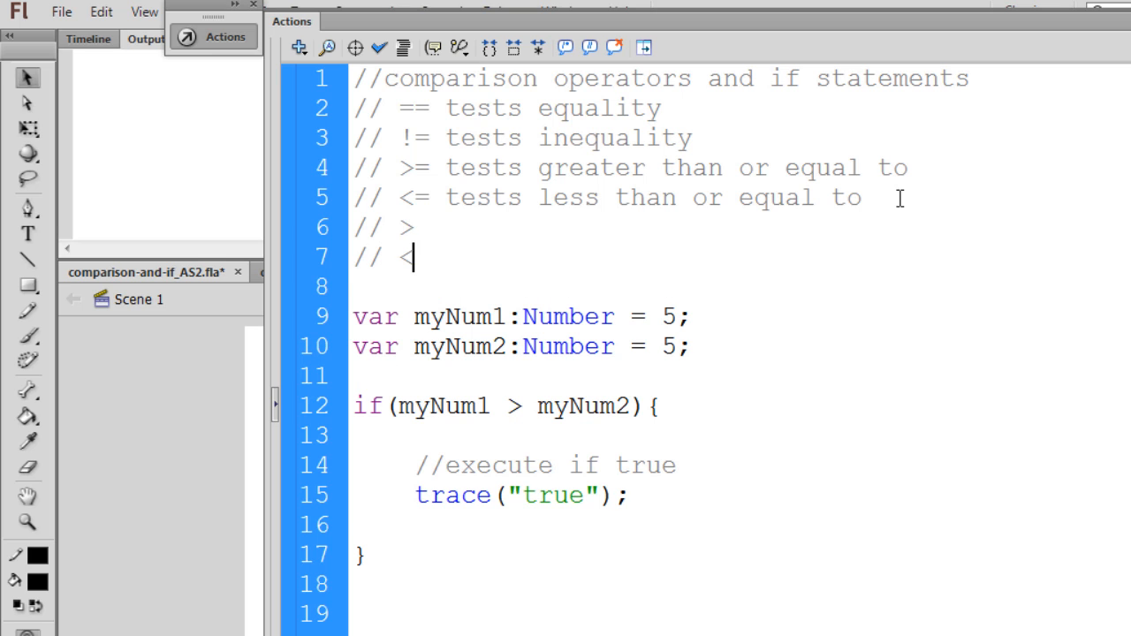